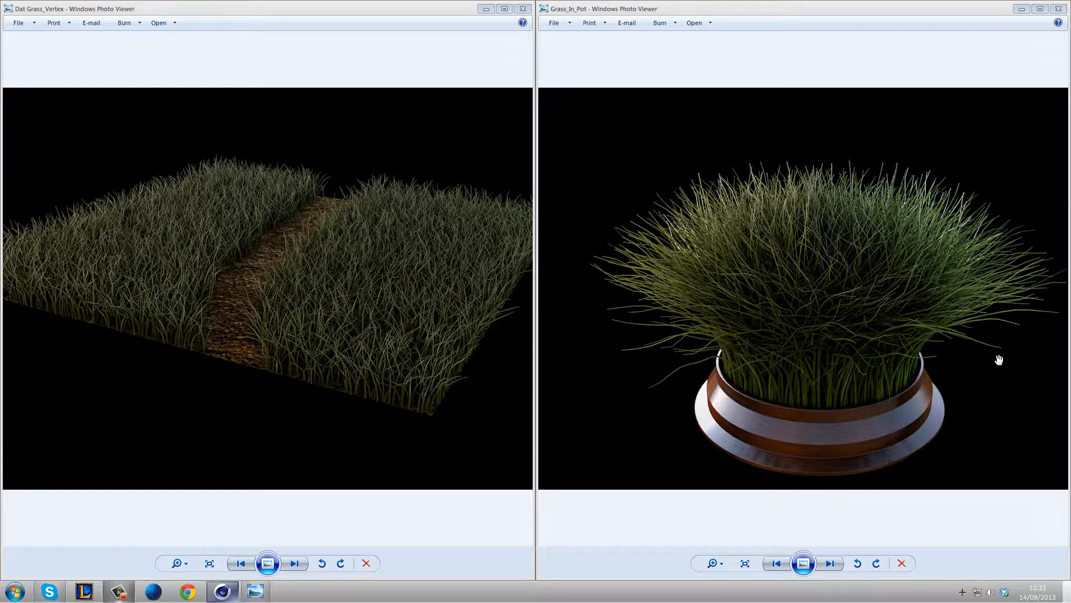
mouse_move(871, 356)
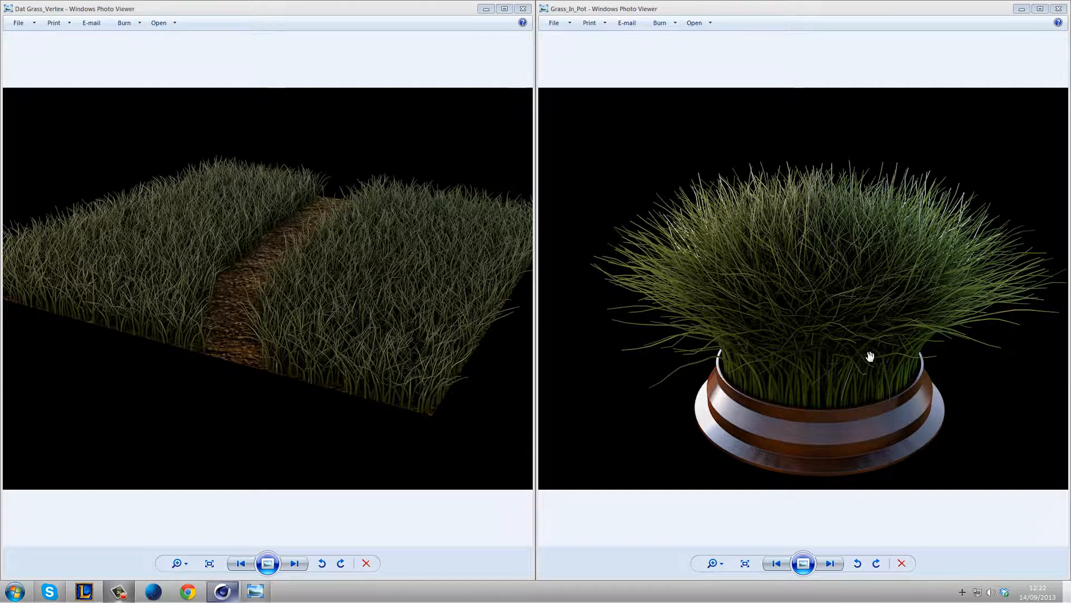
mouse_move(682, 275)
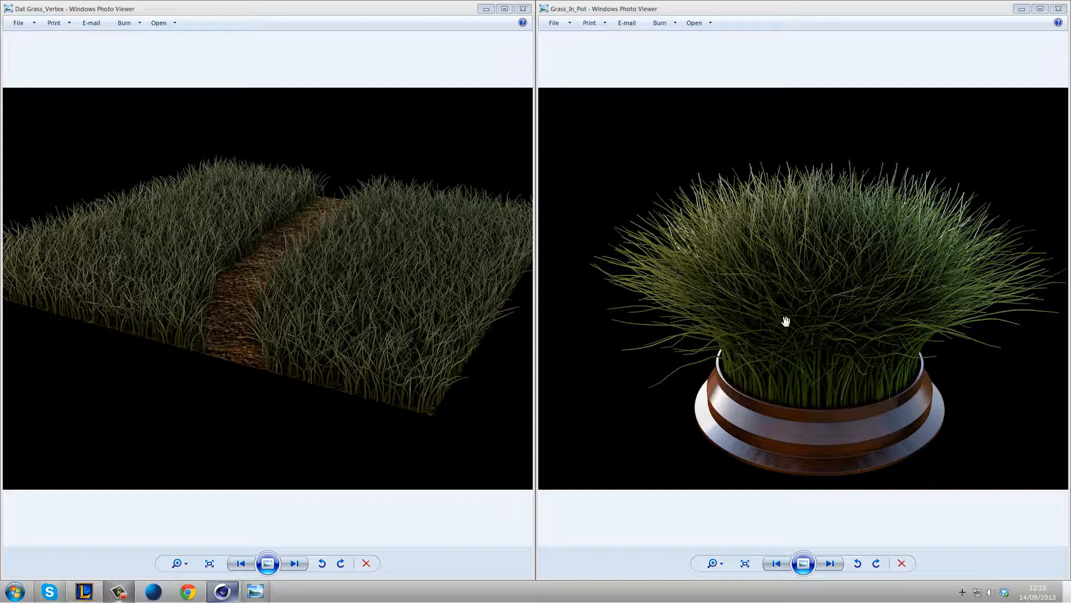
Step: Add a disc with Gouraud Shading (Lines) display, 32 disc segments, and make it editable
click(1064, 9)
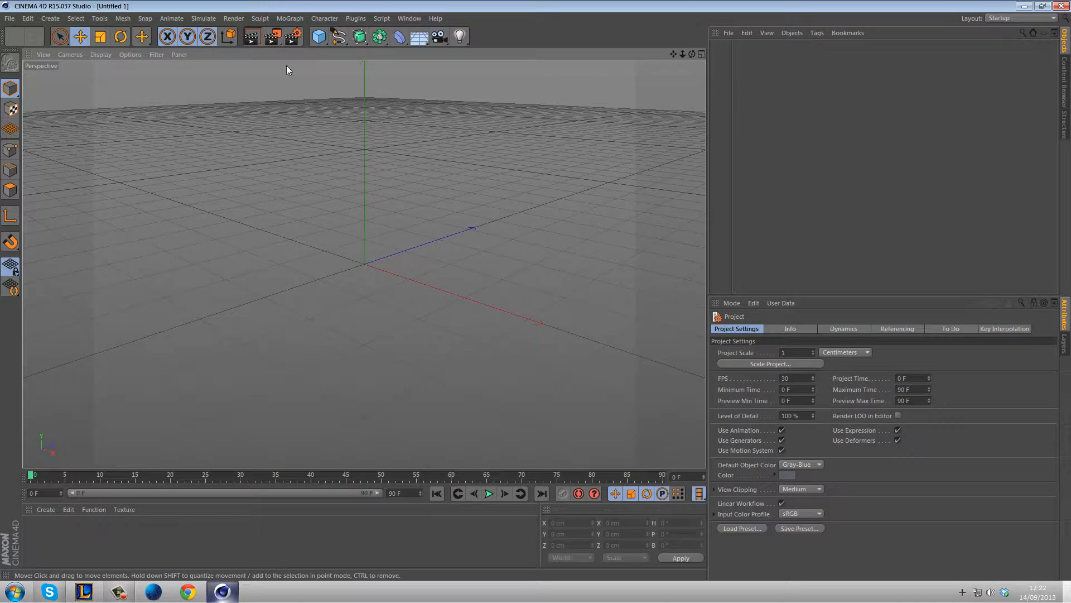
click(317, 36)
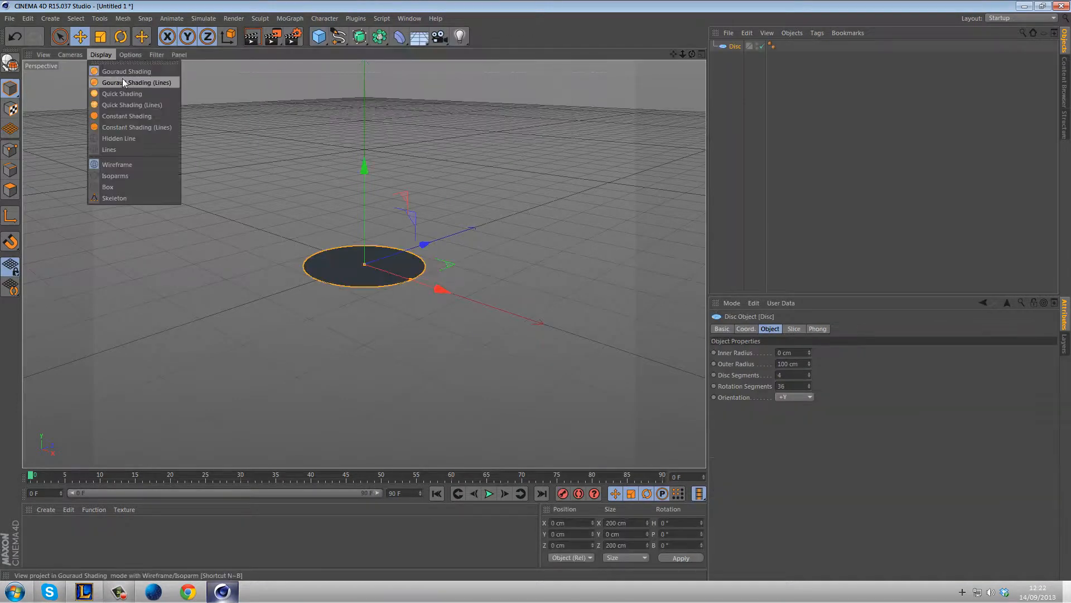
click(135, 82)
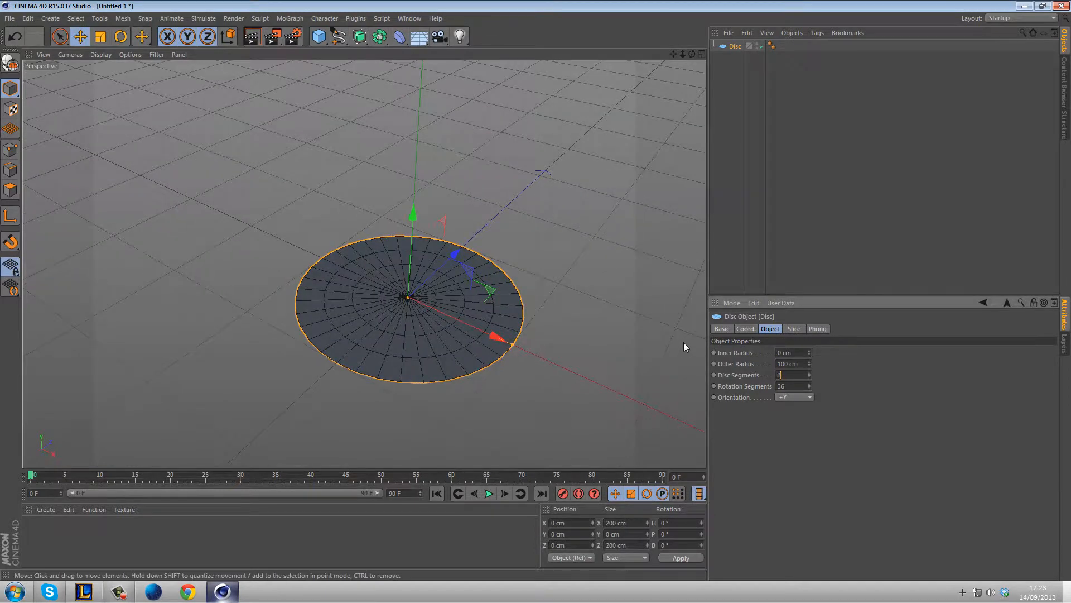
text(32)
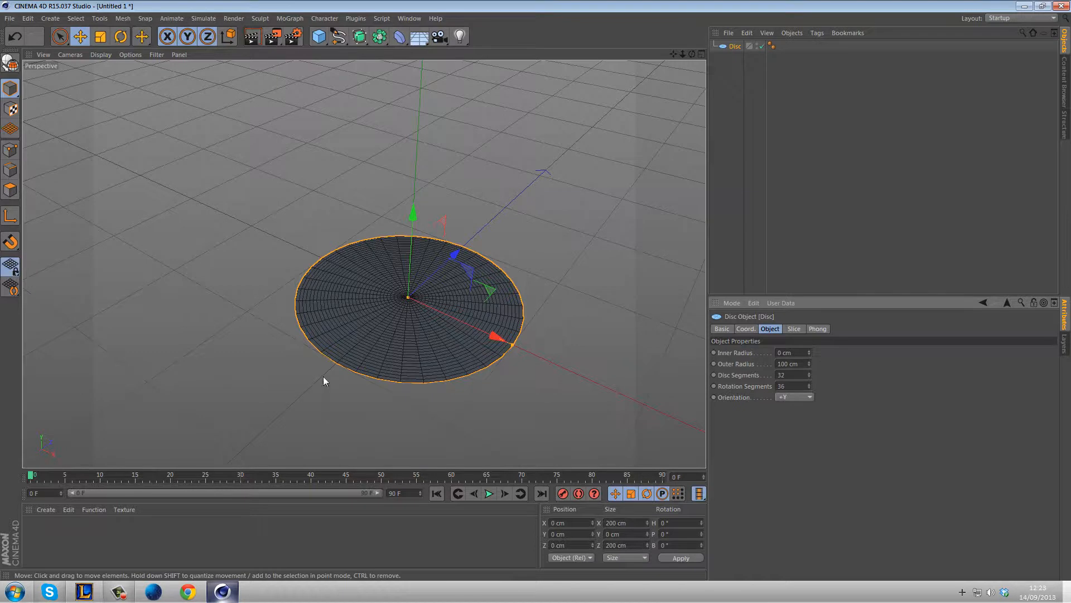
mouse_move(458, 259)
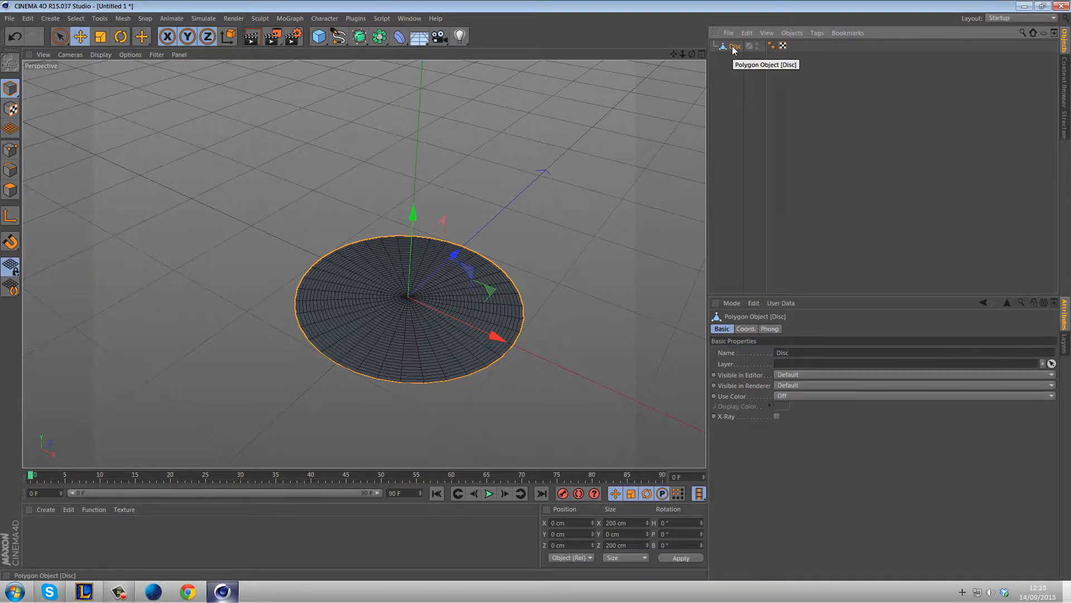
Step: Use Environment > Grow Grass on the disc and select the new grass tag
click(419, 36)
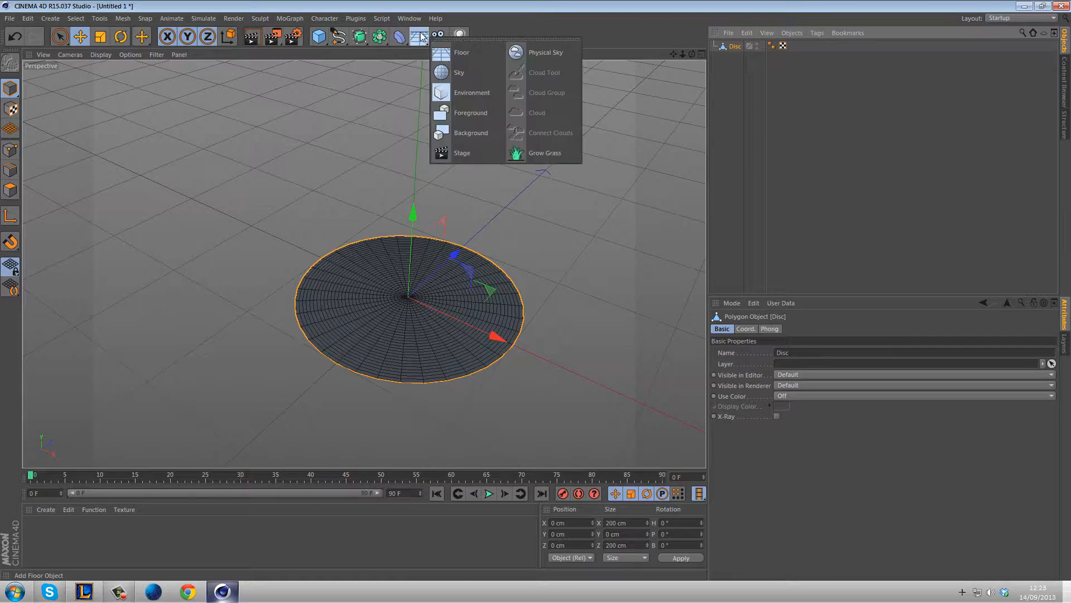
click(545, 152)
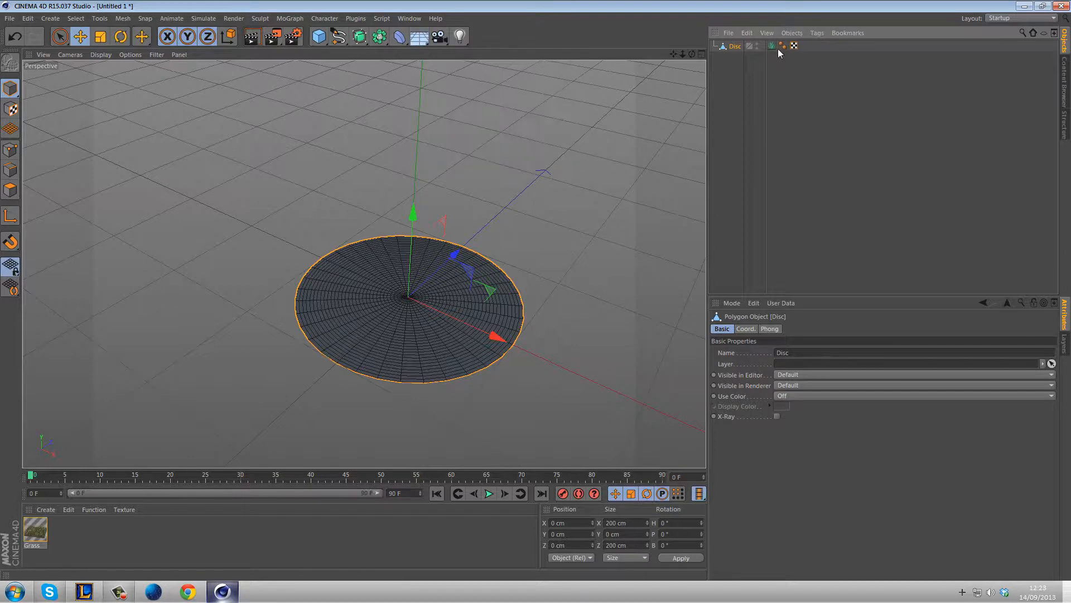
mouse_move(772, 46)
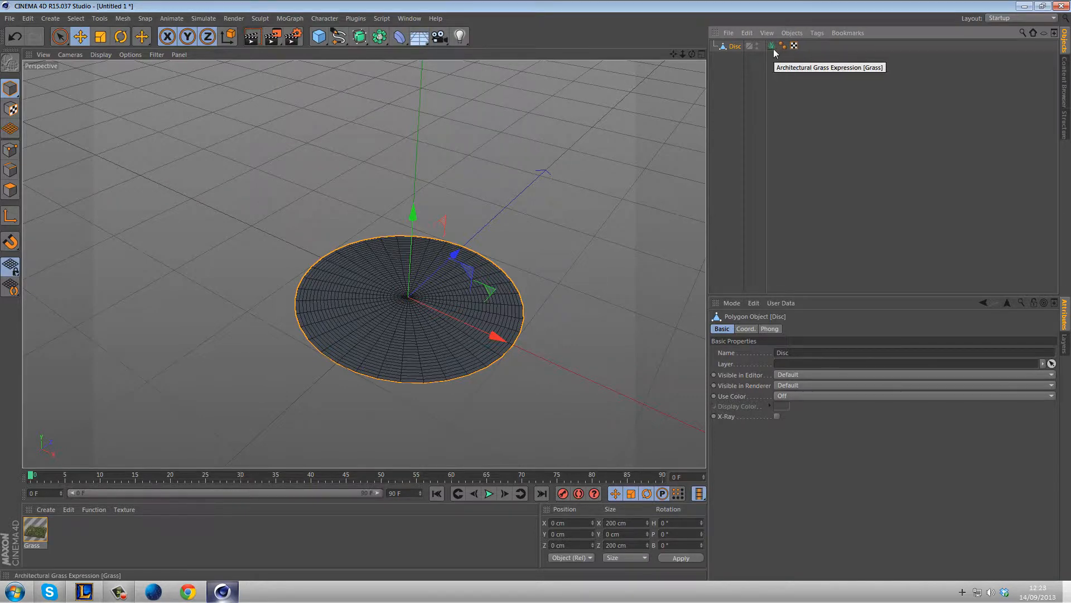
click(771, 46)
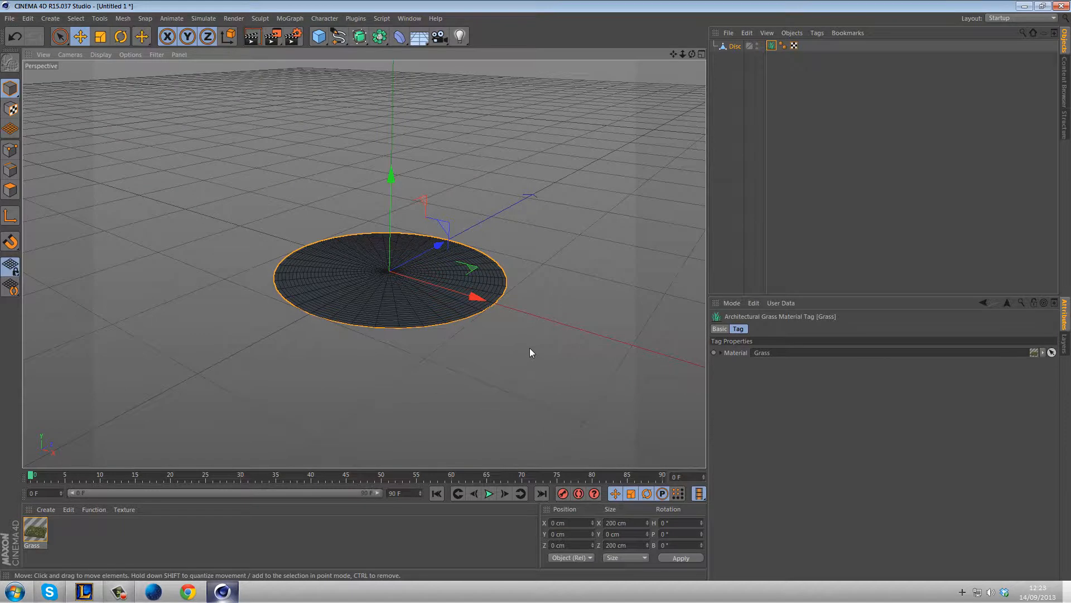
mouse_move(564, 346)
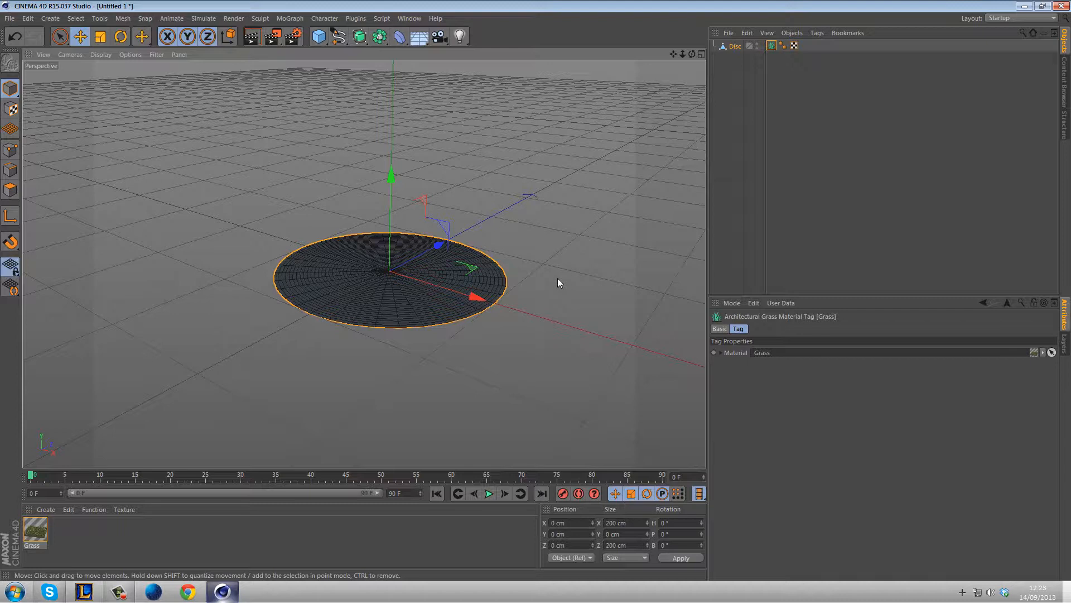
mouse_move(559, 280)
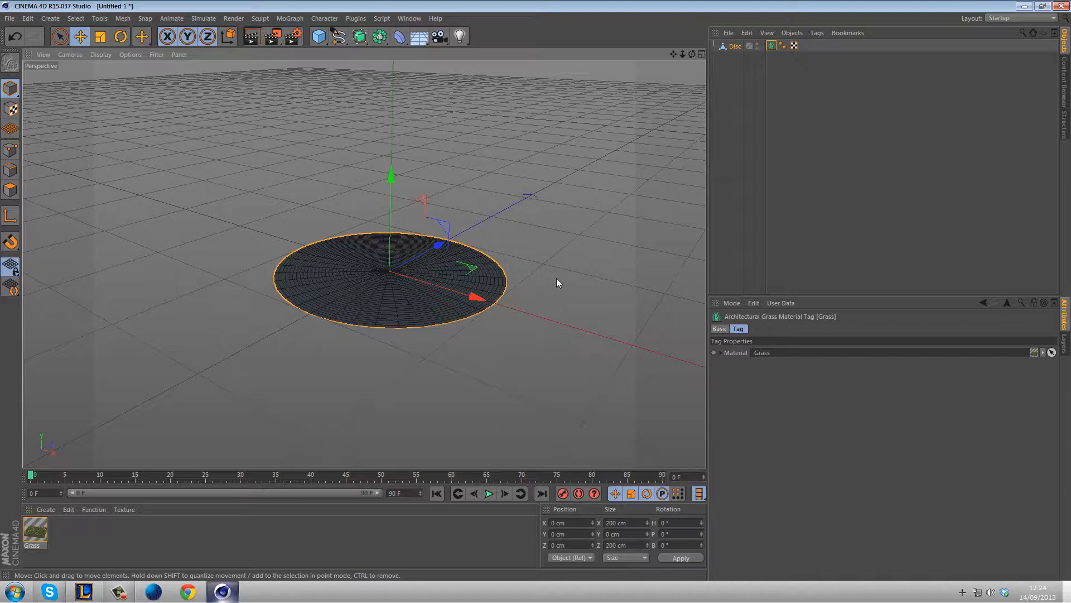
mouse_move(560, 286)
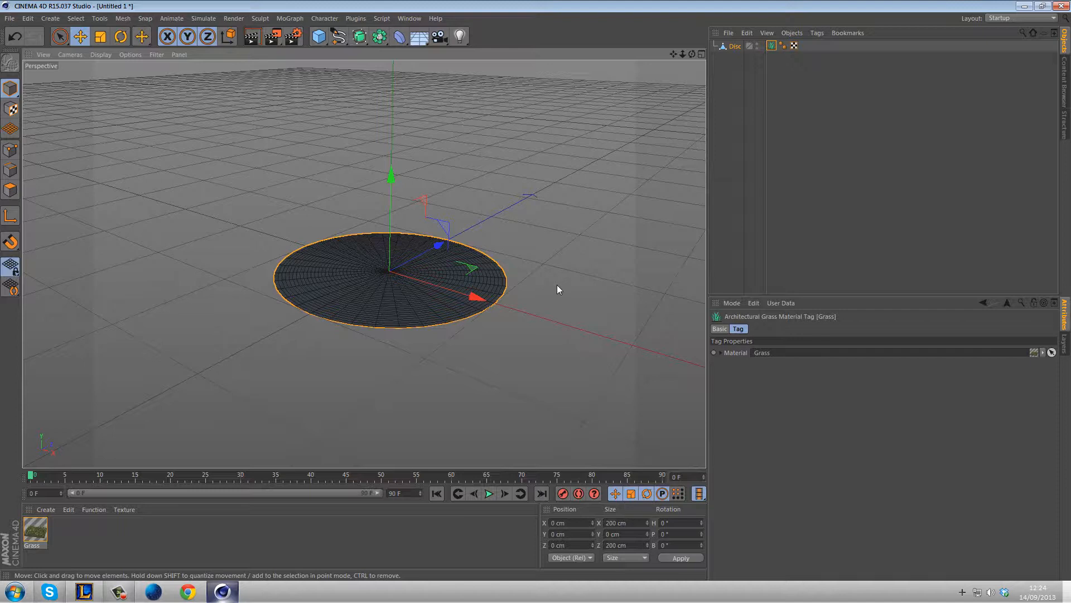
mouse_move(539, 252)
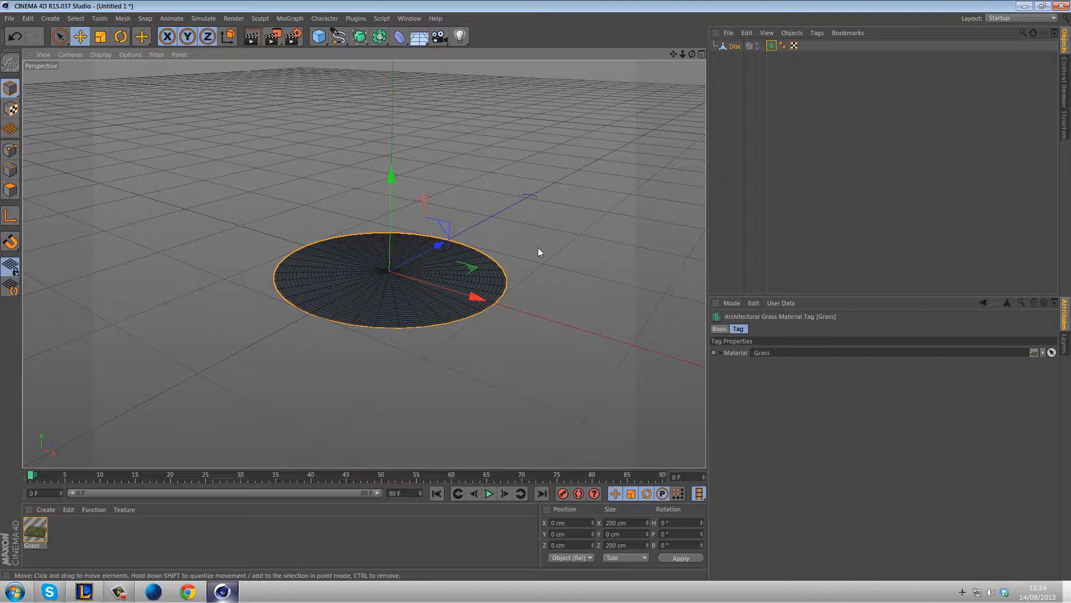
mouse_move(360, 149)
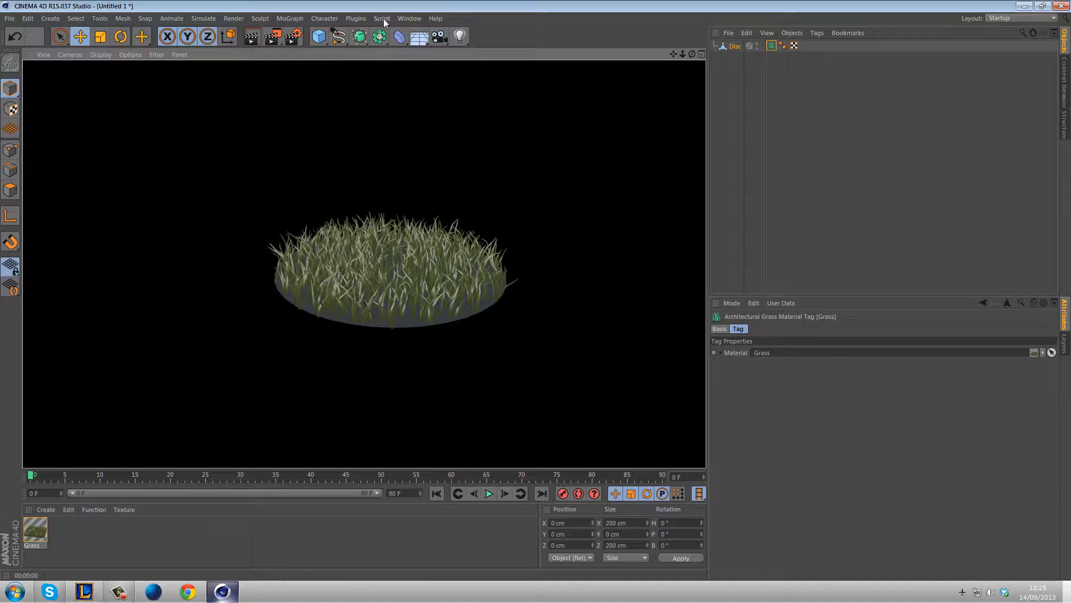
click(359, 36)
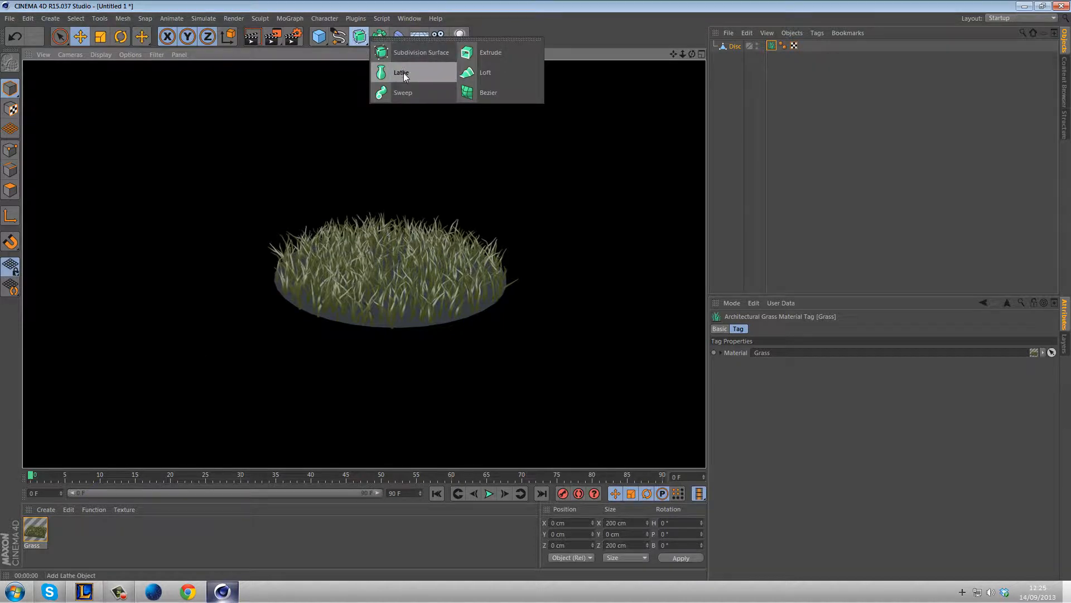
mouse_move(490, 52)
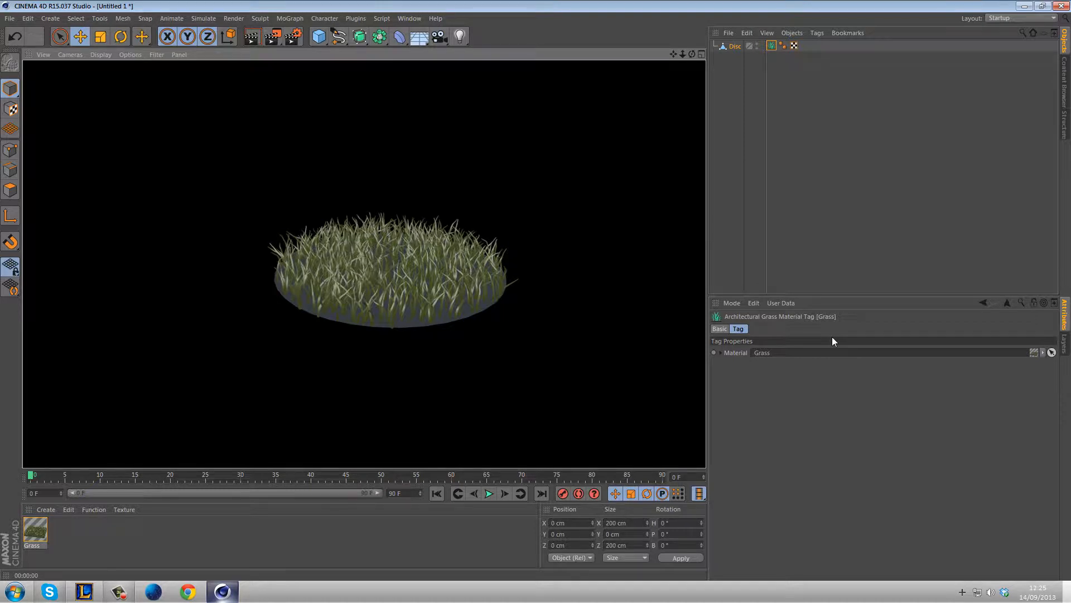
mouse_move(413, 261)
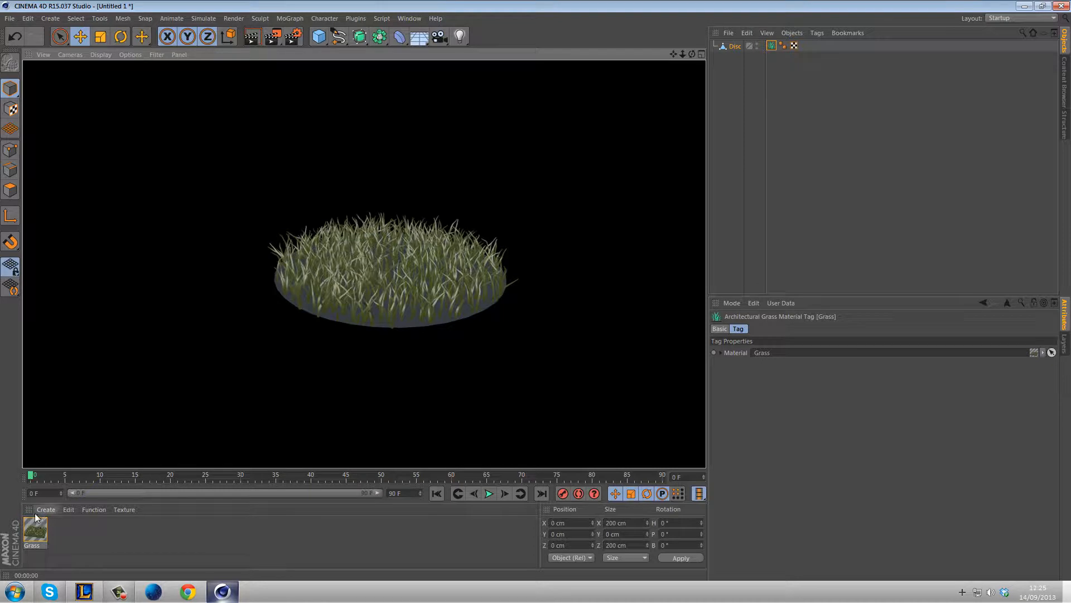
mouse_move(539, 288)
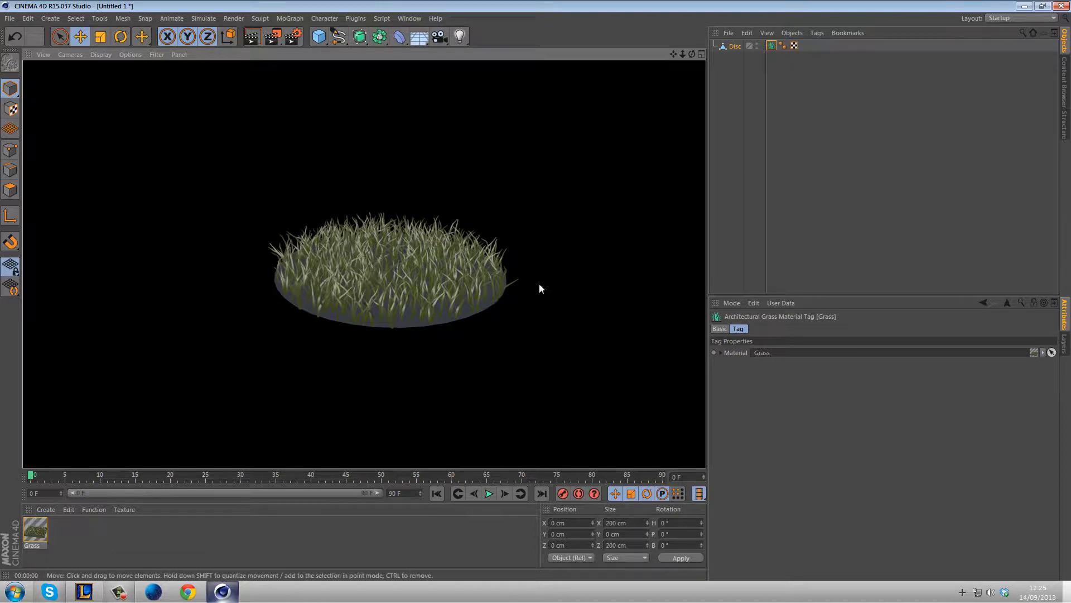
mouse_move(250, 198)
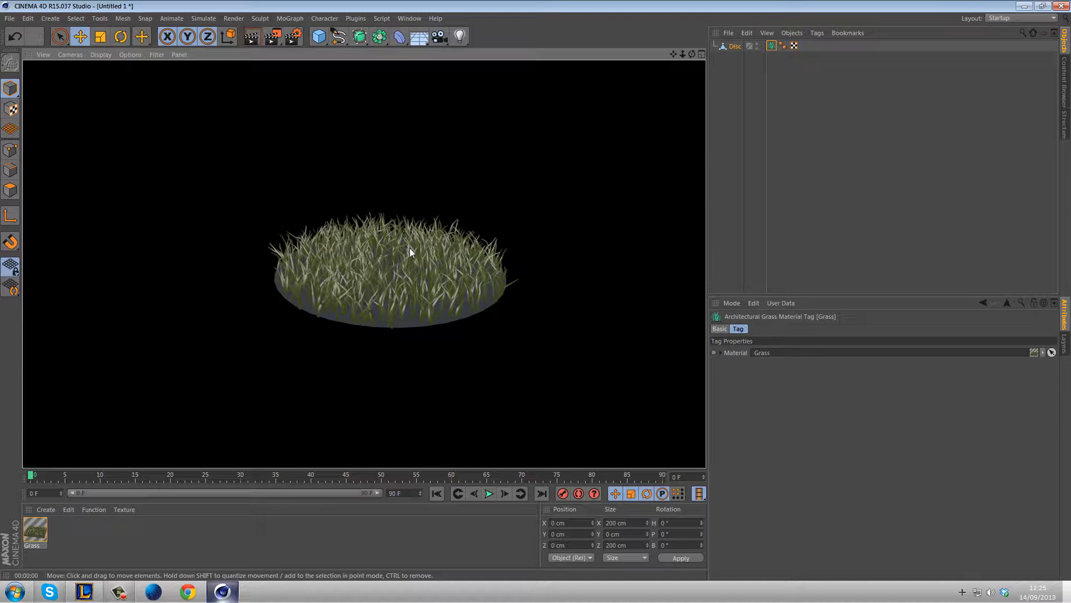
mouse_move(411, 253)
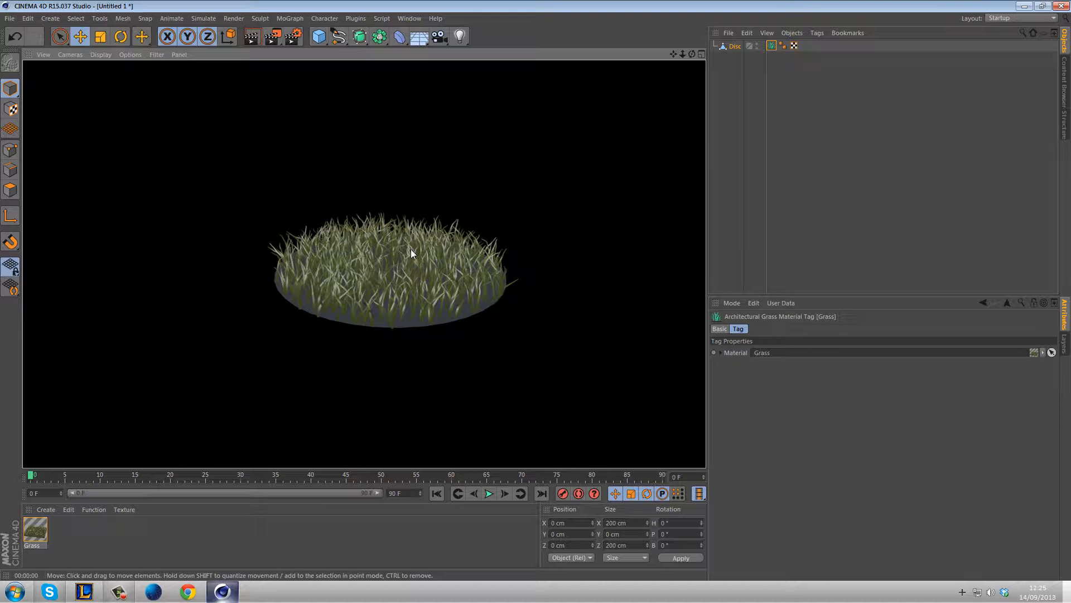
mouse_move(406, 256)
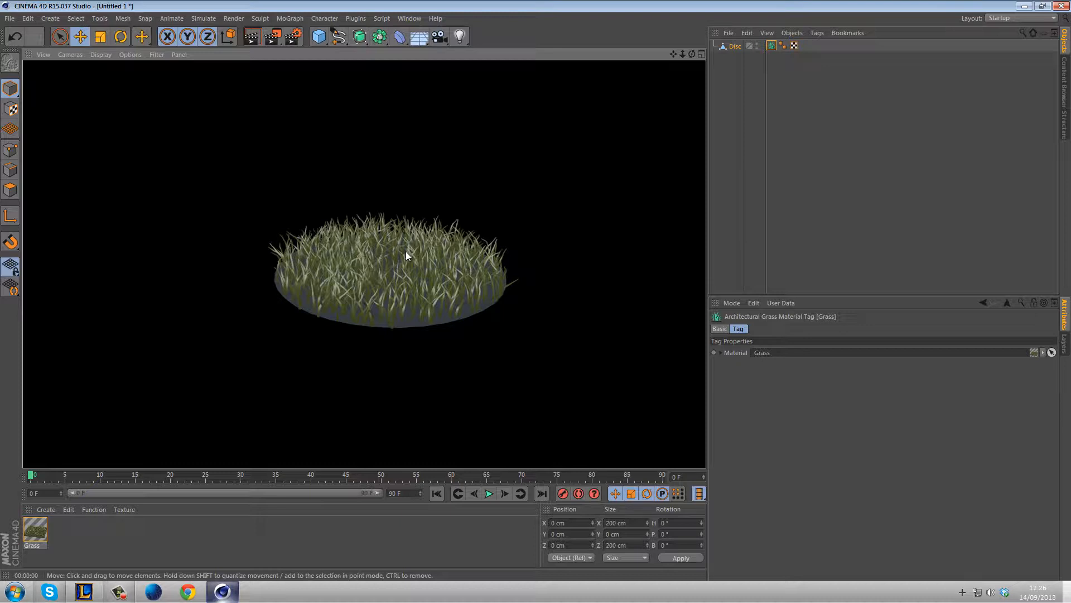
mouse_move(365, 245)
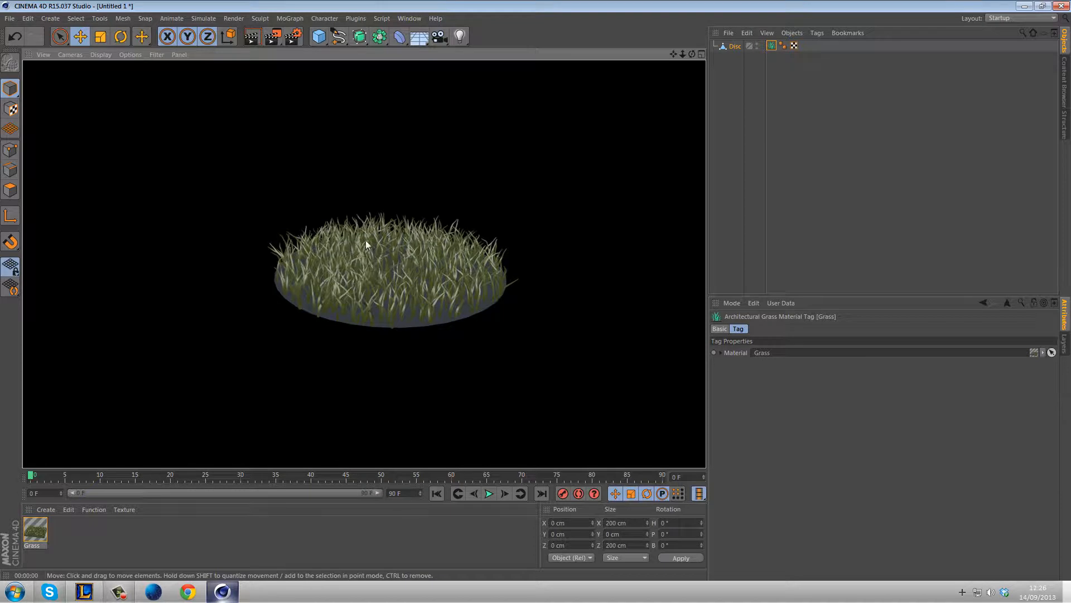
mouse_move(165, 502)
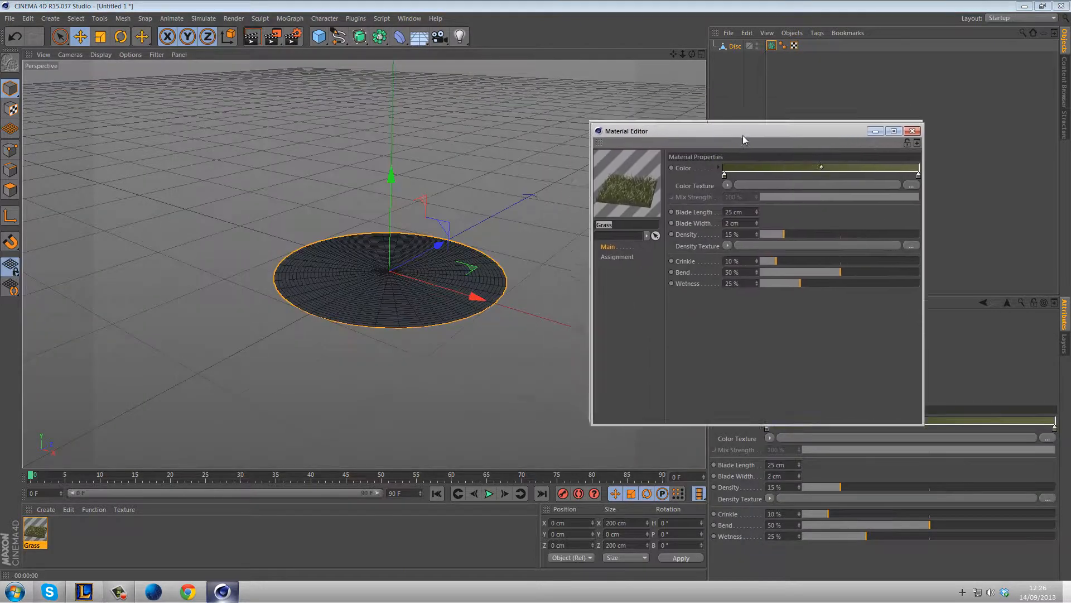
Step: Load grass color.jpg as the colour texture without copying it, at 35% mix strength
drag(743, 130, 746, 140)
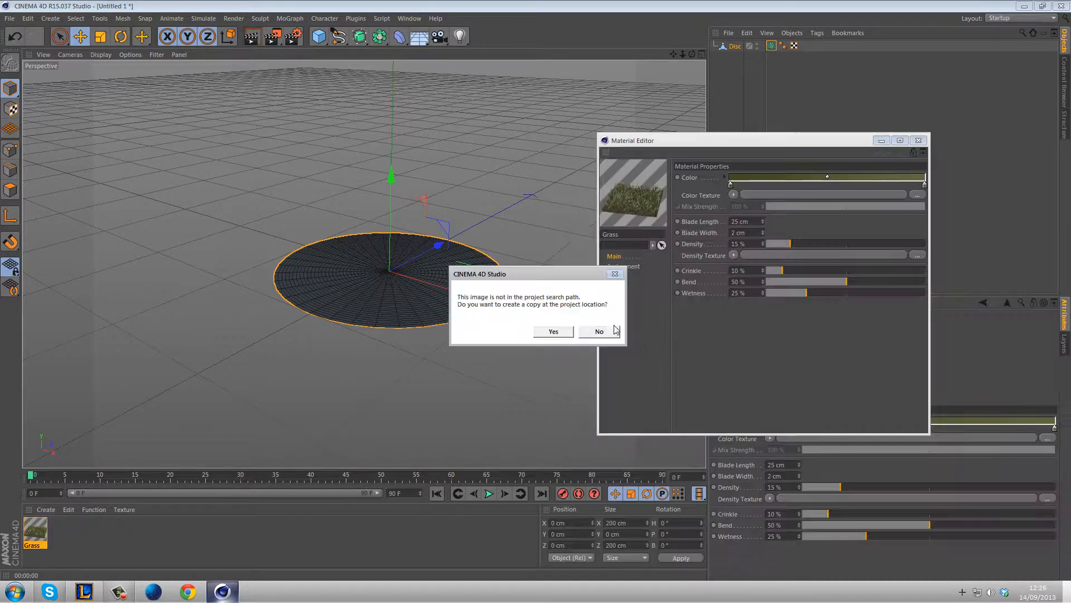
click(599, 331)
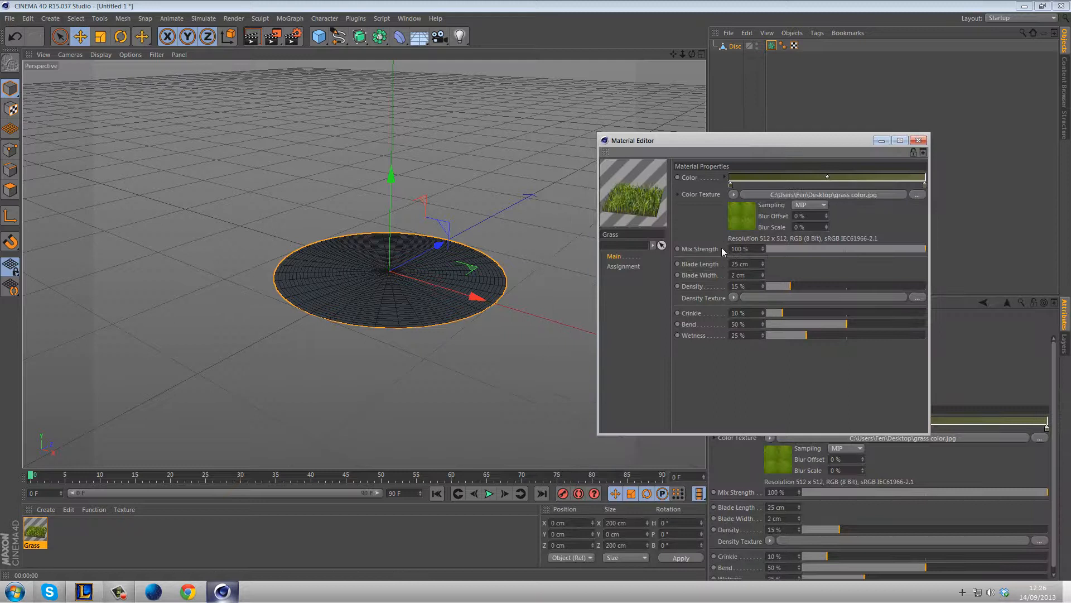
drag(922, 248, 825, 247)
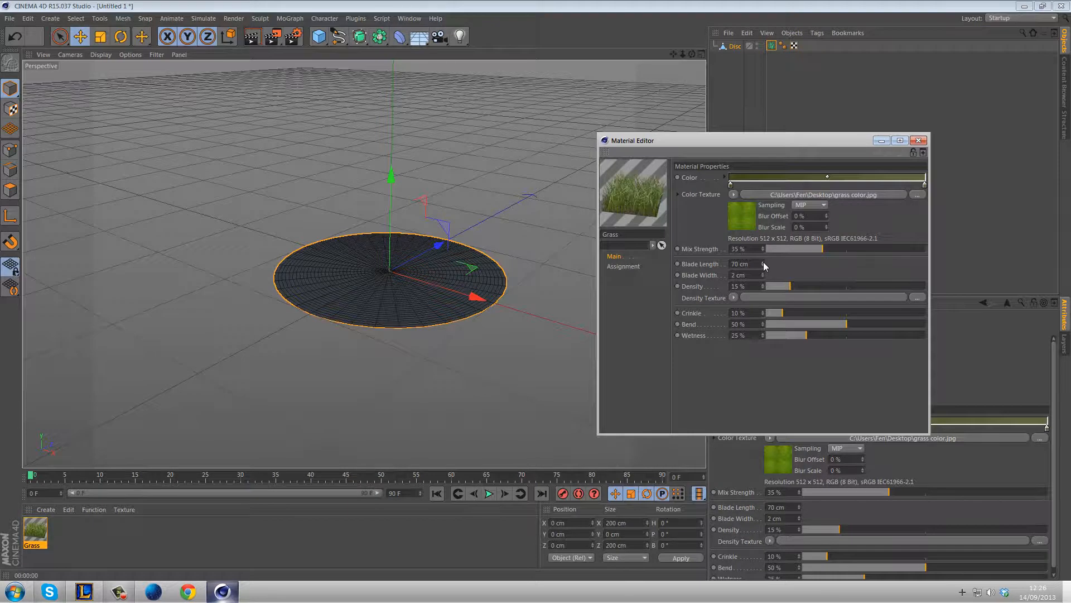
mouse_move(768, 270)
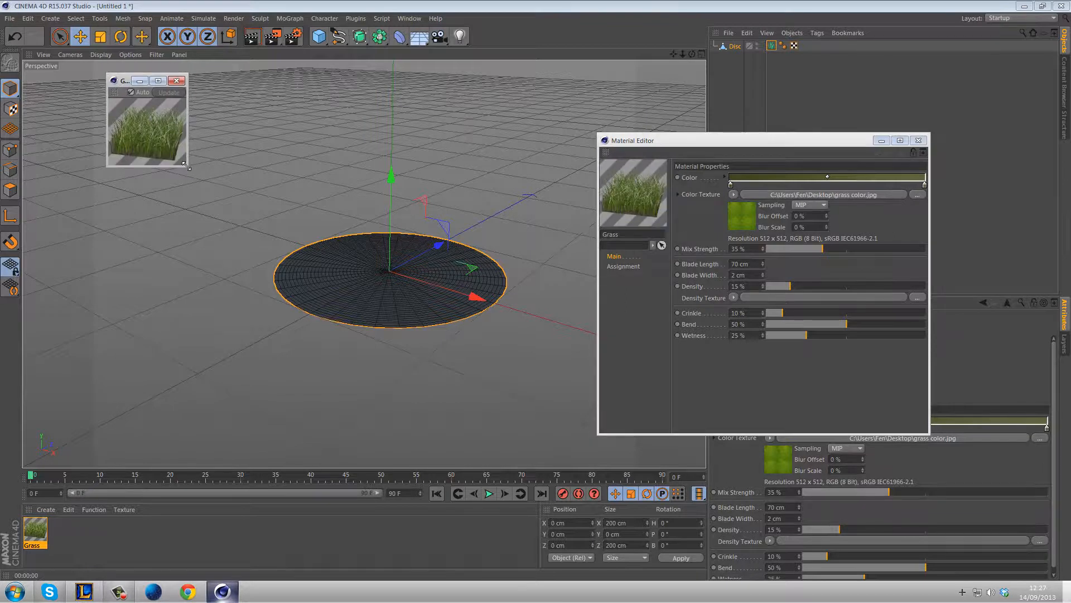
Step: Enlarge the preview and tune grass to 77% density, 60 cm blade length, 1 cm width
drag(188, 169, 440, 393)
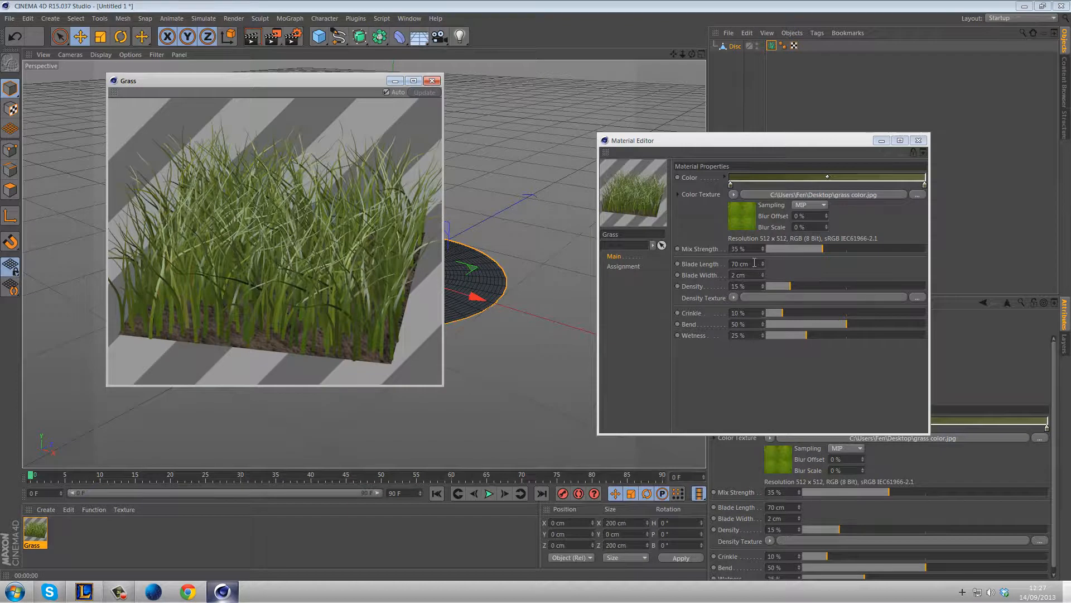
click(742, 264)
text(10)
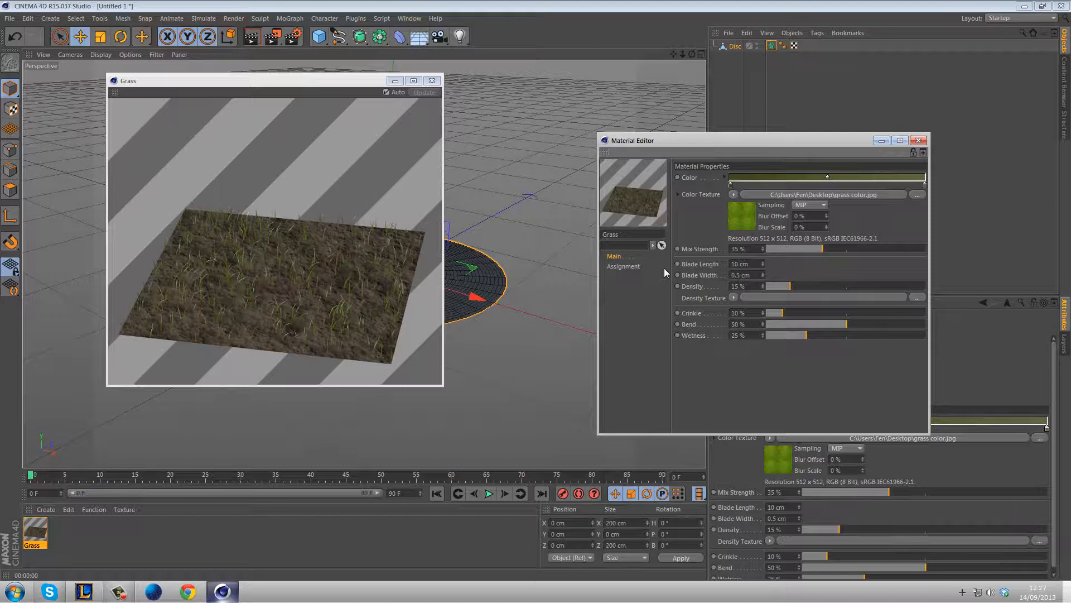
drag(789, 286, 850, 286)
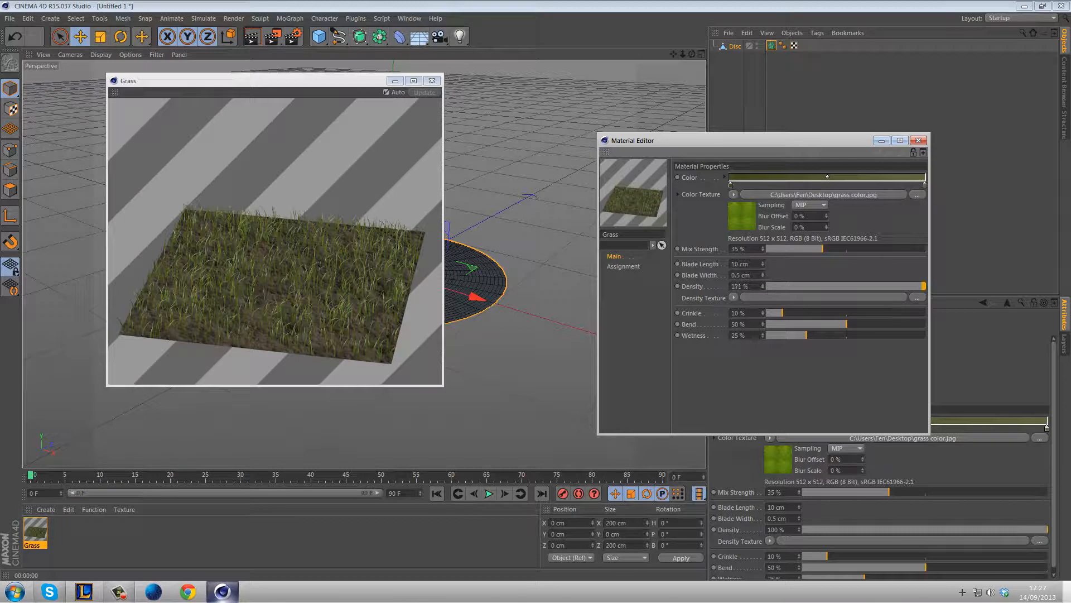
drag(737, 286, 922, 286)
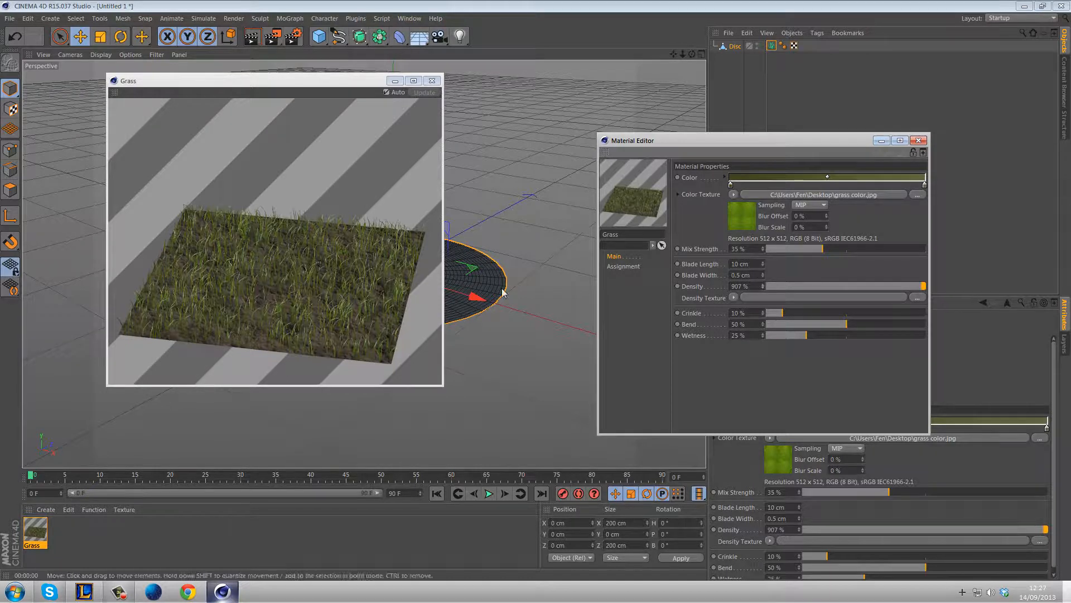
mouse_move(463, 358)
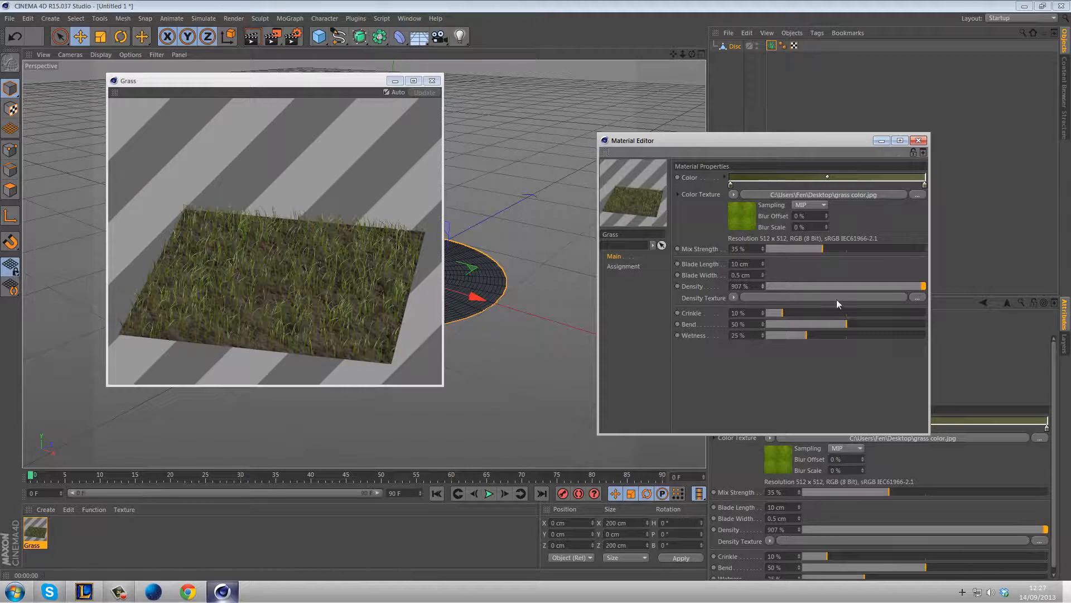
drag(922, 285, 888, 285)
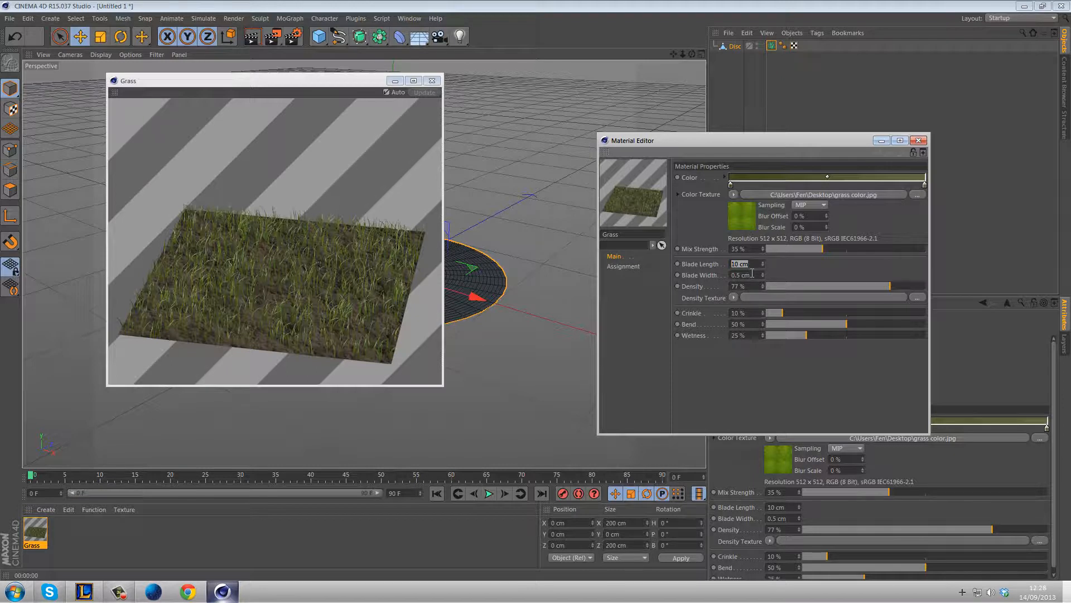
text(60)
click(746, 275)
text(1)
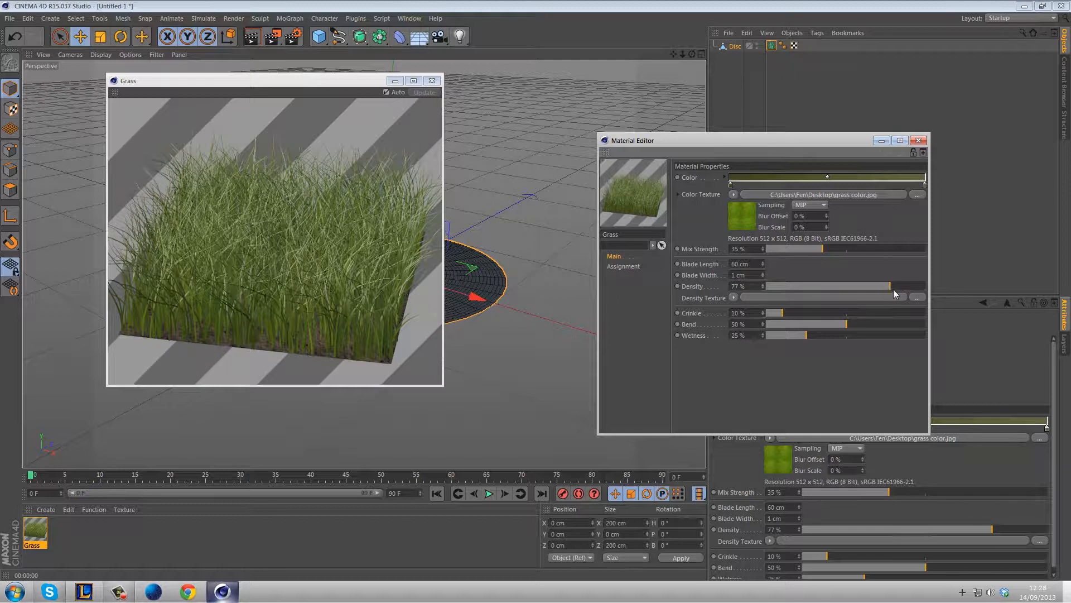
Step: Set density to 50%, open the preview in its own window, bend 100%, crinkle 12%
drag(882, 286, 827, 285)
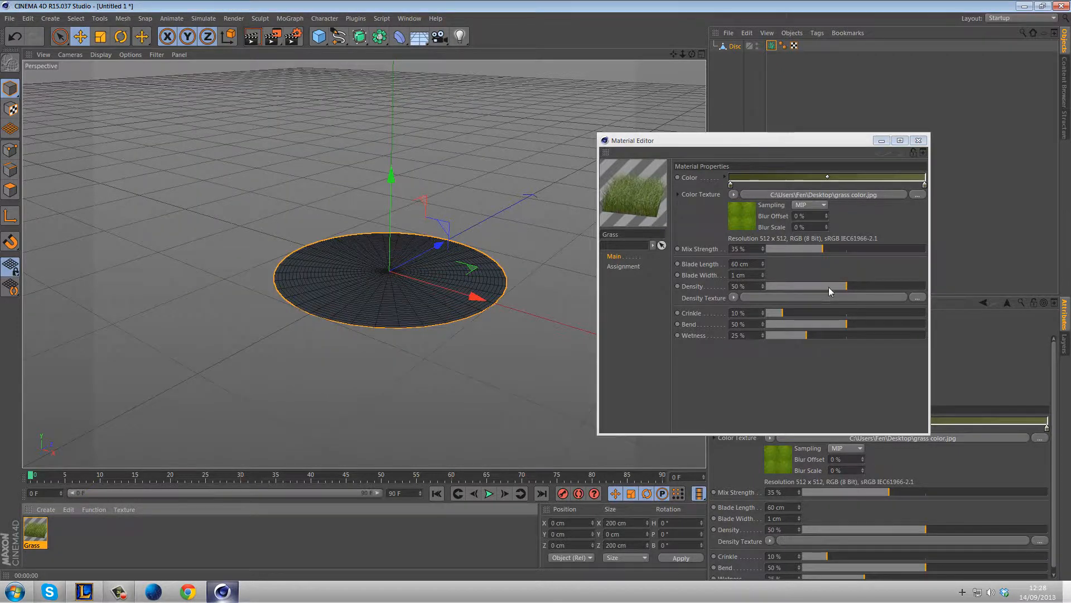
right_click(632, 198)
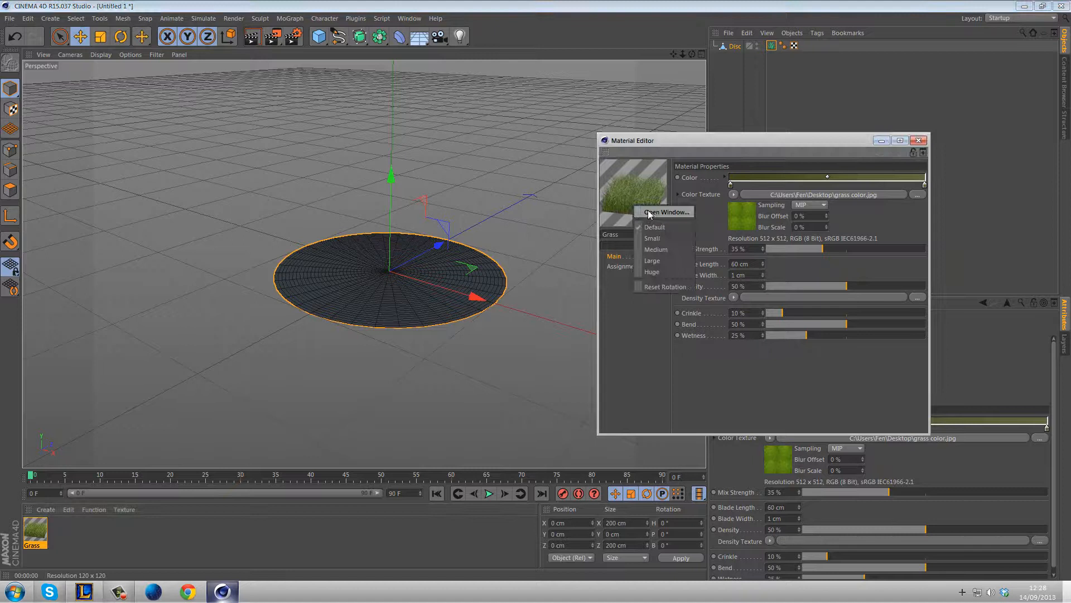
click(666, 212)
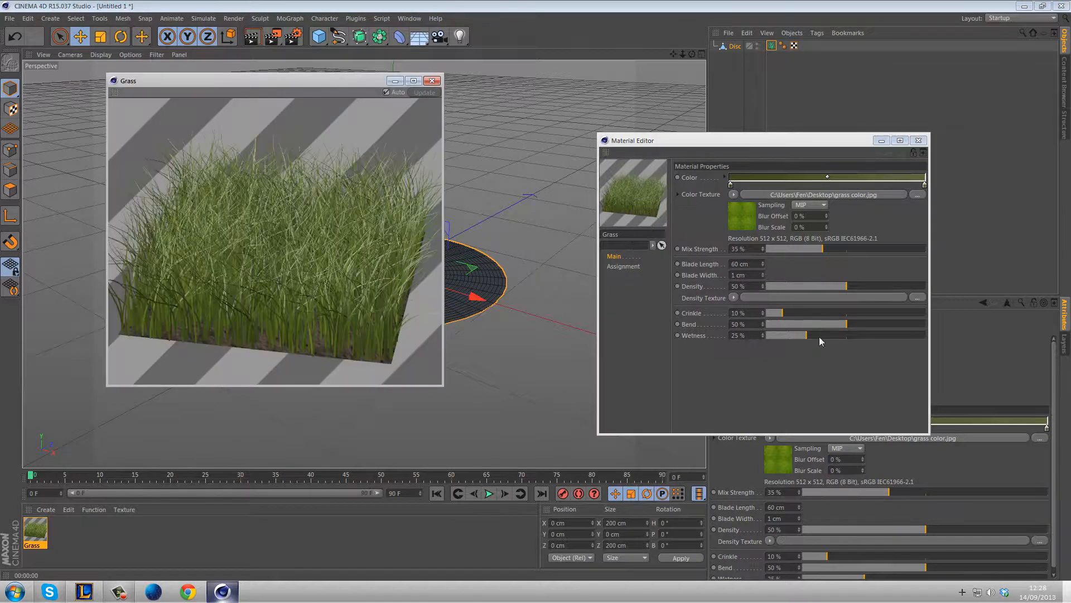
drag(772, 313, 905, 313)
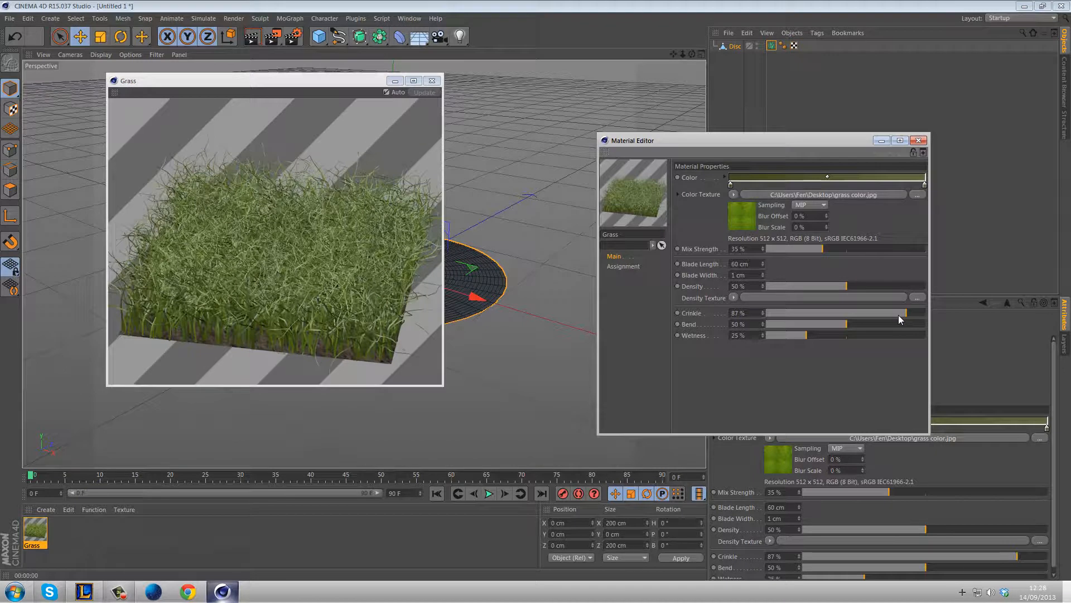
mouse_move(831, 331)
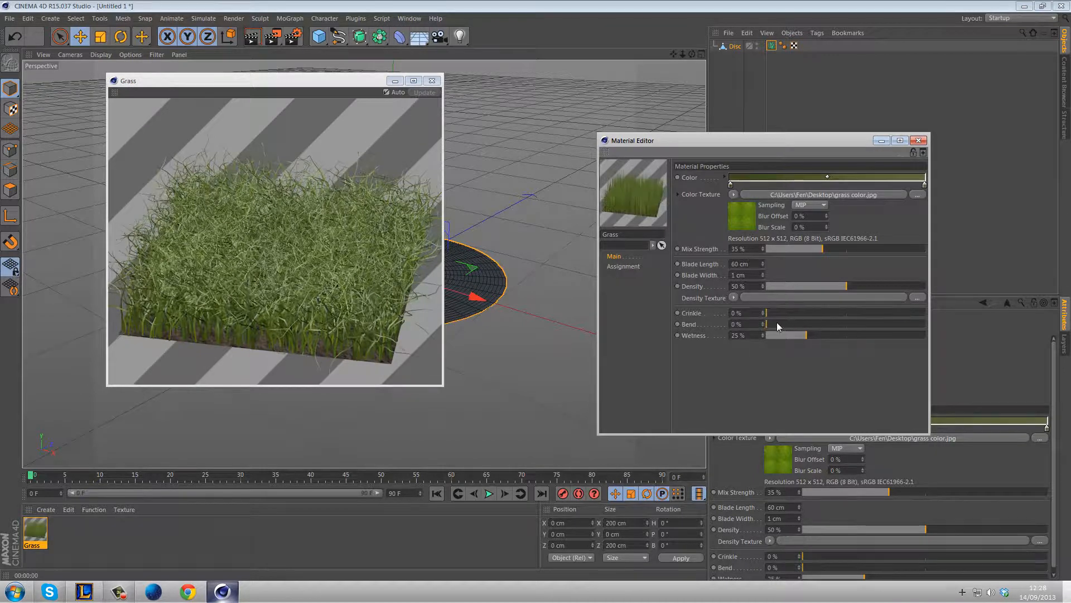
drag(768, 323, 922, 323)
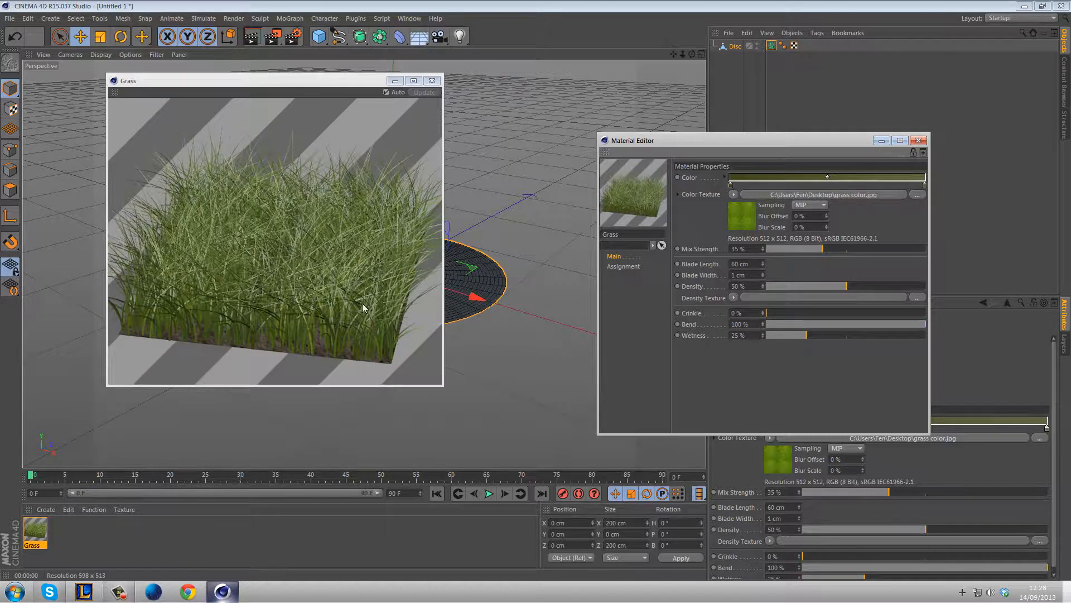
mouse_move(345, 289)
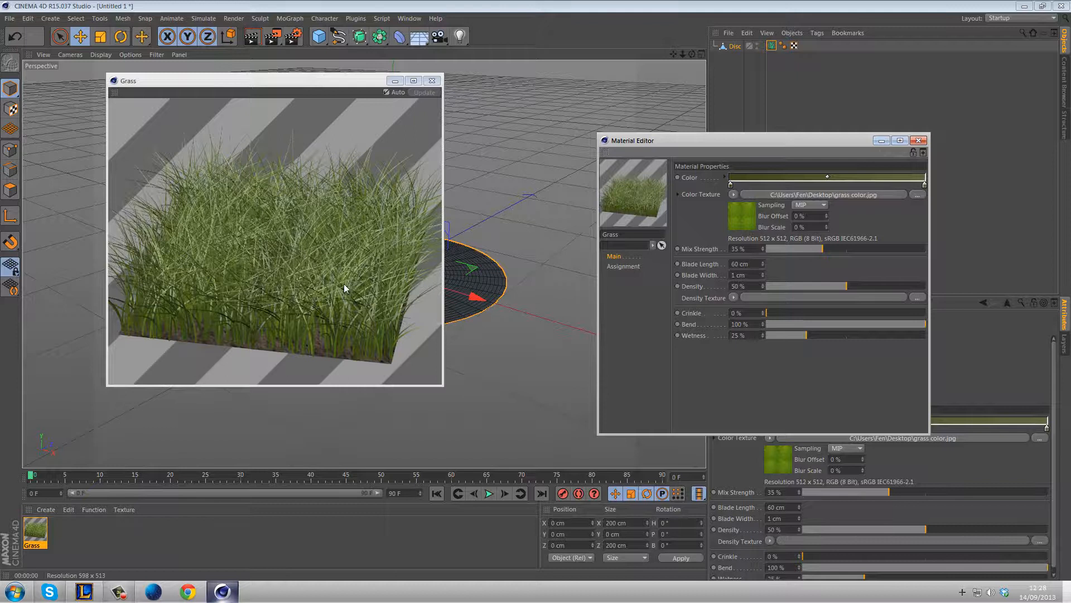
mouse_move(345, 288)
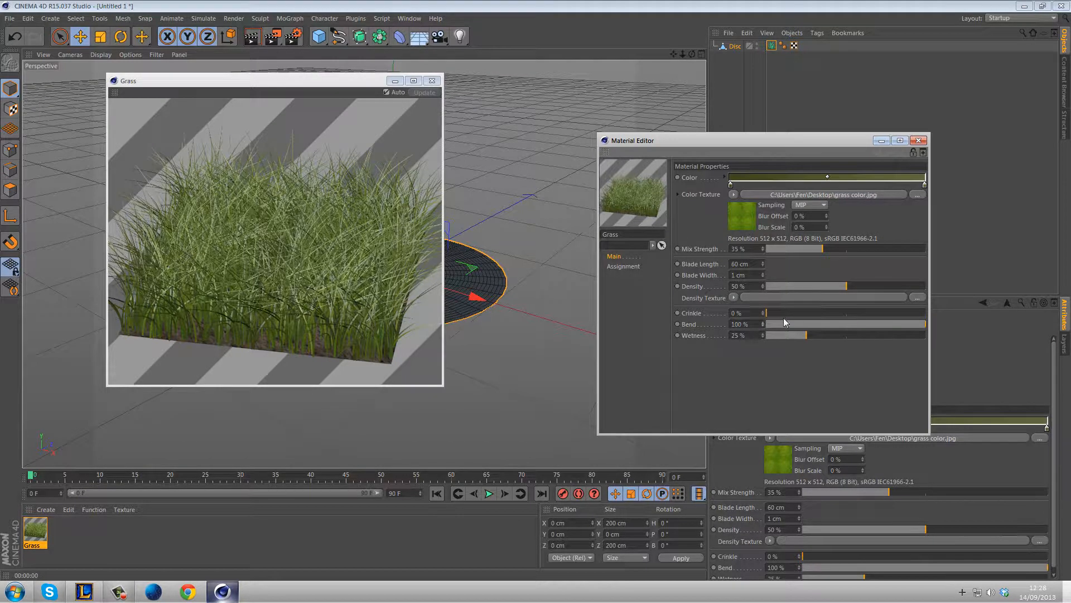
drag(768, 313, 785, 313)
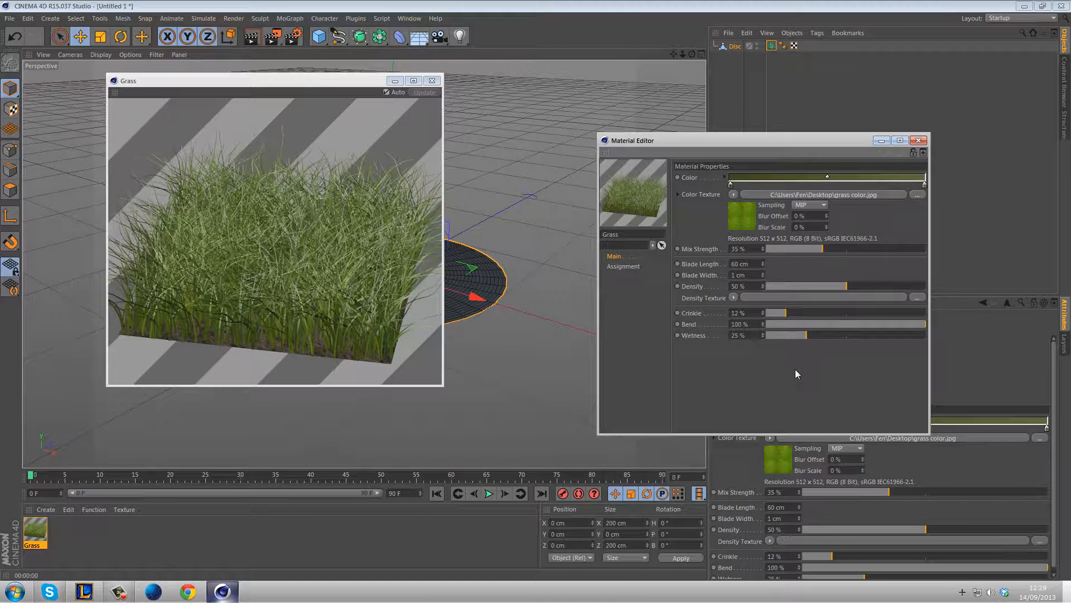
mouse_move(917, 330)
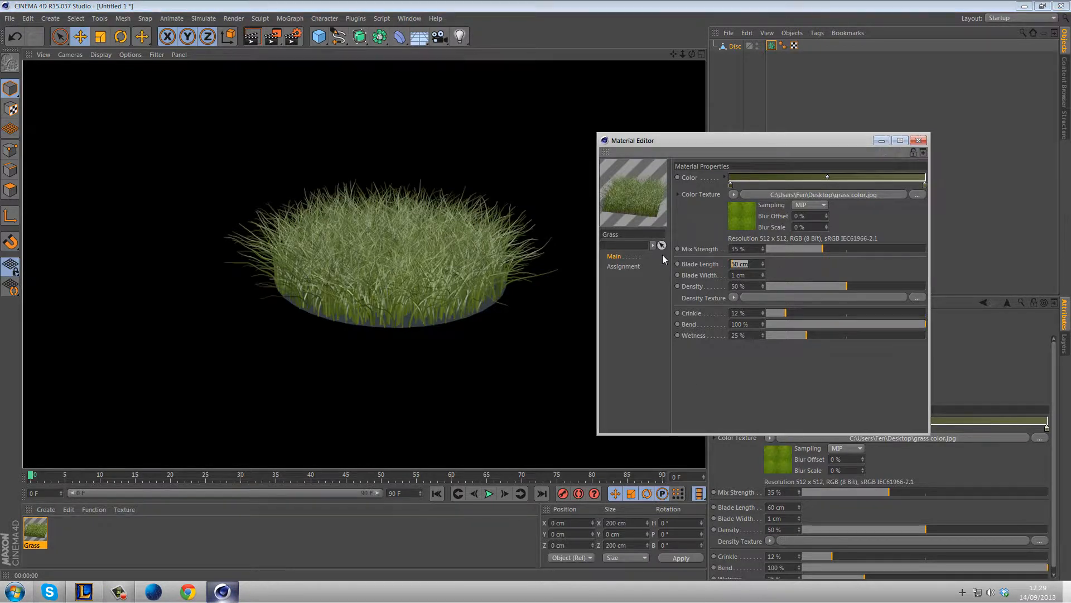
Step: Make blades 200 cm with 5% crinkle and 43% bend, then render the disc
text(20)
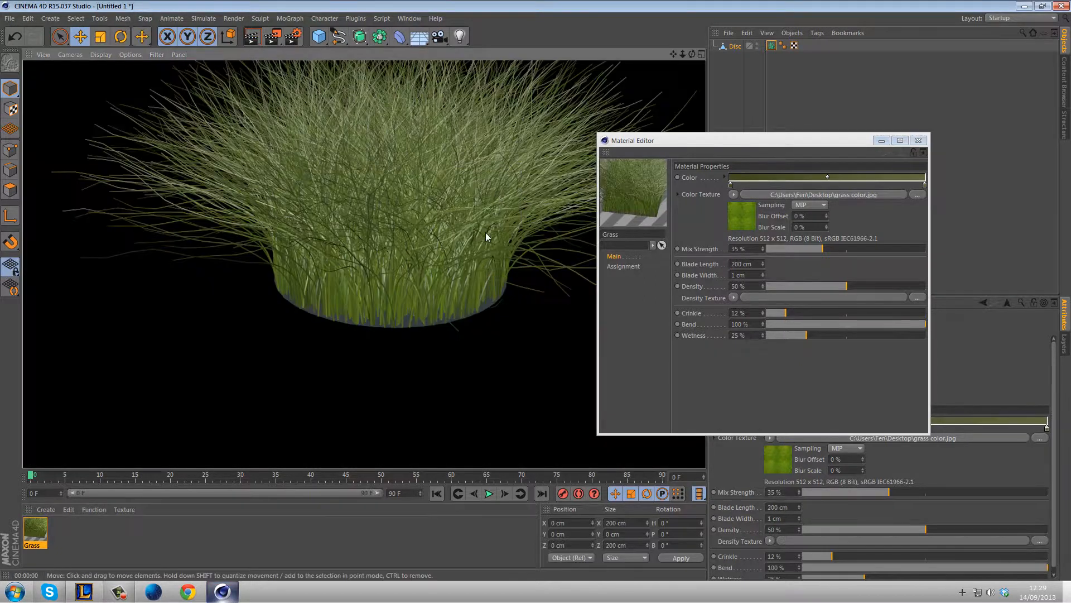
drag(789, 313, 774, 313)
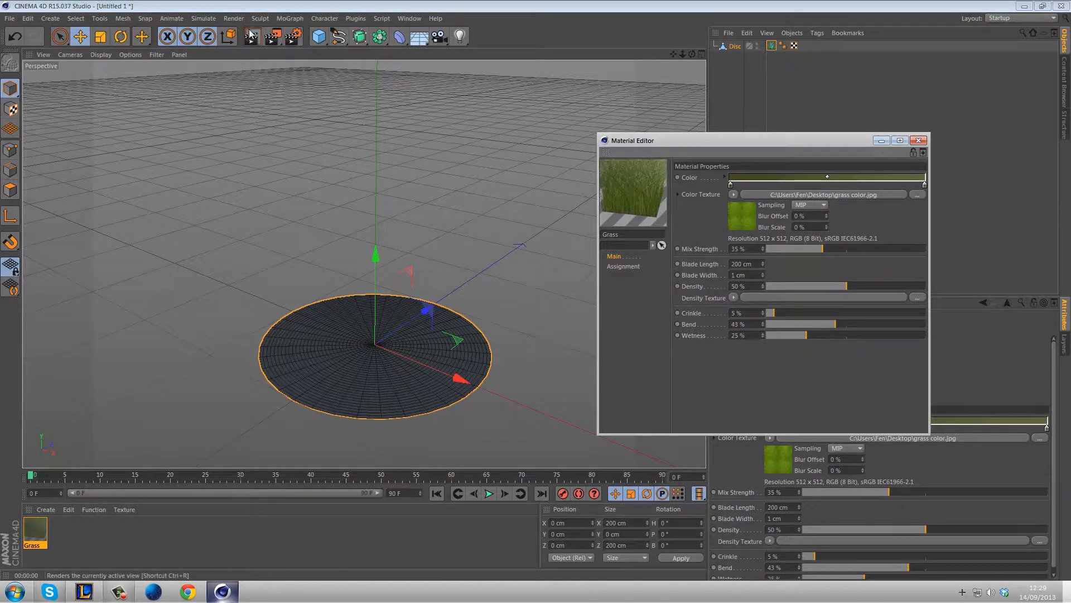
click(252, 36)
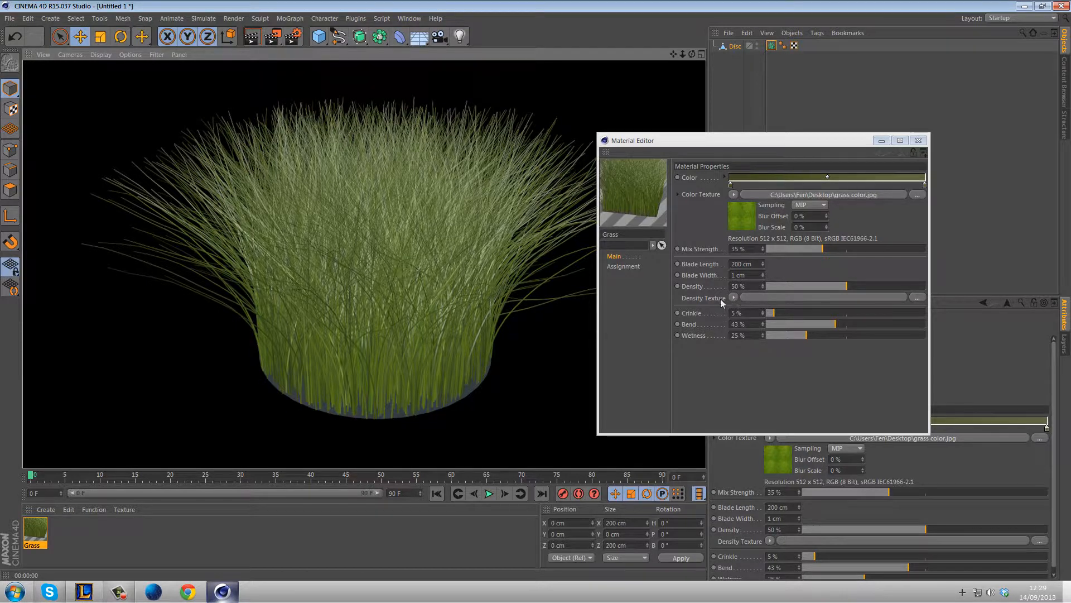
Step: In Points mode, apply Set Vertex Weight at 100% to all of the disc's points
click(918, 140)
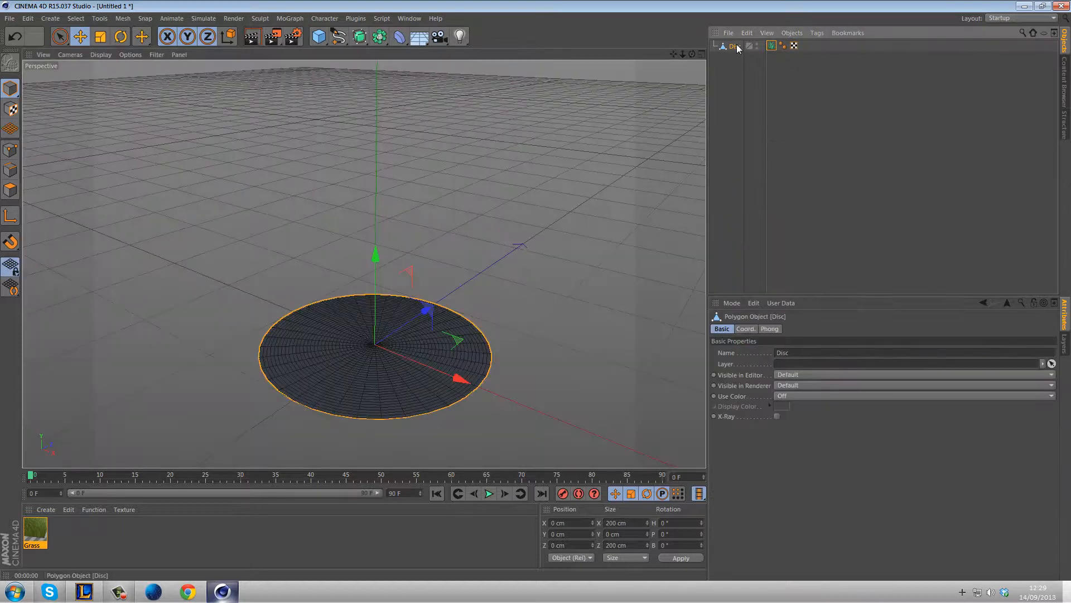
mouse_move(734, 45)
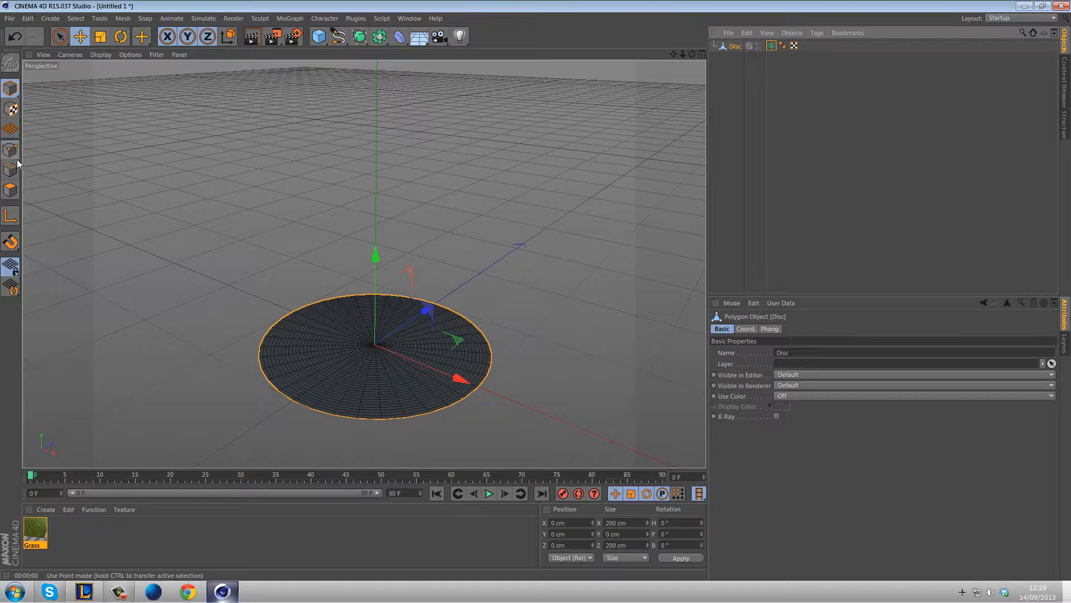
click(75, 18)
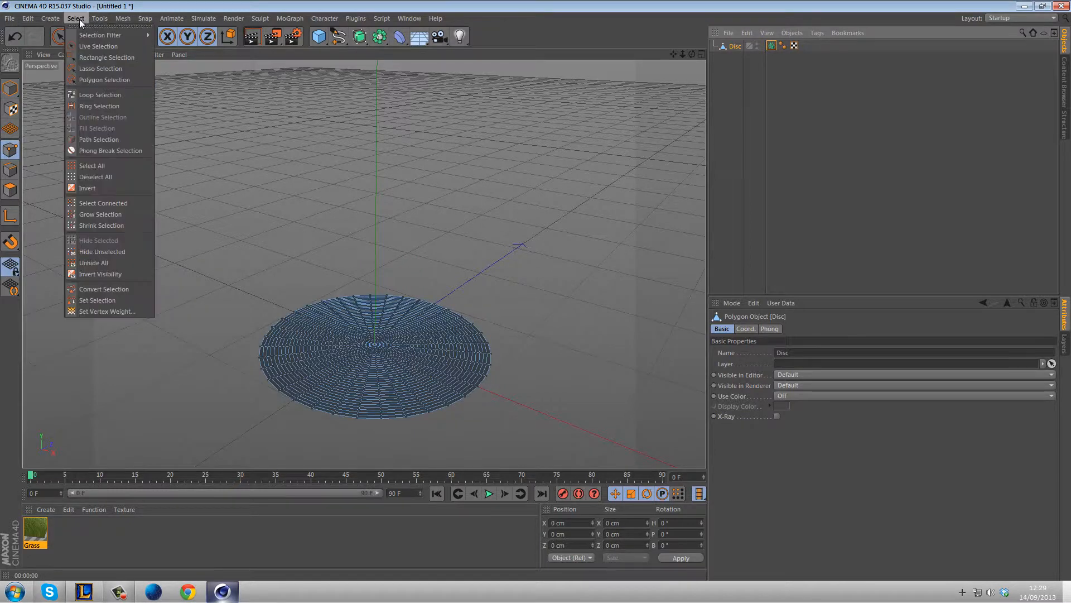
click(107, 311)
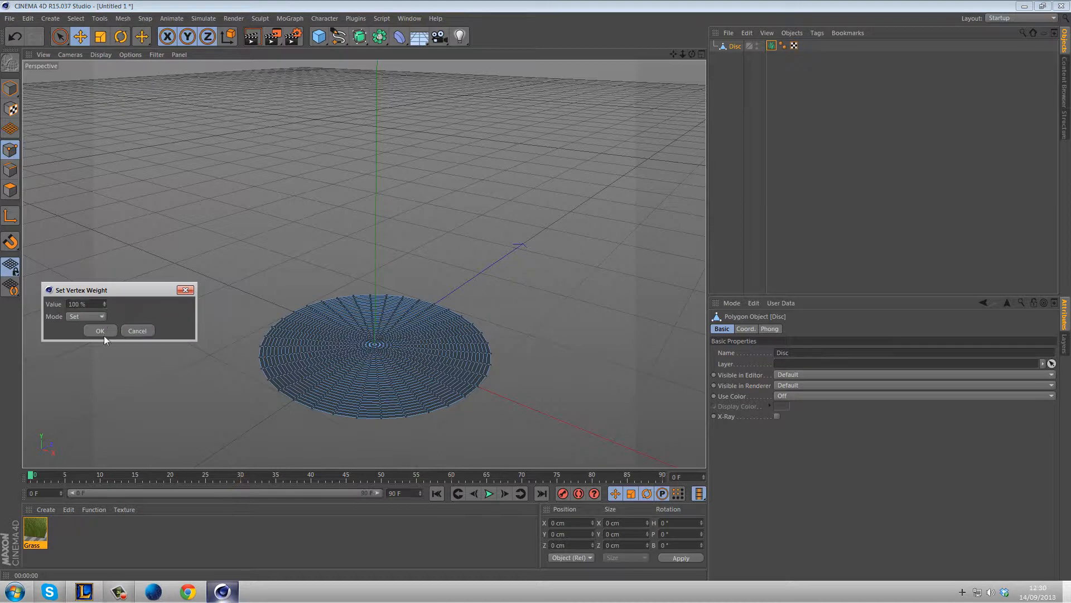
click(100, 330)
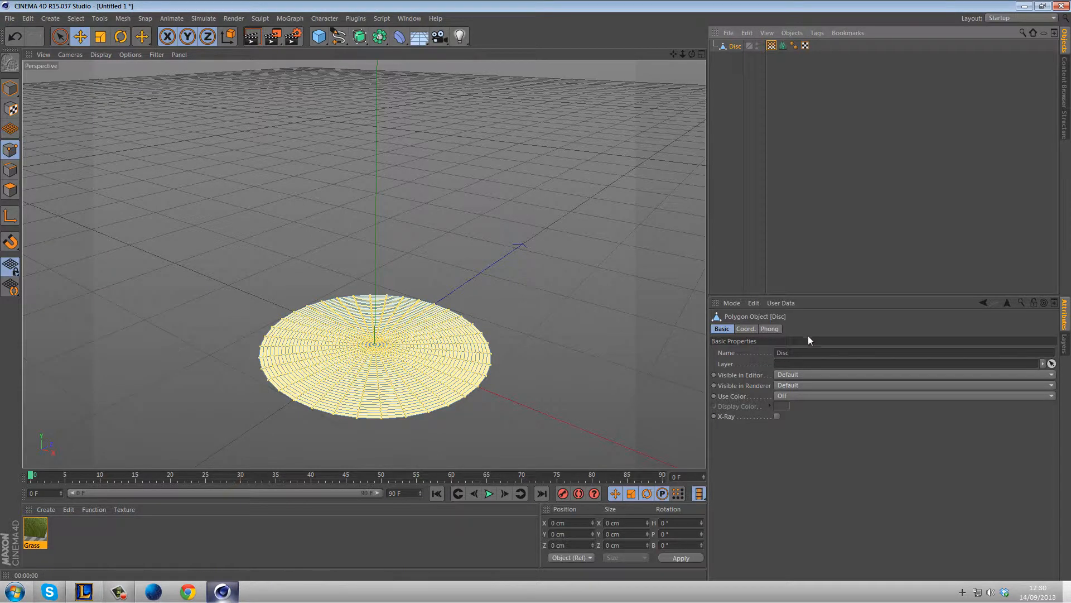
mouse_move(772, 46)
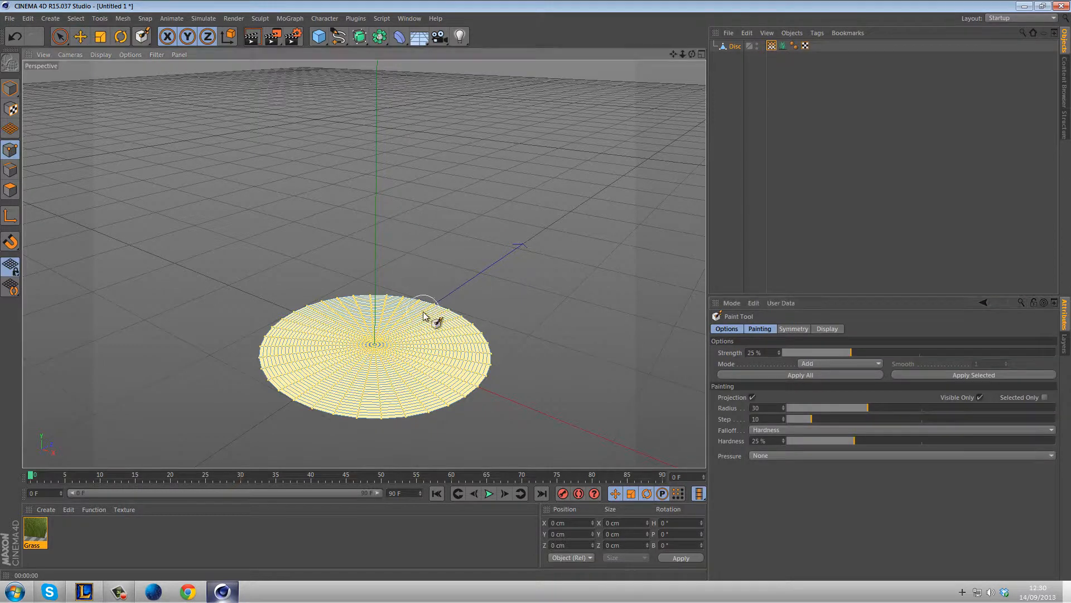
mouse_move(693, 381)
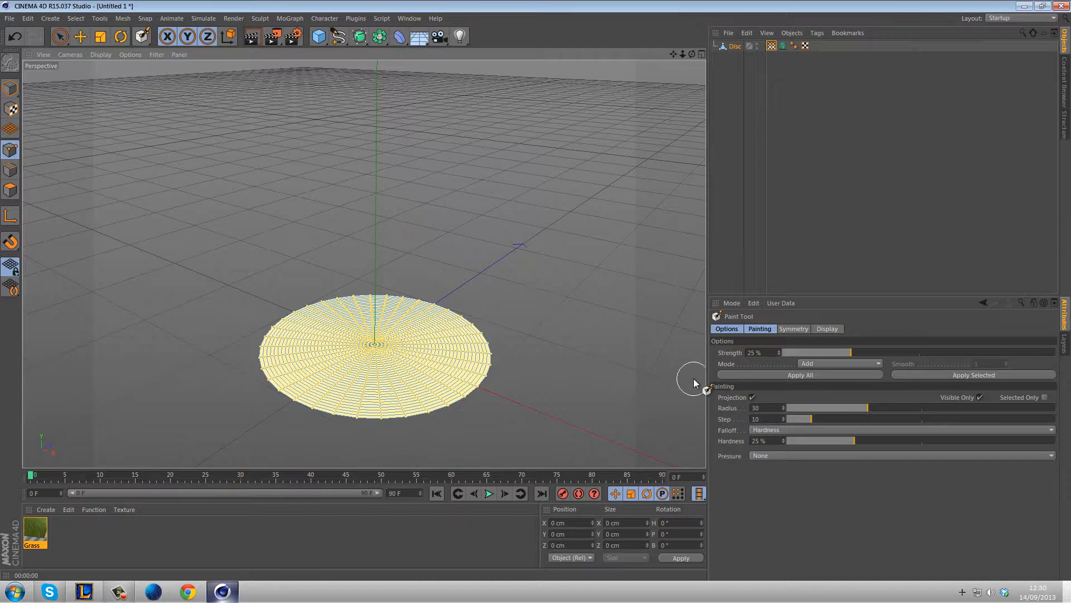
mouse_move(850, 353)
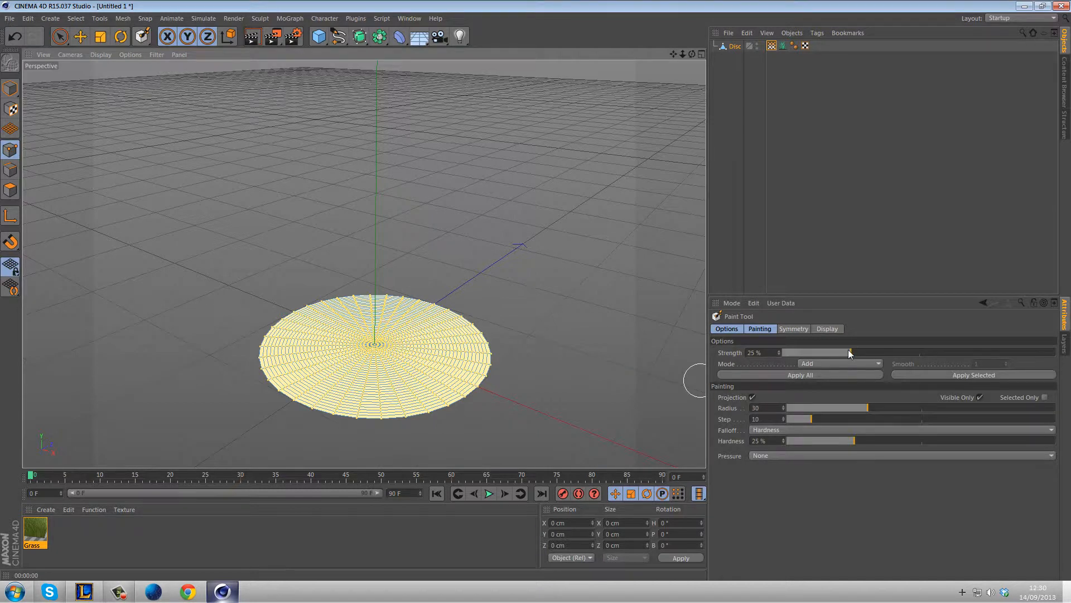
Step: Erase vertex weight along the disc's front-right rim with the Paint Tool, then open the Grass material
click(840, 363)
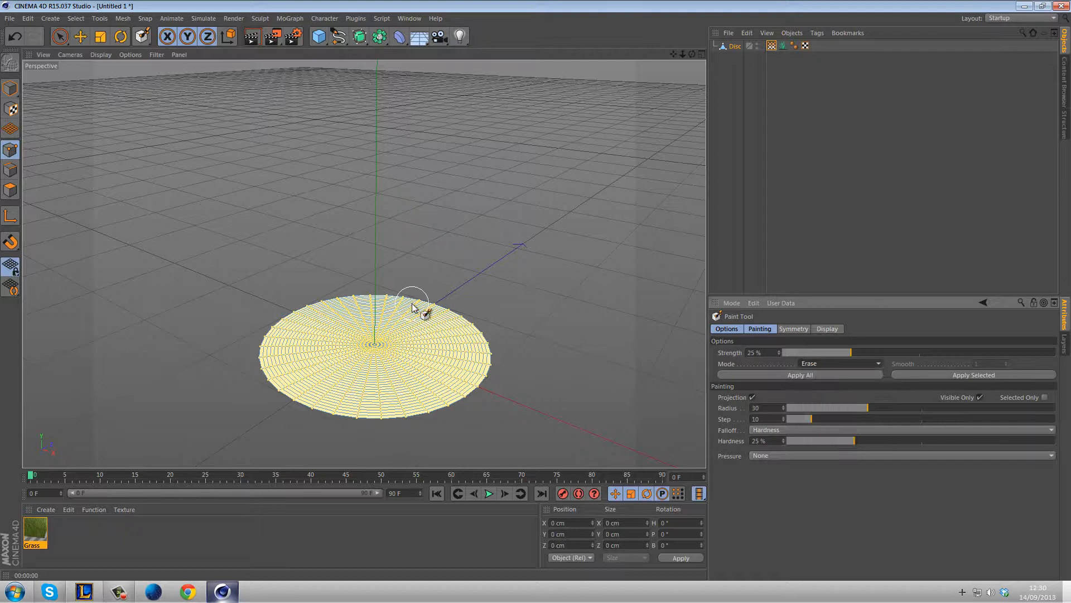
mouse_move(489, 323)
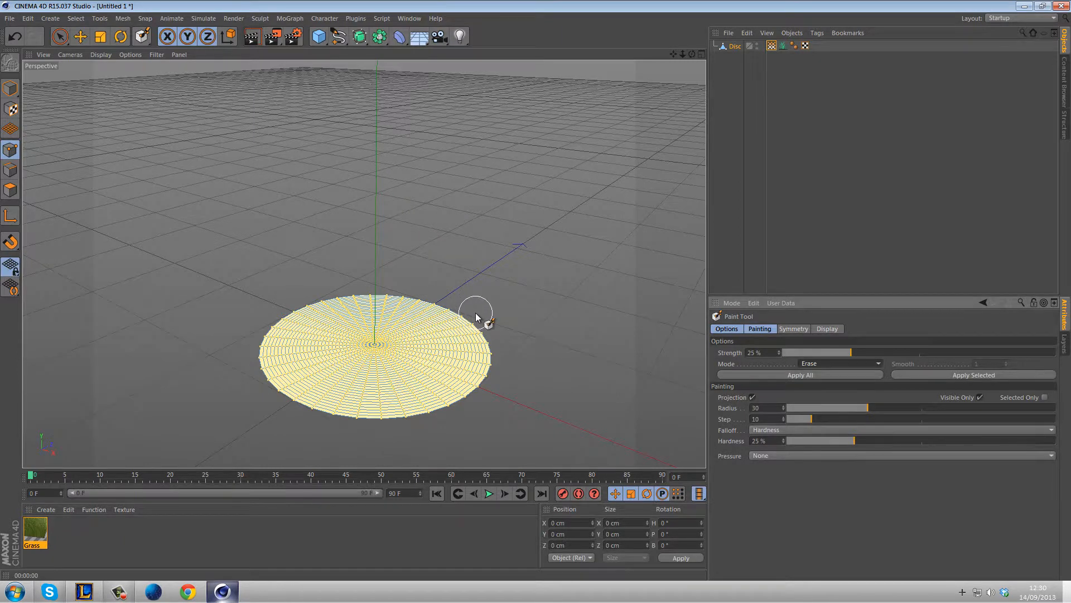
drag(478, 317, 424, 420)
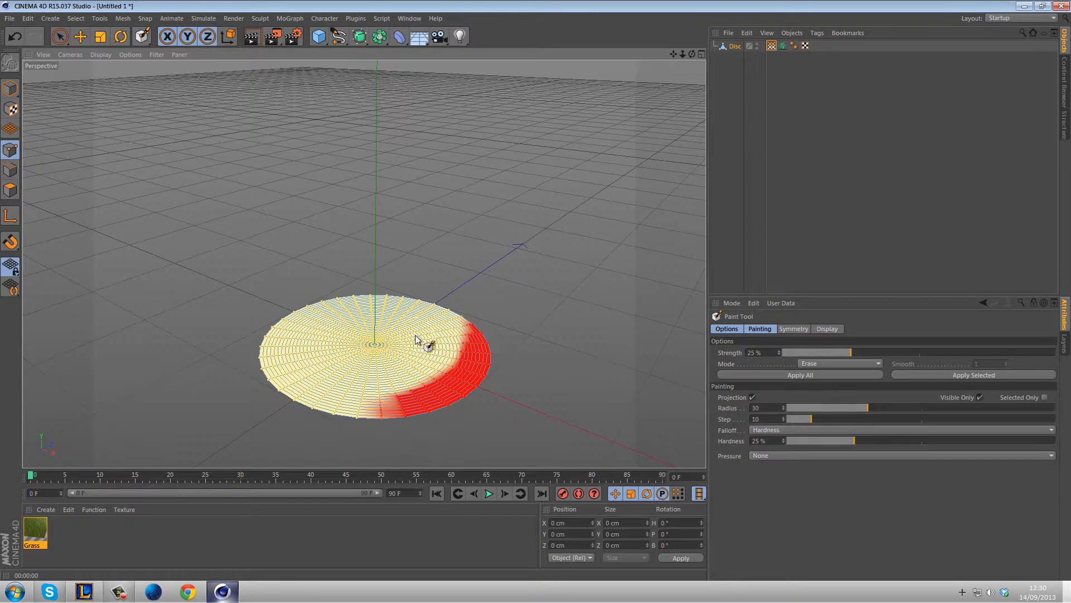
mouse_move(393, 307)
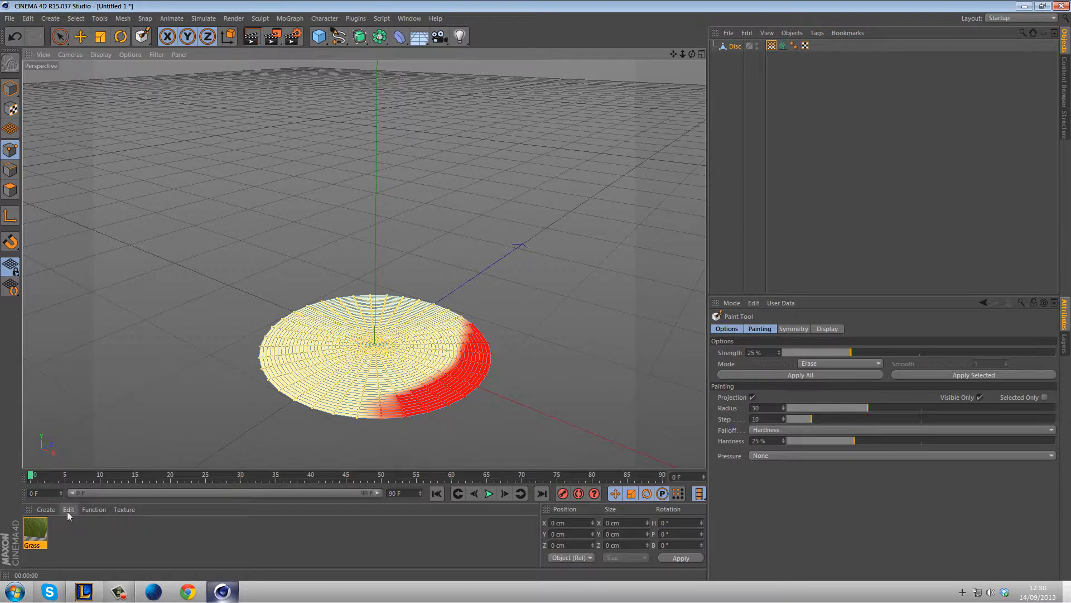
double_click(34, 533)
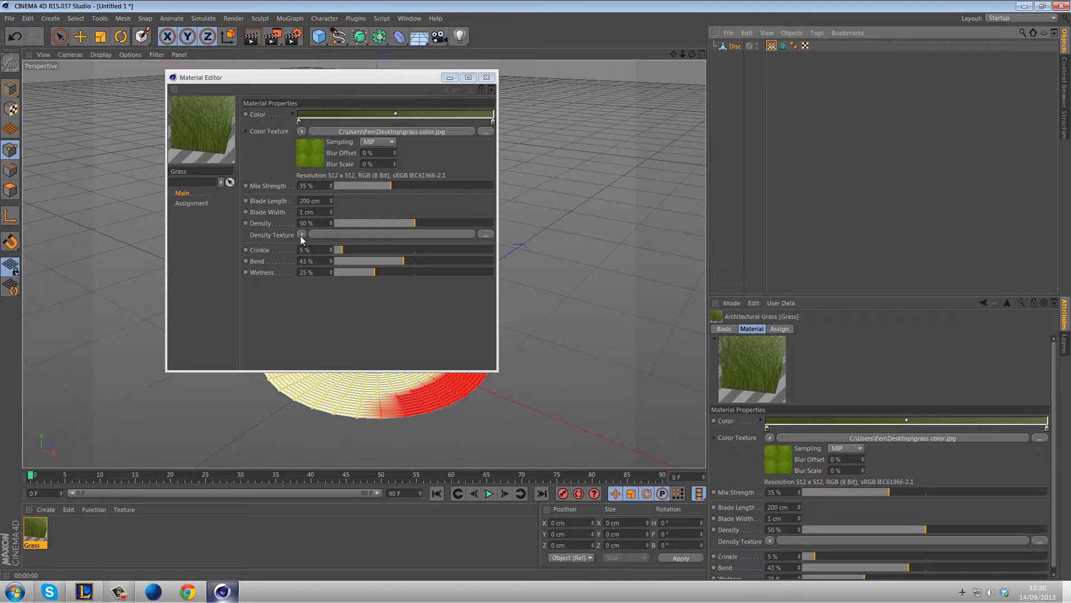
Step: Set the Grass Density Texture to an Effects > Vertex Map shader and close the editor
click(302, 235)
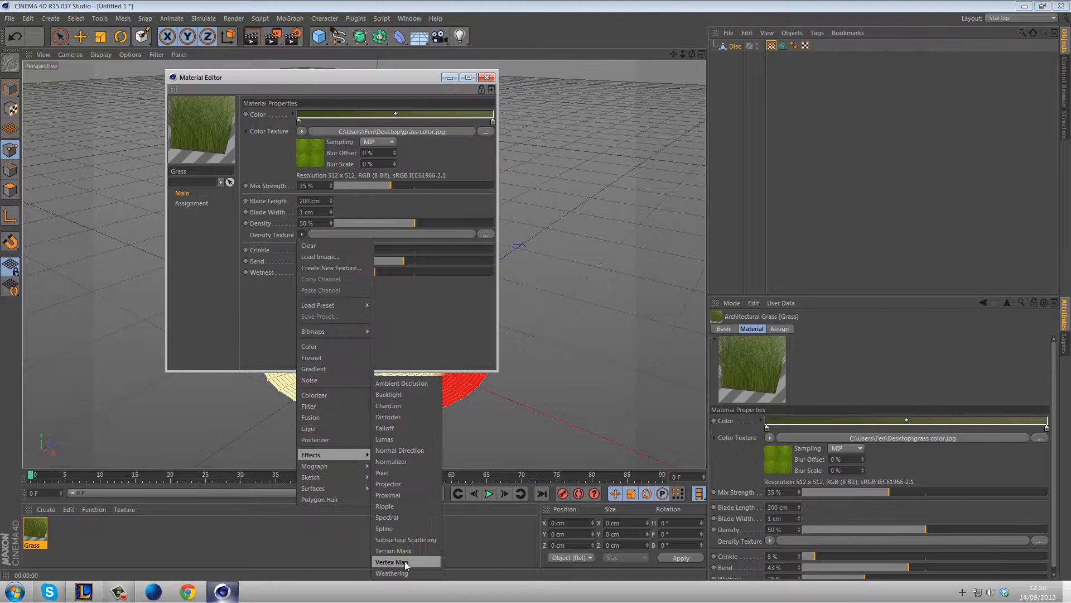
click(391, 562)
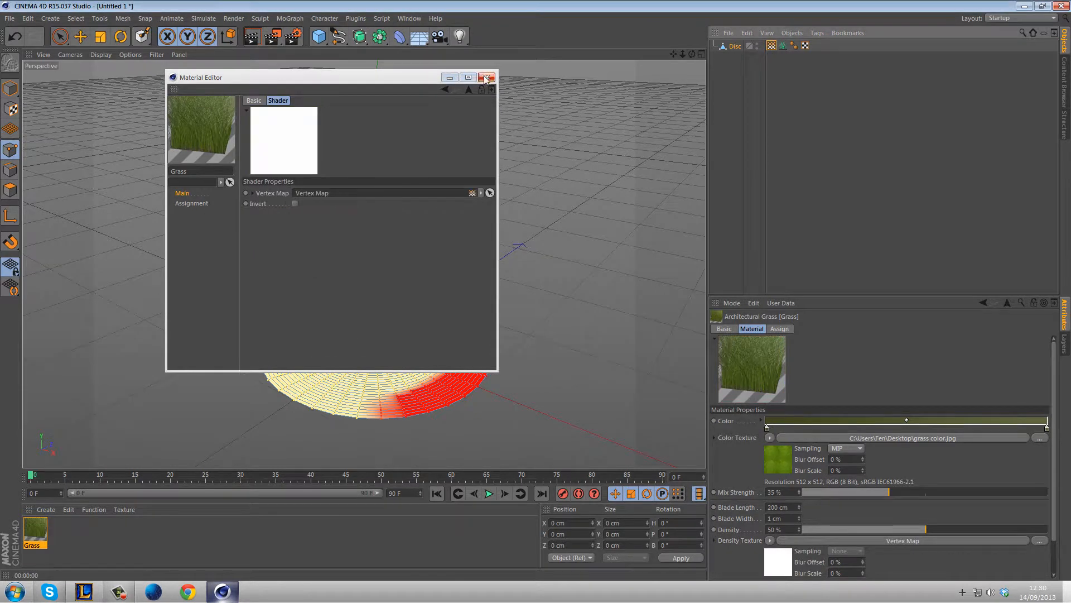
click(488, 76)
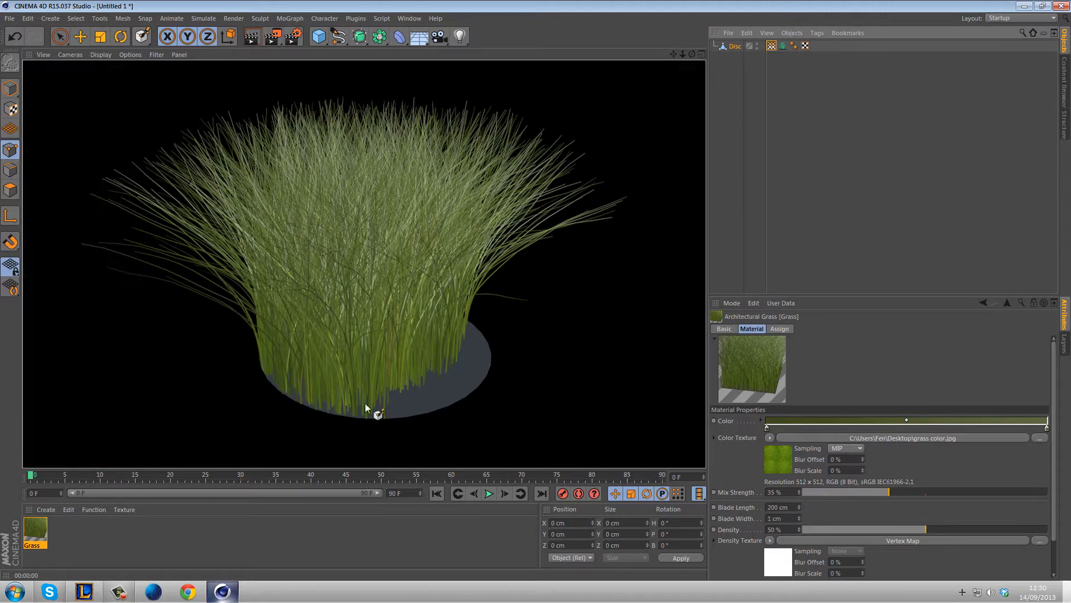
mouse_move(477, 374)
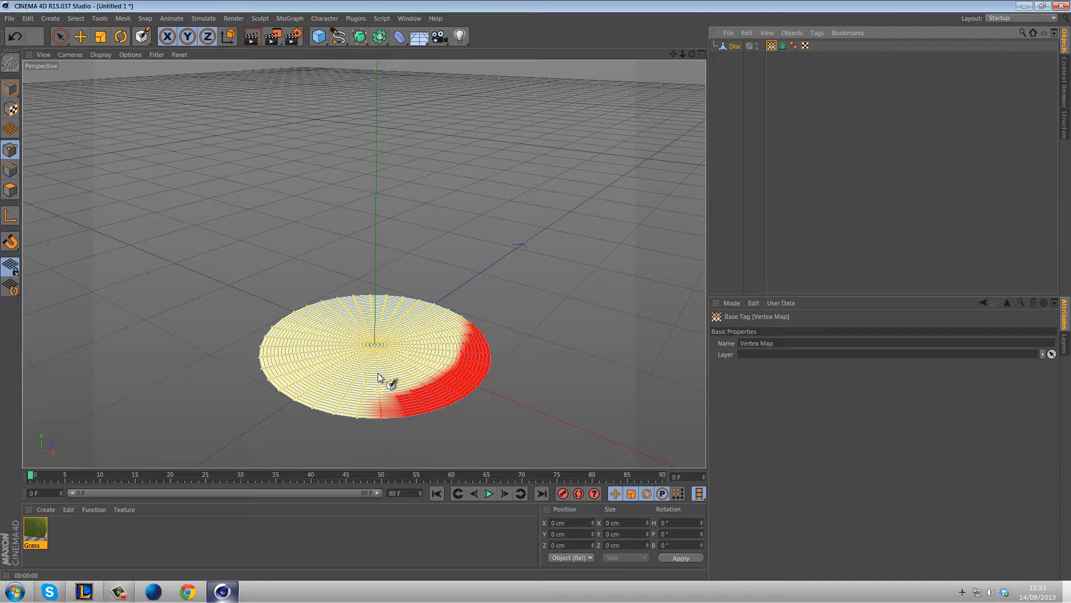
mouse_move(145, 103)
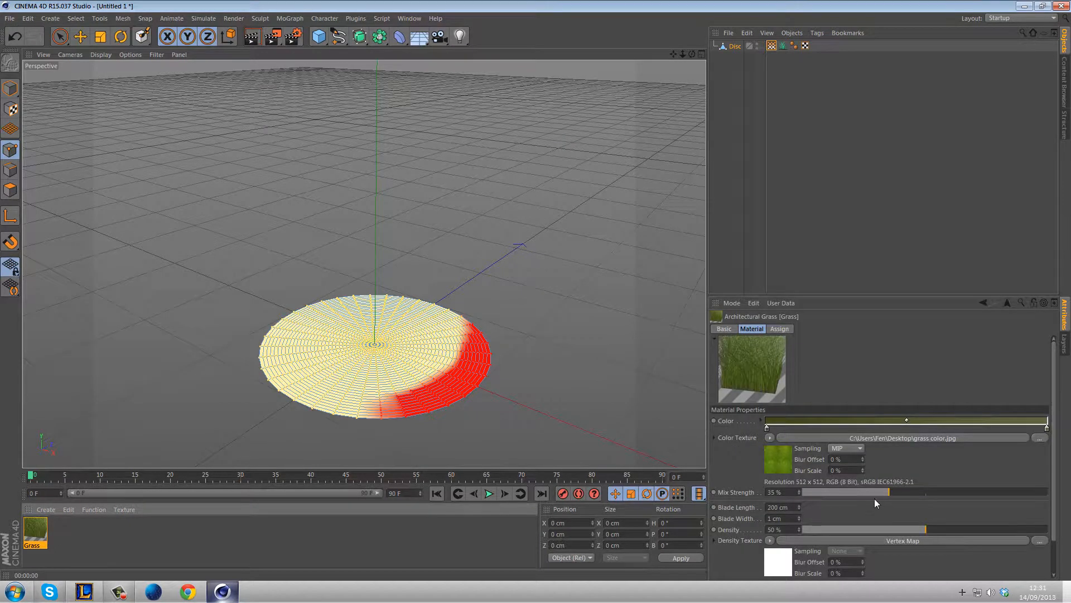
Step: Scroll the grass material's attributes down to the Vertex Map shader settings
scroll(down, 3)
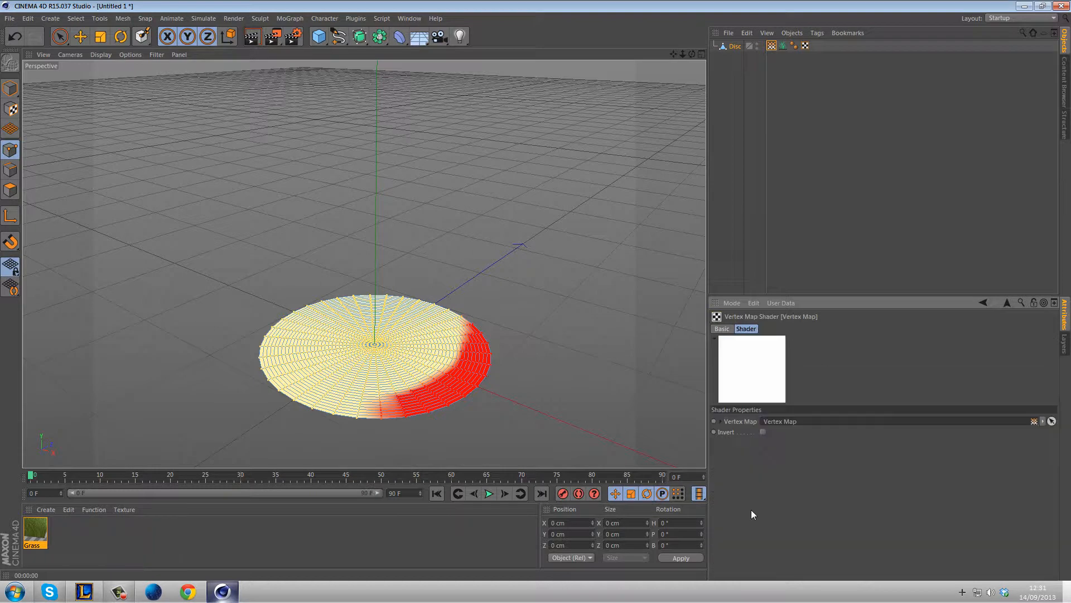
mouse_move(942, 439)
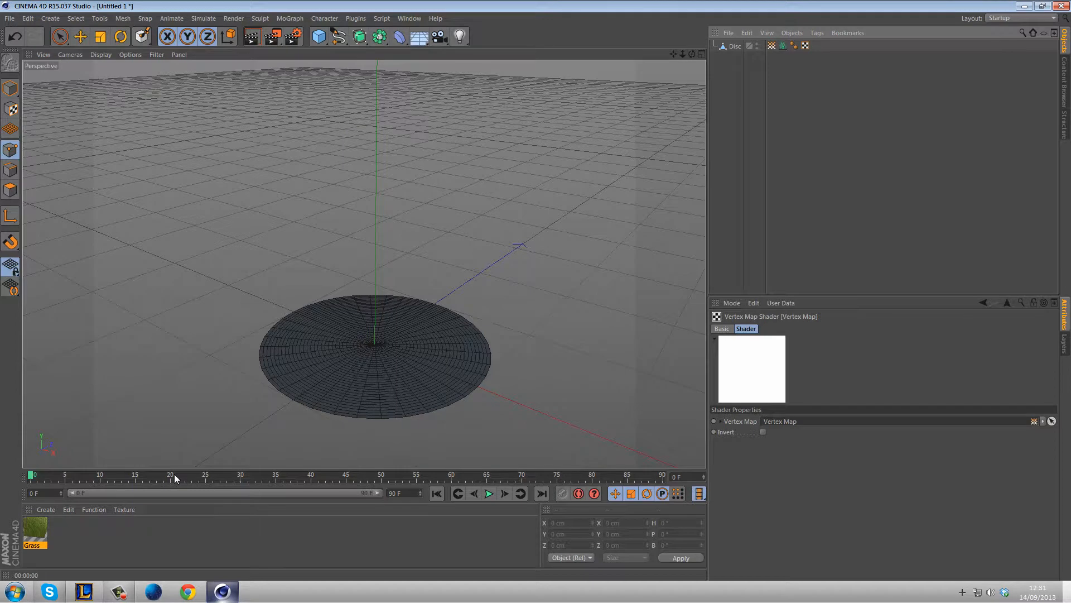
Step: Render a test image of the grass on the disc, then close the Picture Viewer
click(271, 37)
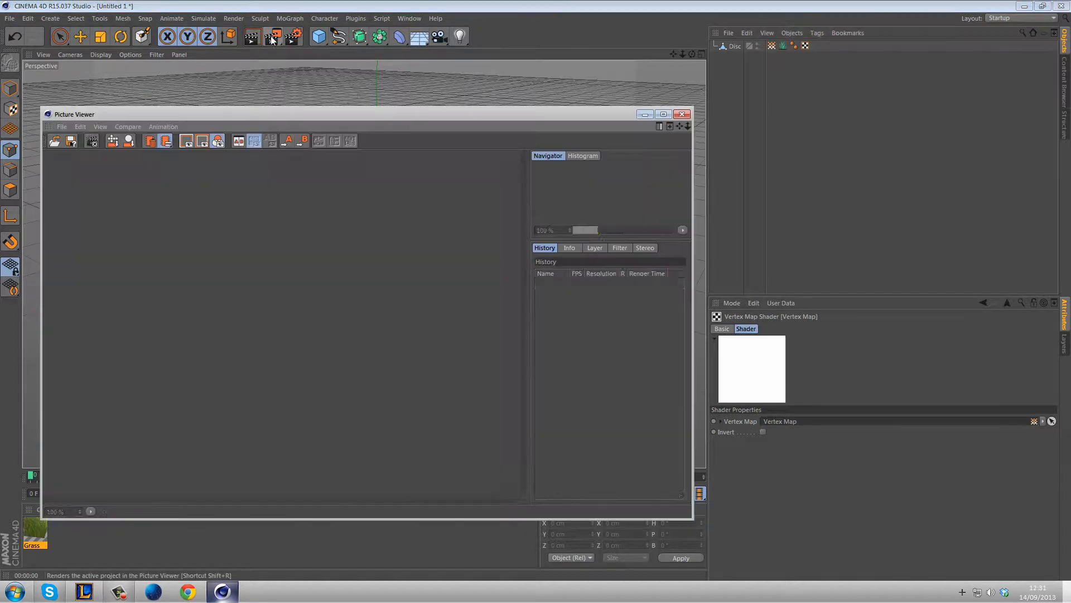
click(271, 36)
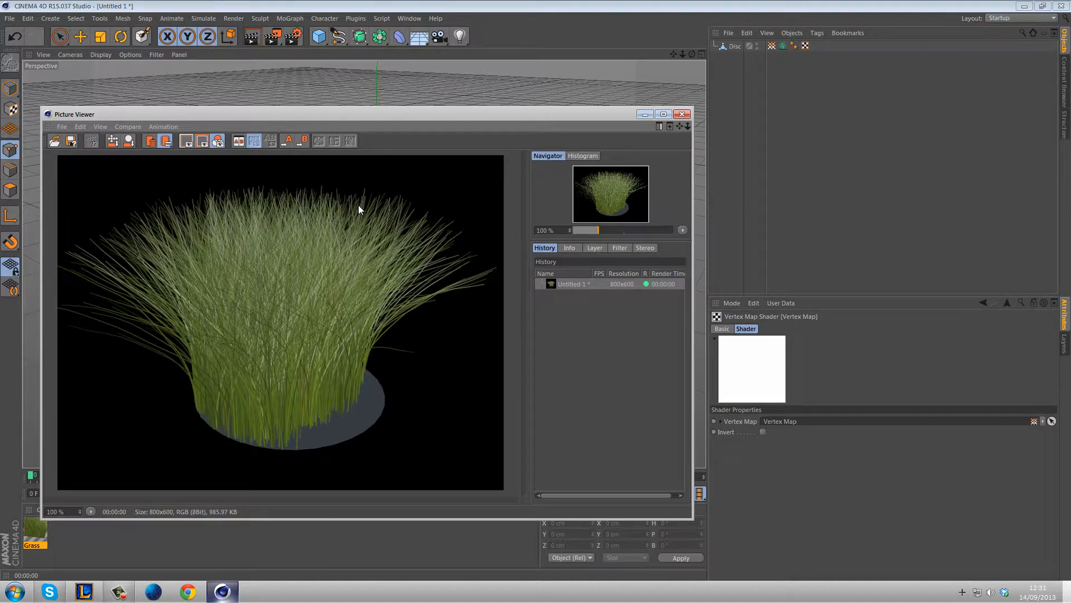
mouse_move(464, 219)
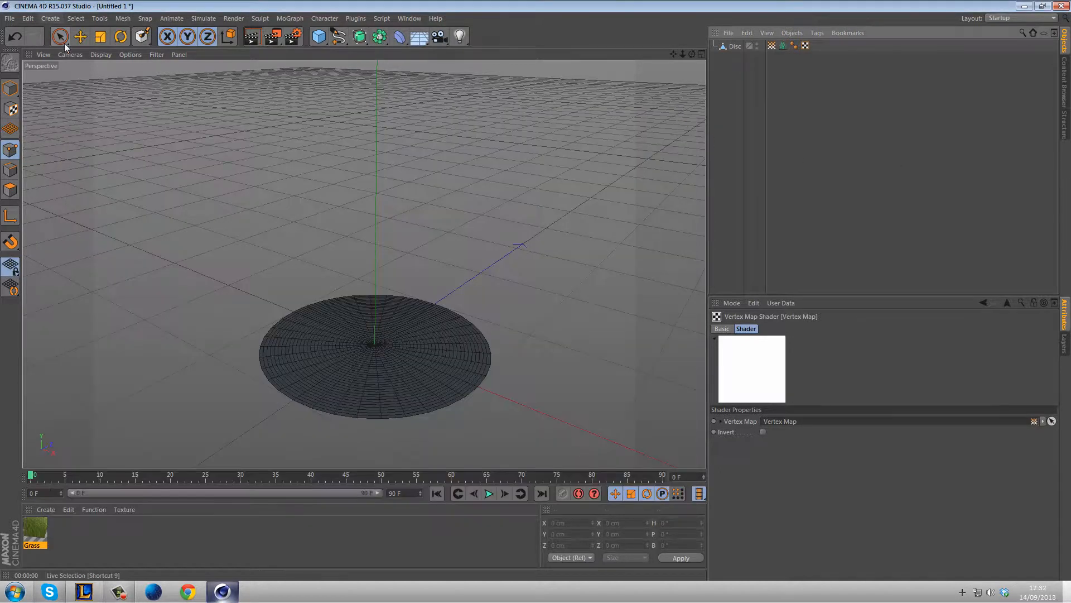
Step: Set the renderer to Physical with a Progressive sampler, then close Render Settings
click(59, 36)
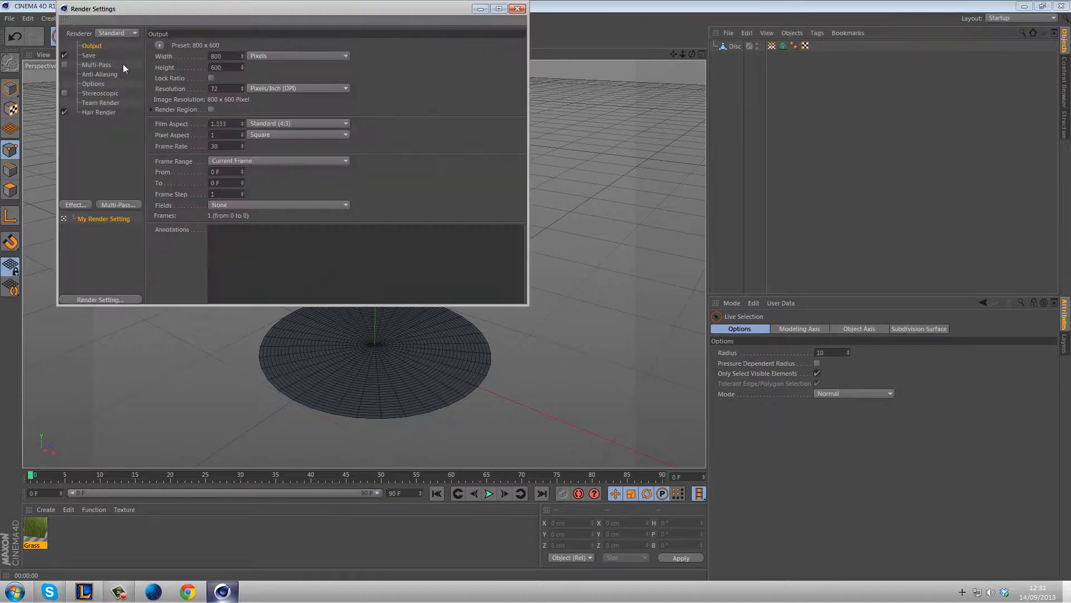
click(116, 33)
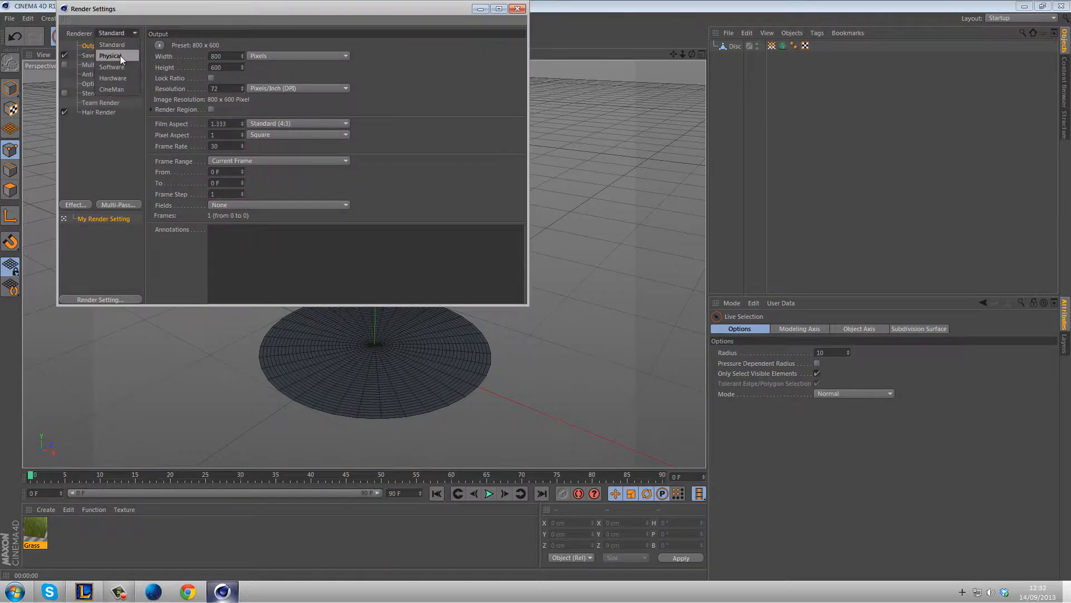
click(110, 56)
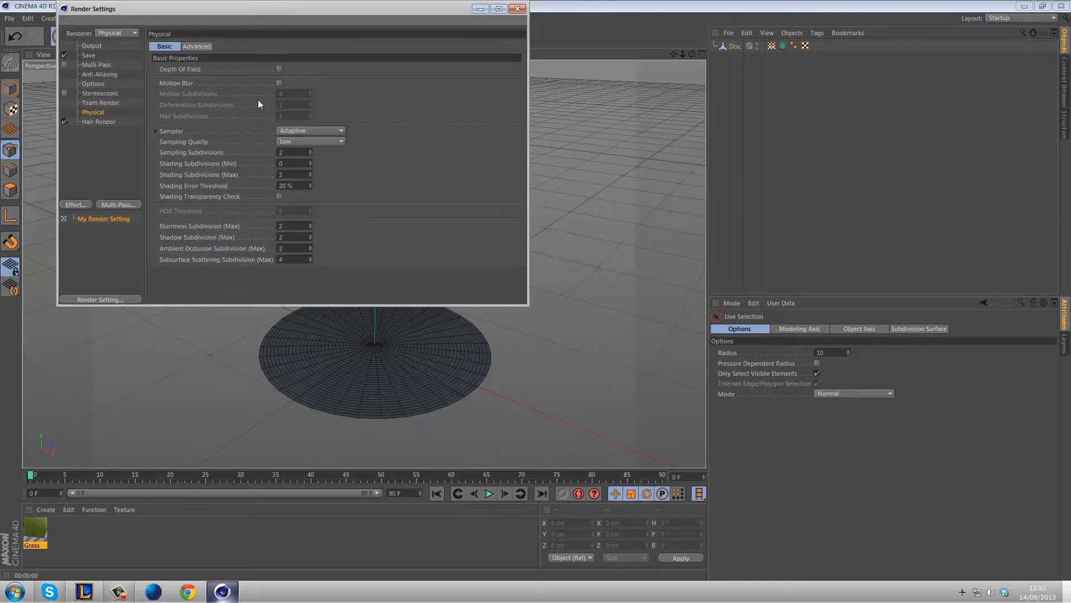
click(311, 130)
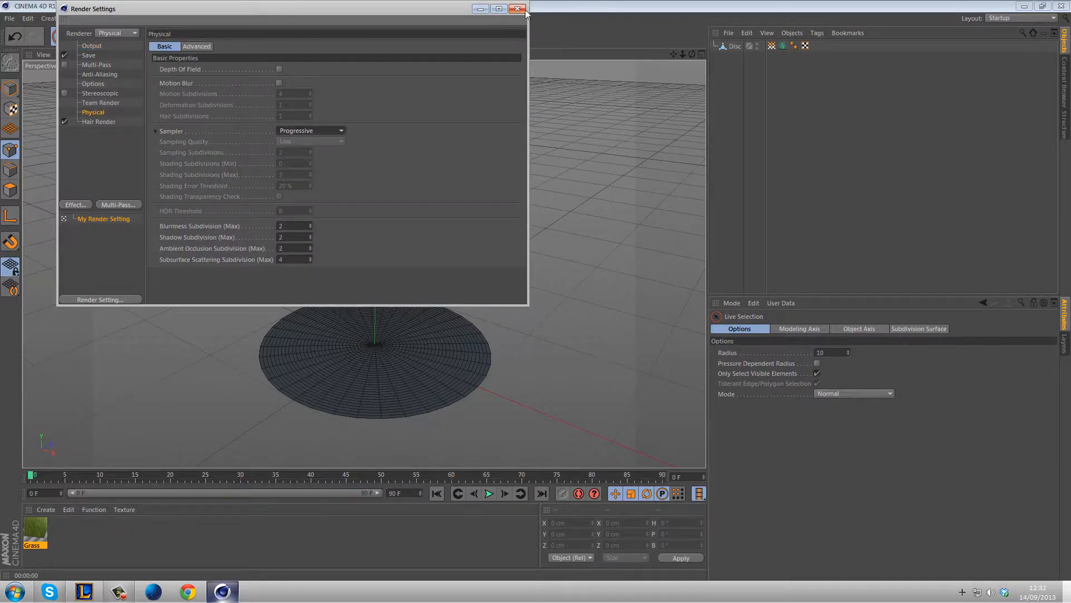
mouse_move(517, 8)
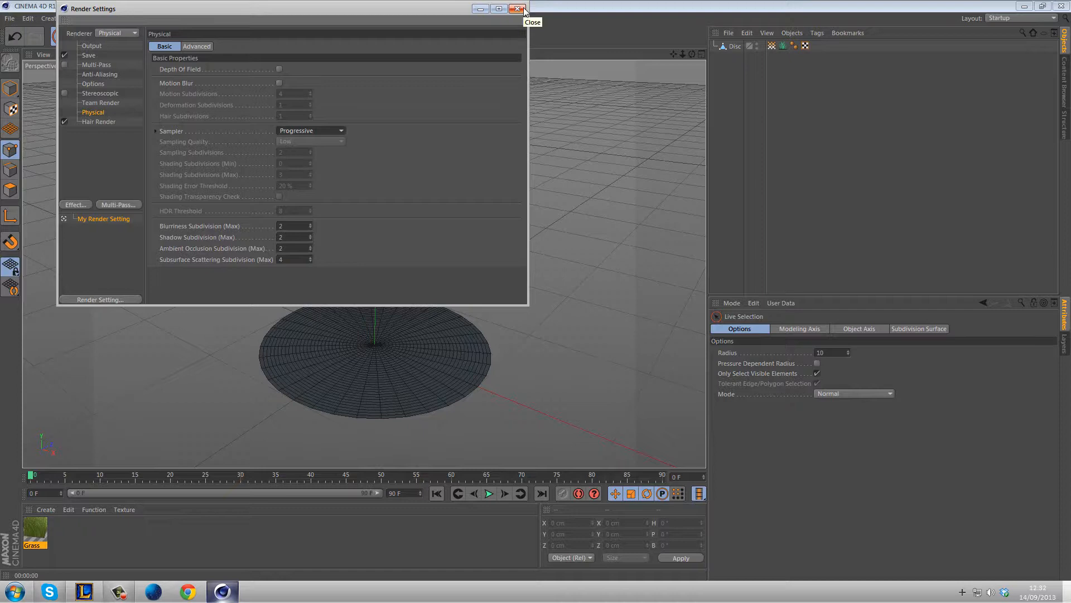
click(520, 8)
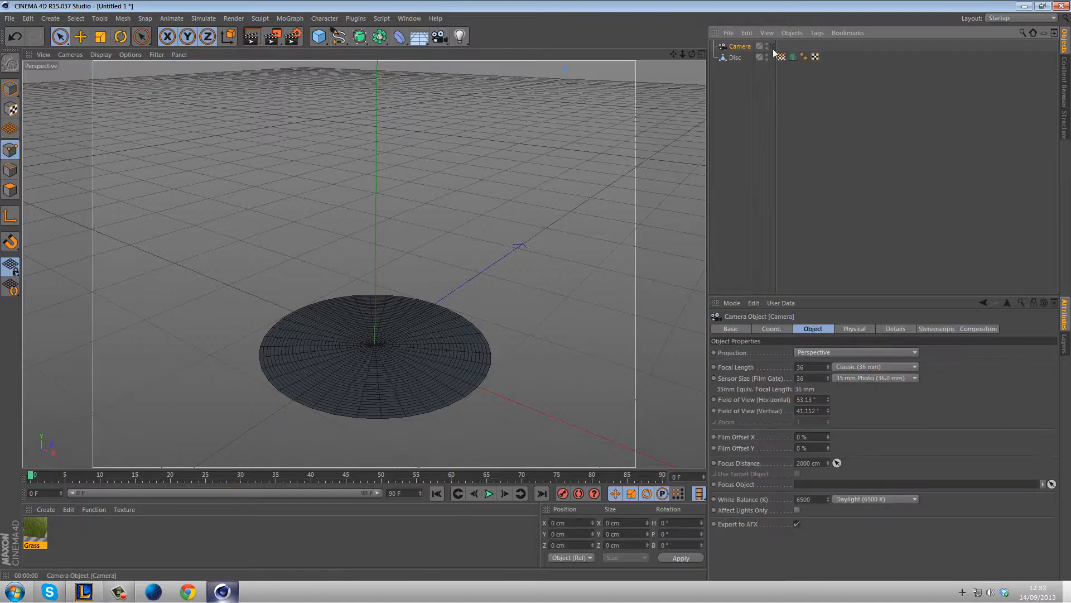
Step: Add a Protection tag to the camera from its right-click menu
right_click(740, 46)
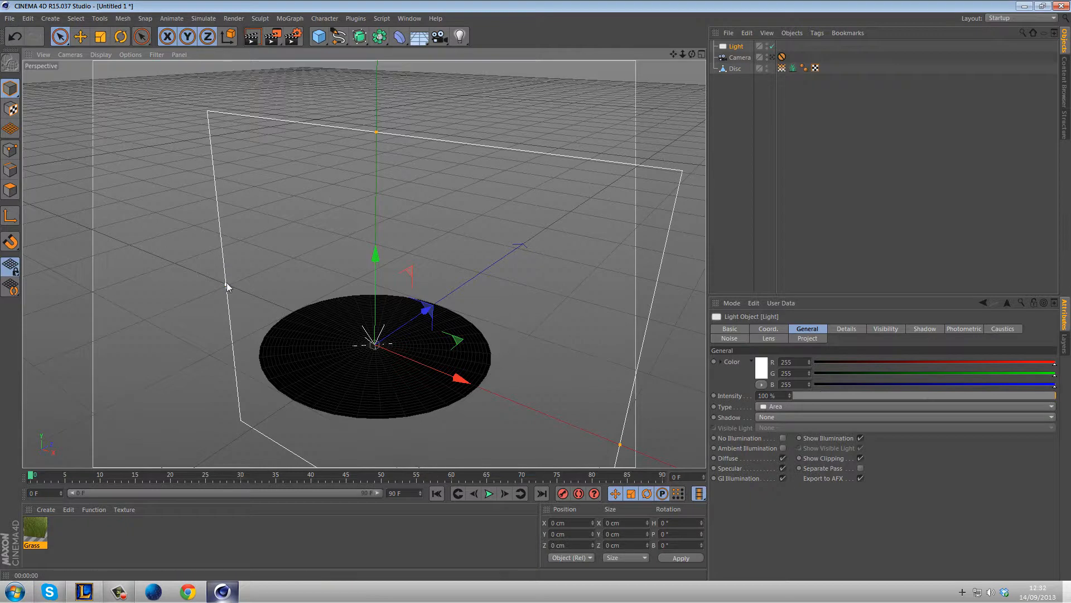
Step: Raise the area light above the disc and angle it toward the disc
drag(375, 255, 375, 208)
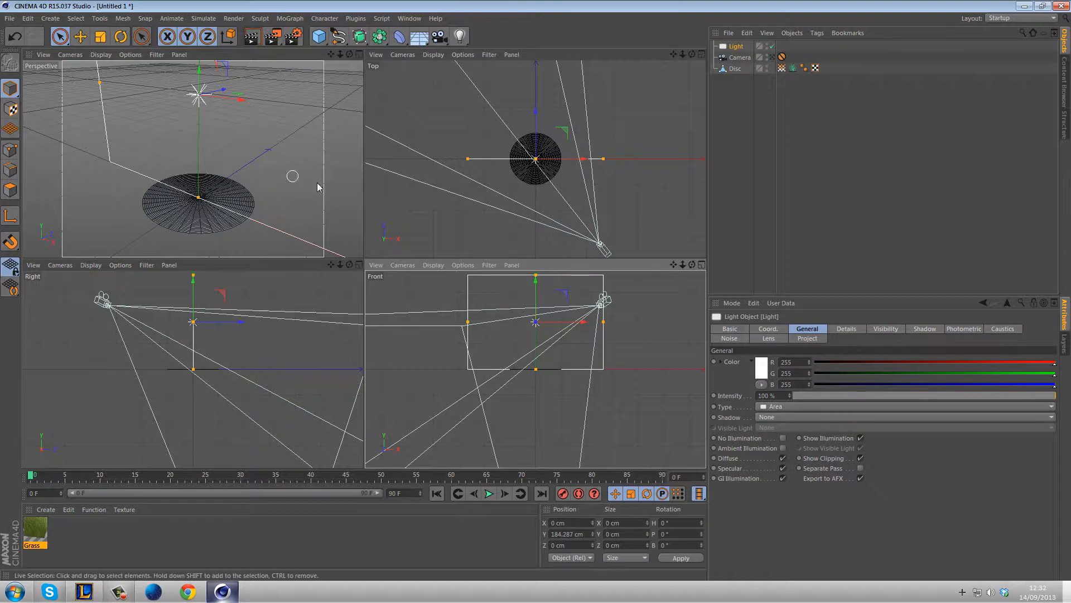
click(100, 36)
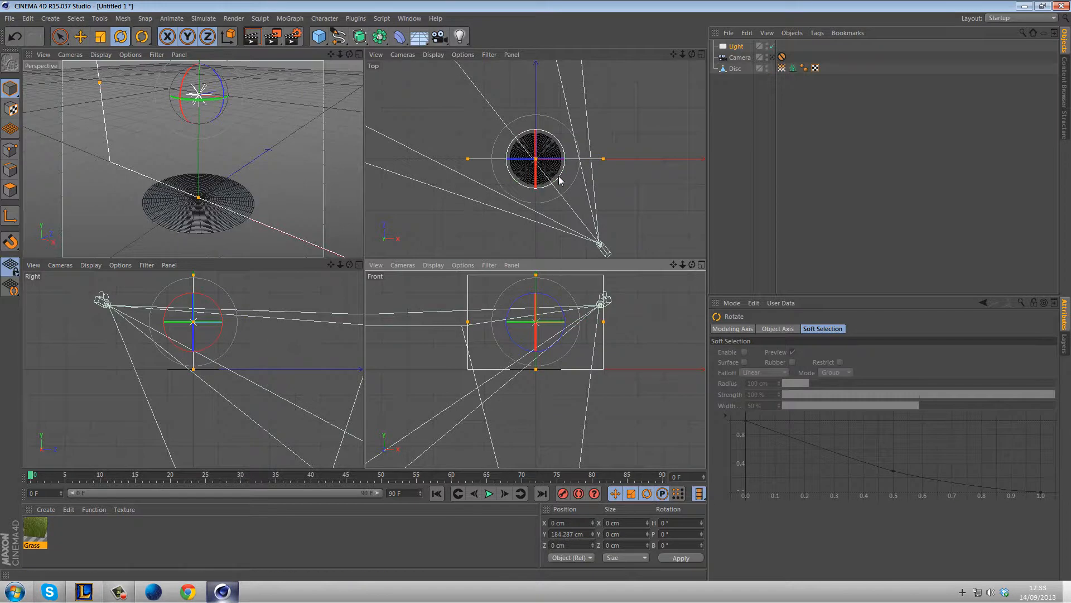
drag(537, 160, 552, 203)
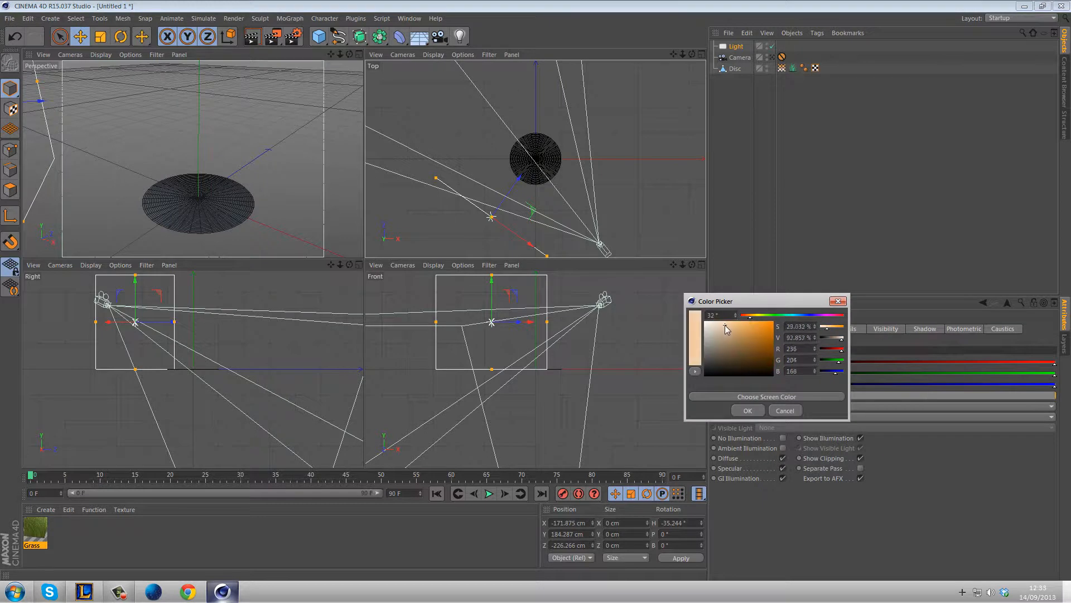
Step: Tint the light warm peach, give it Inverse Square falloff, and shrink its radius
click(747, 410)
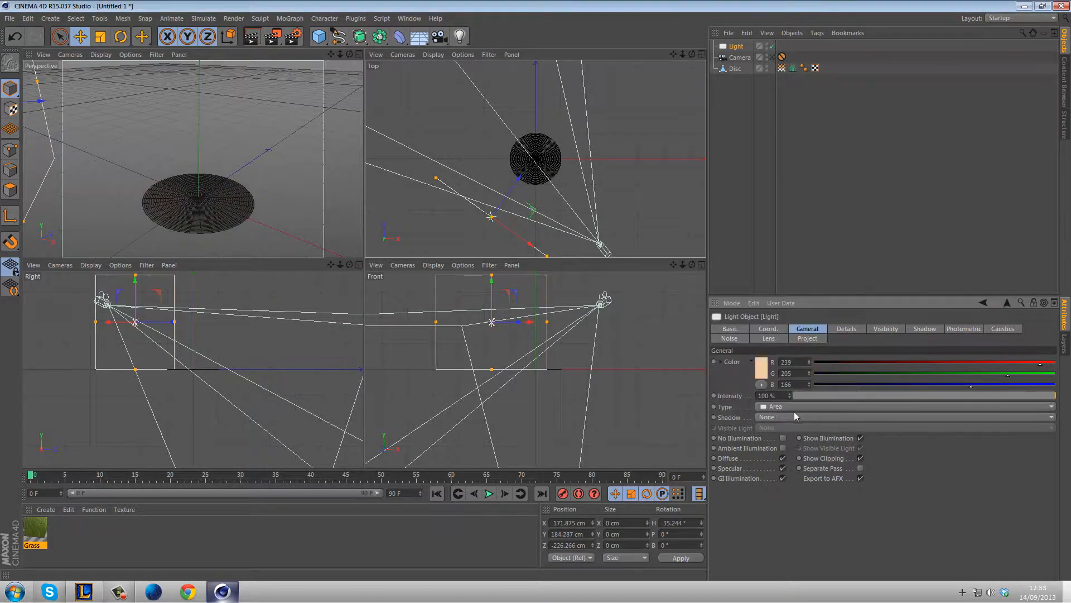
click(846, 329)
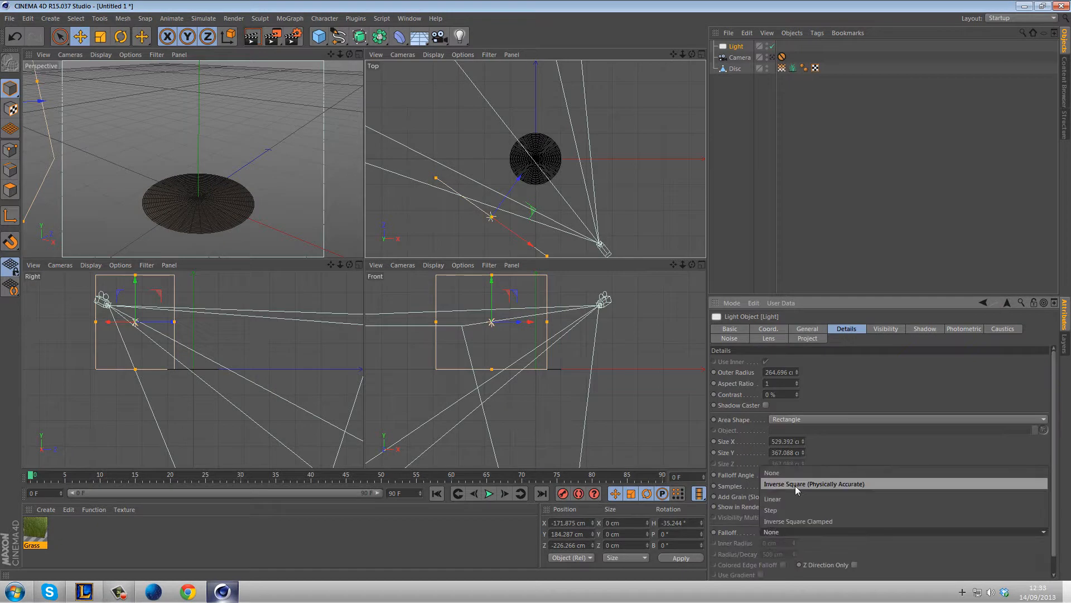
click(813, 483)
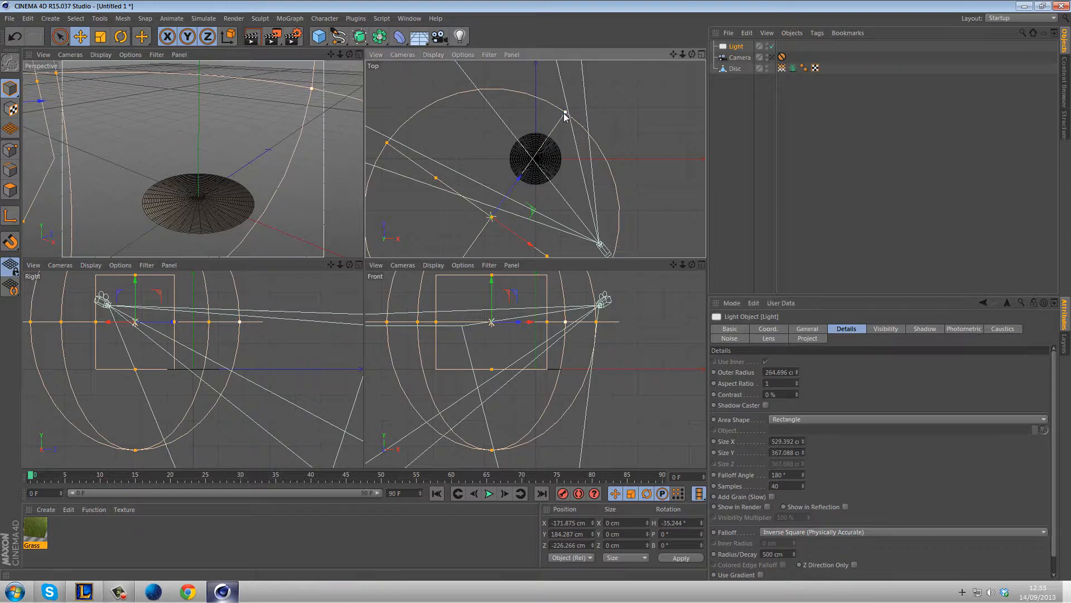
drag(567, 116, 543, 147)
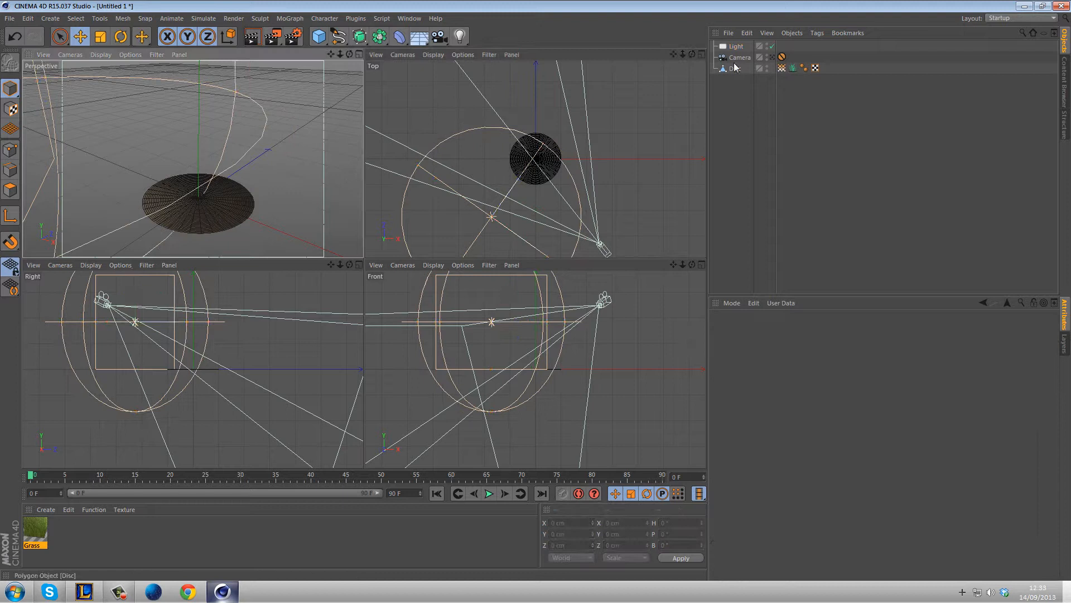
Step: Duplicate the warm light and colour the copy cool cyan
click(736, 46)
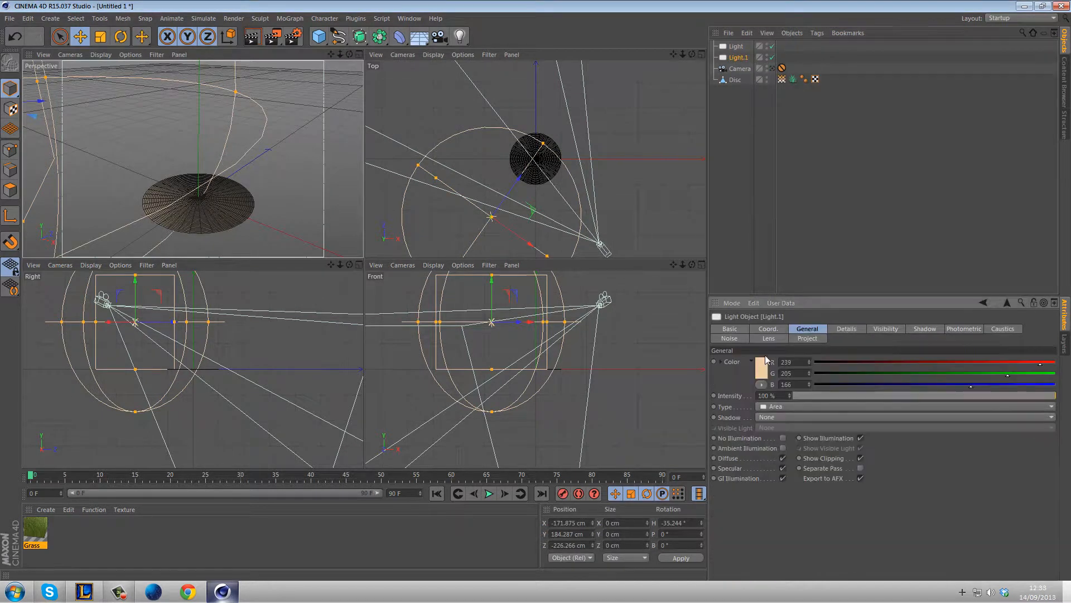
click(761, 362)
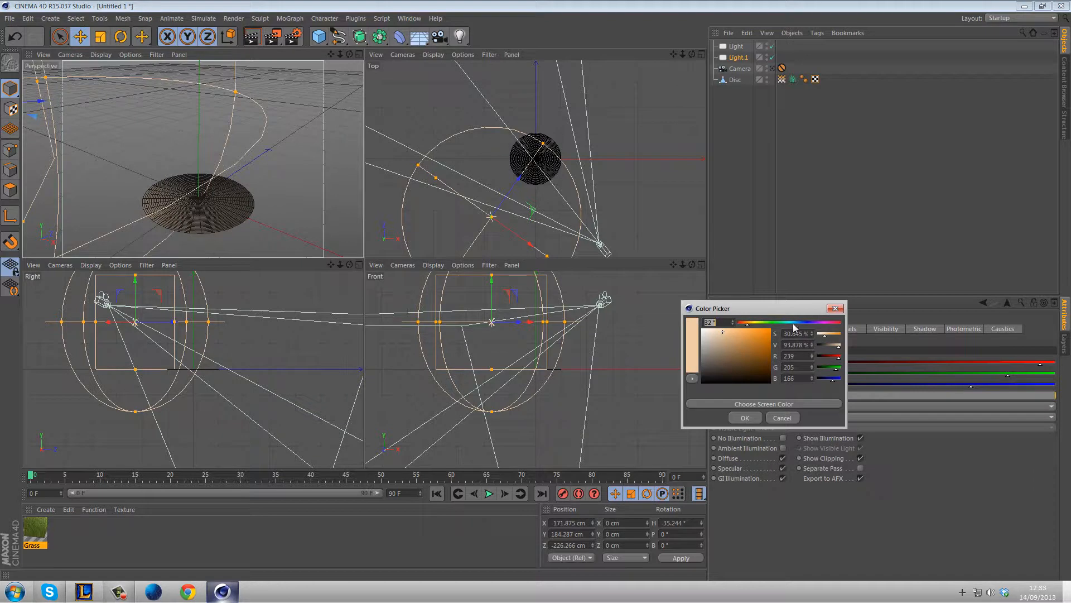
click(743, 418)
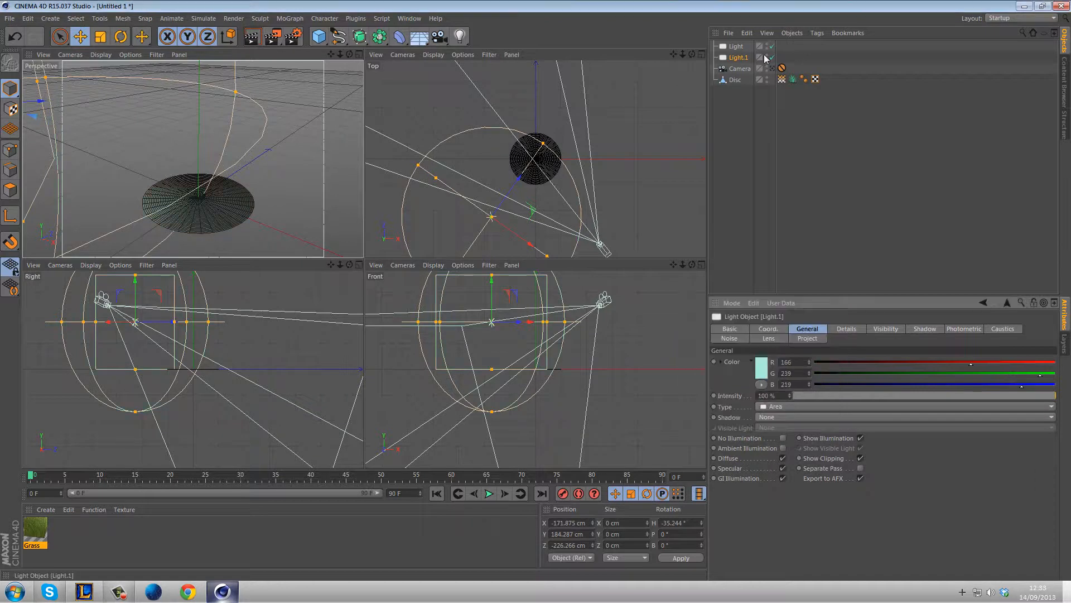
Step: Rotate and move the cyan light to the disc's opposite side
click(120, 36)
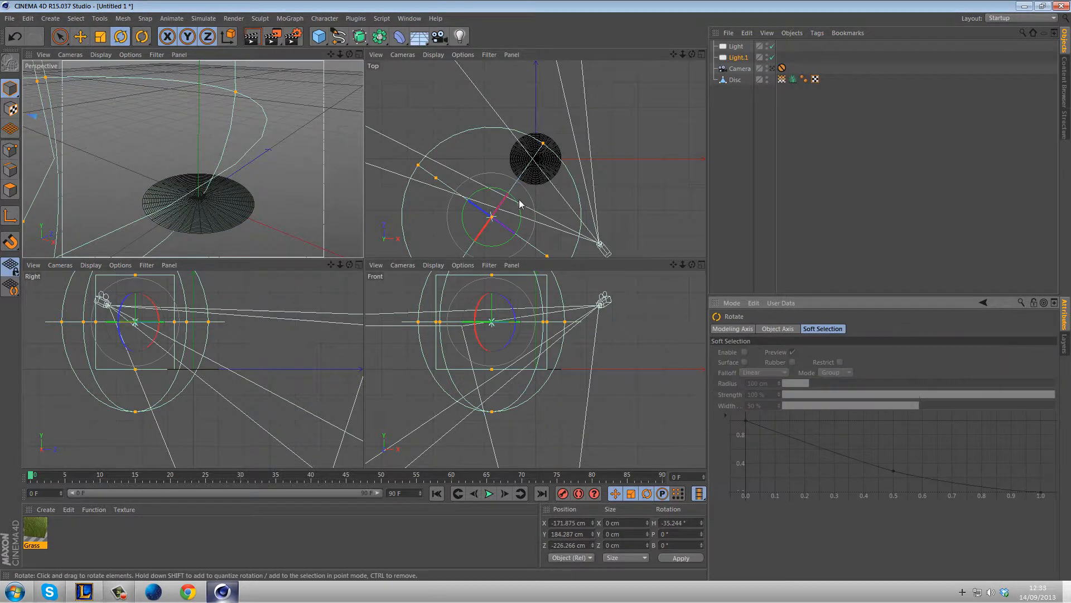
drag(520, 203, 485, 230)
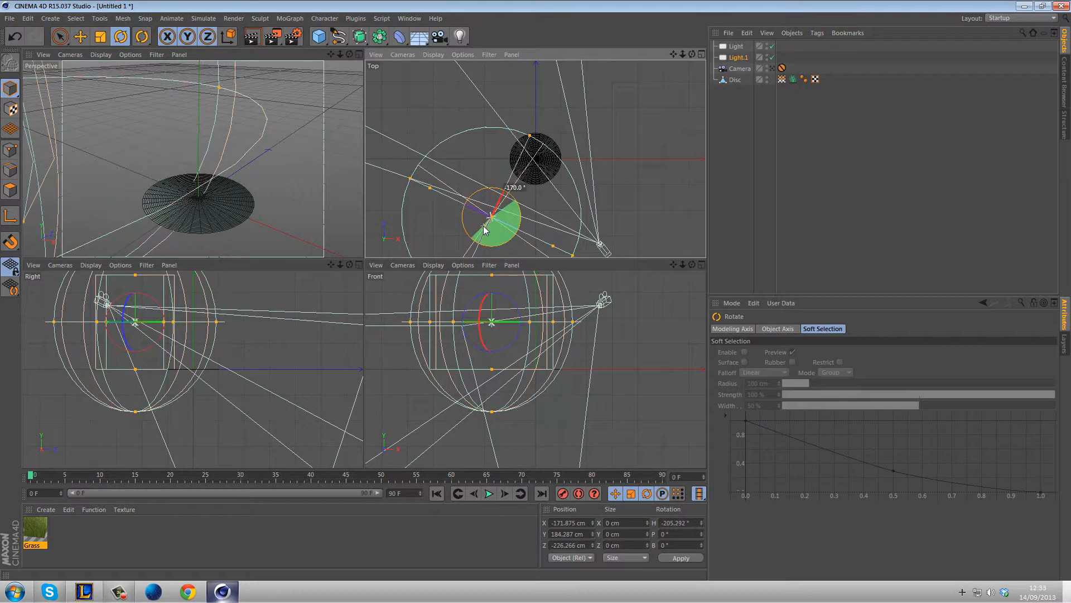
click(80, 36)
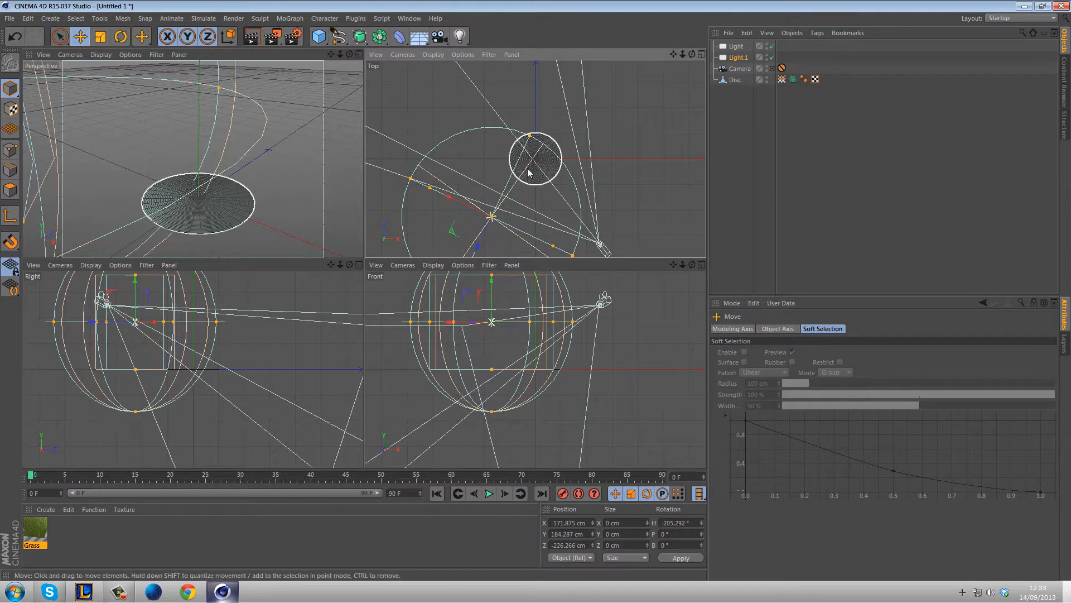
drag(535, 159, 538, 111)
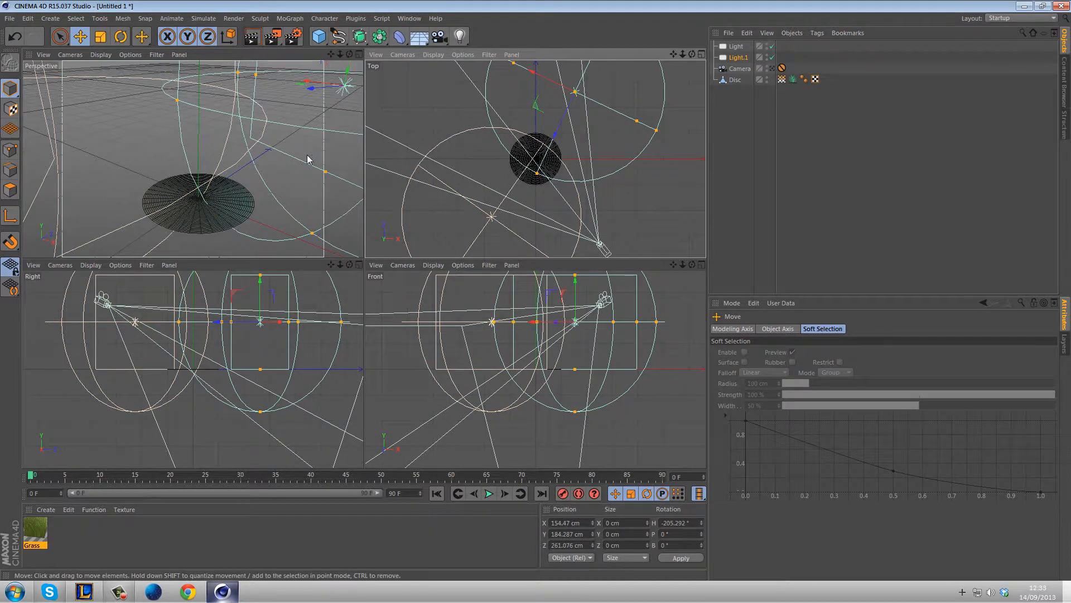
Step: Render the two-light grass scene, watch it in History, and reopen render settings
click(737, 57)
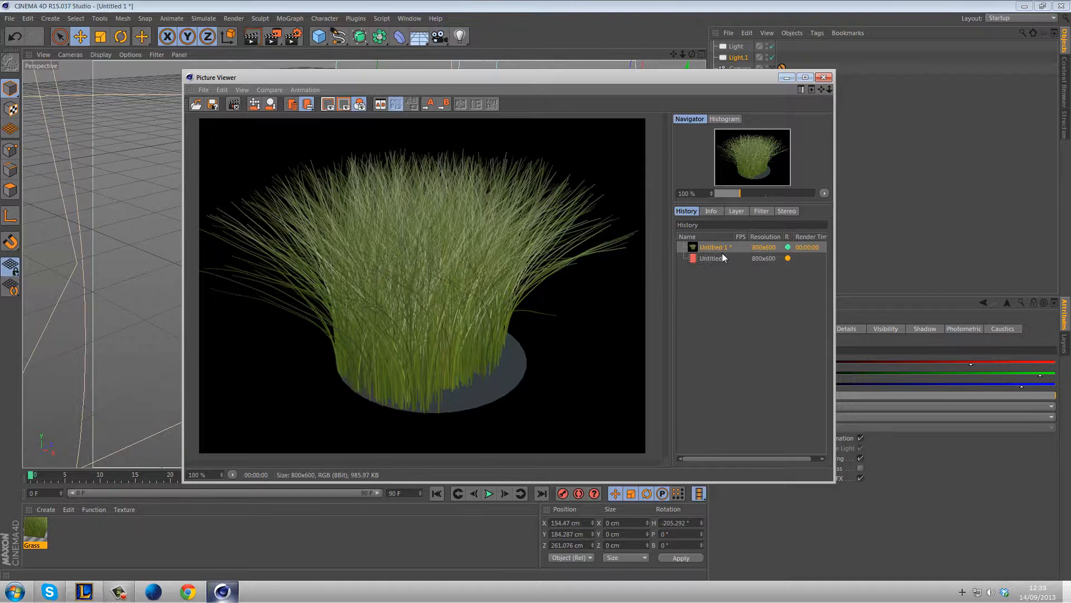
click(710, 258)
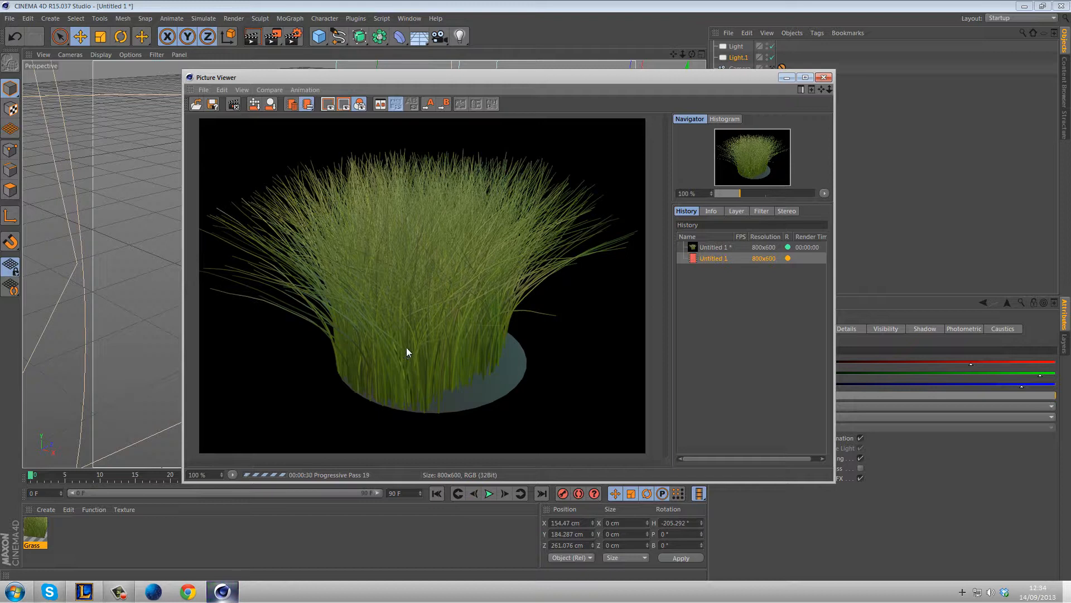
click(824, 76)
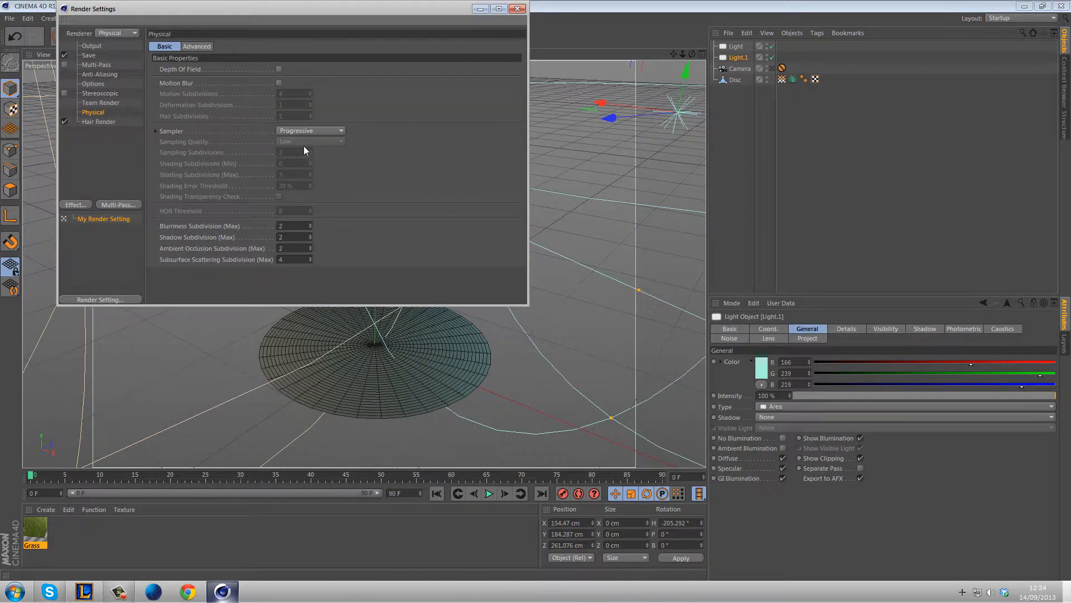
Step: Close Render Settings, select the warm light, and render the grass again
click(517, 8)
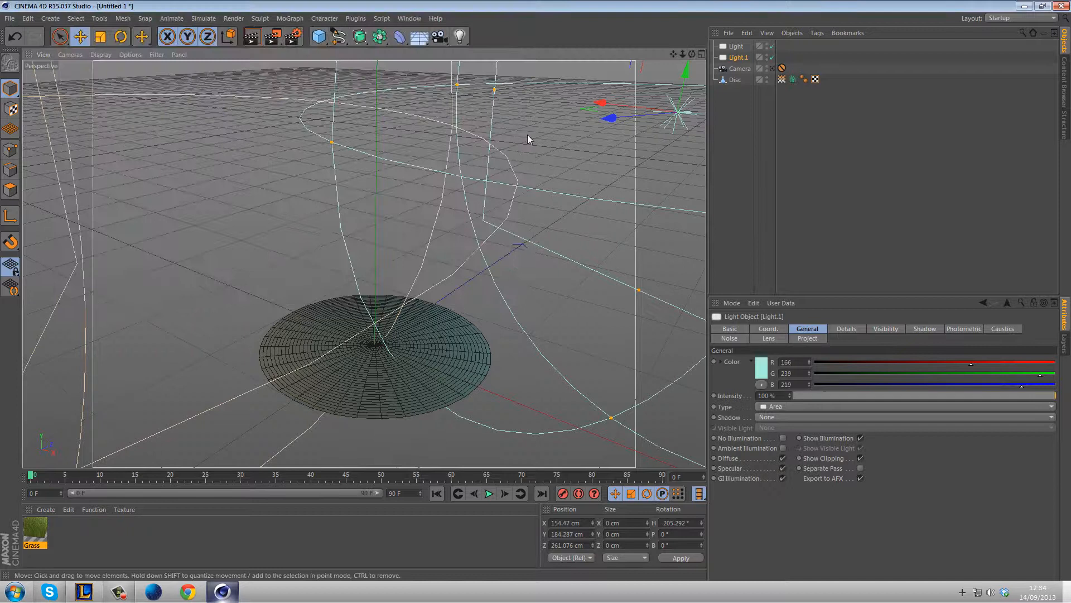
click(736, 46)
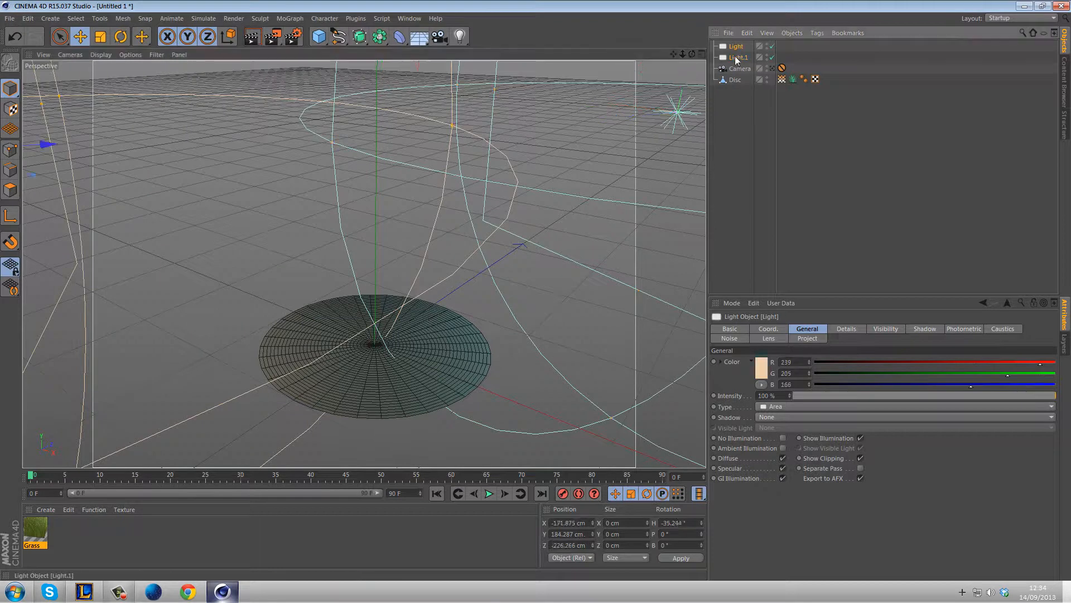
click(901, 417)
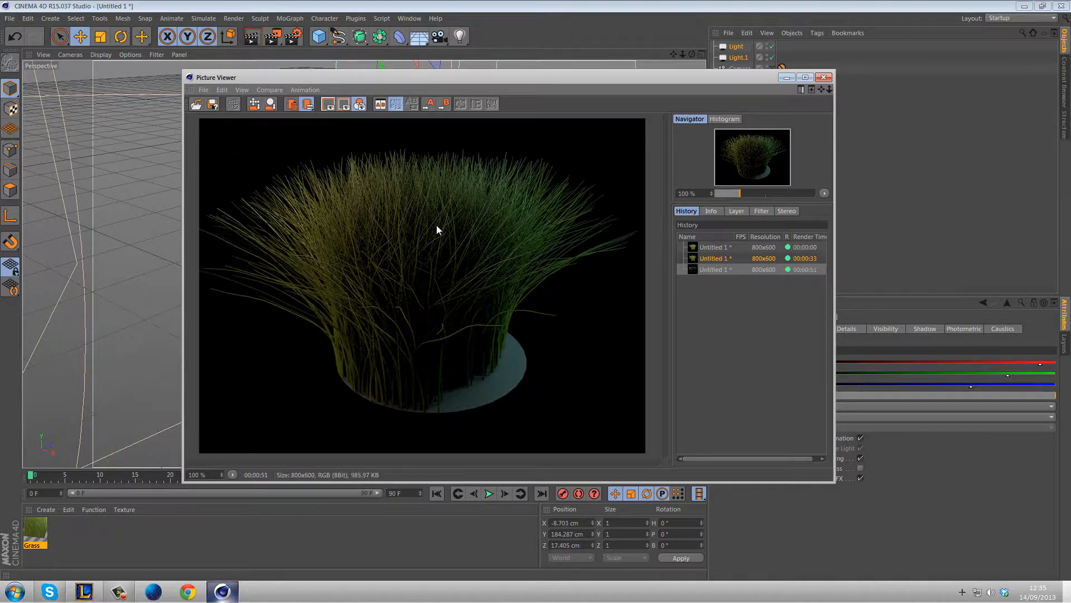
click(715, 247)
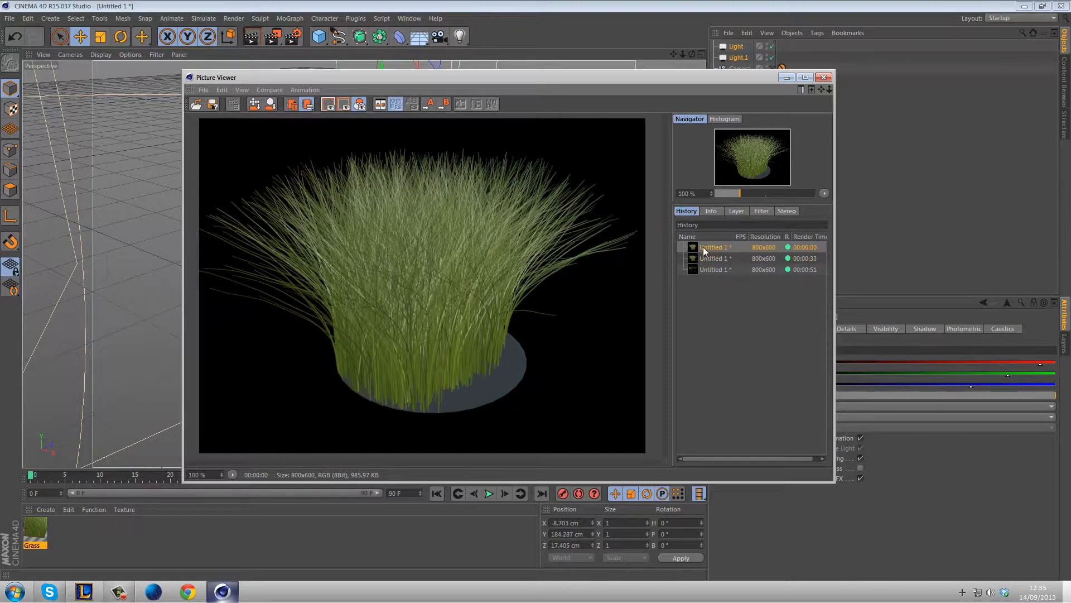
click(715, 269)
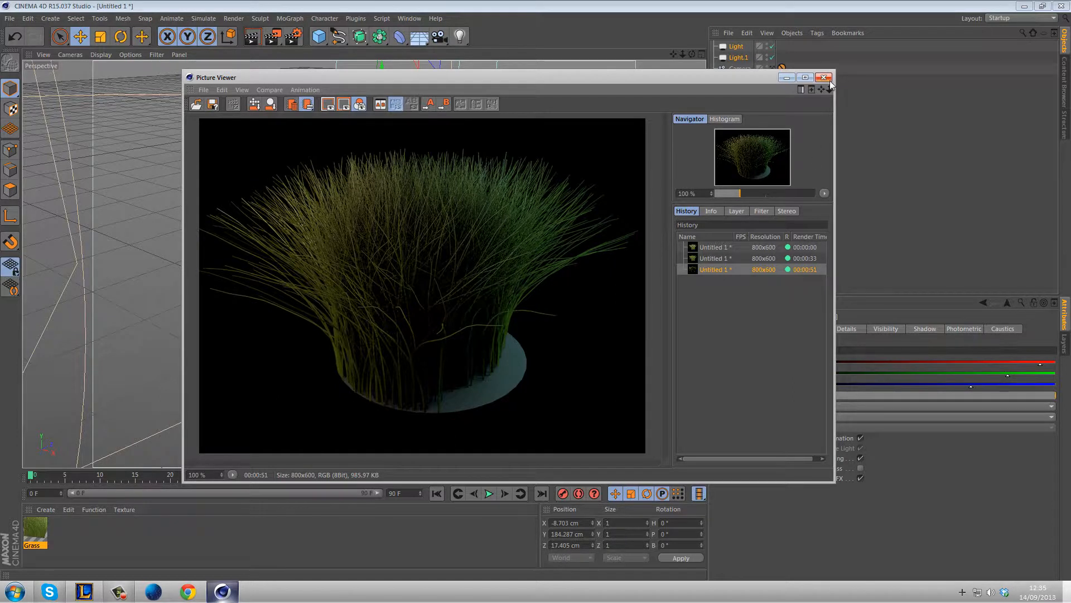
mouse_move(824, 76)
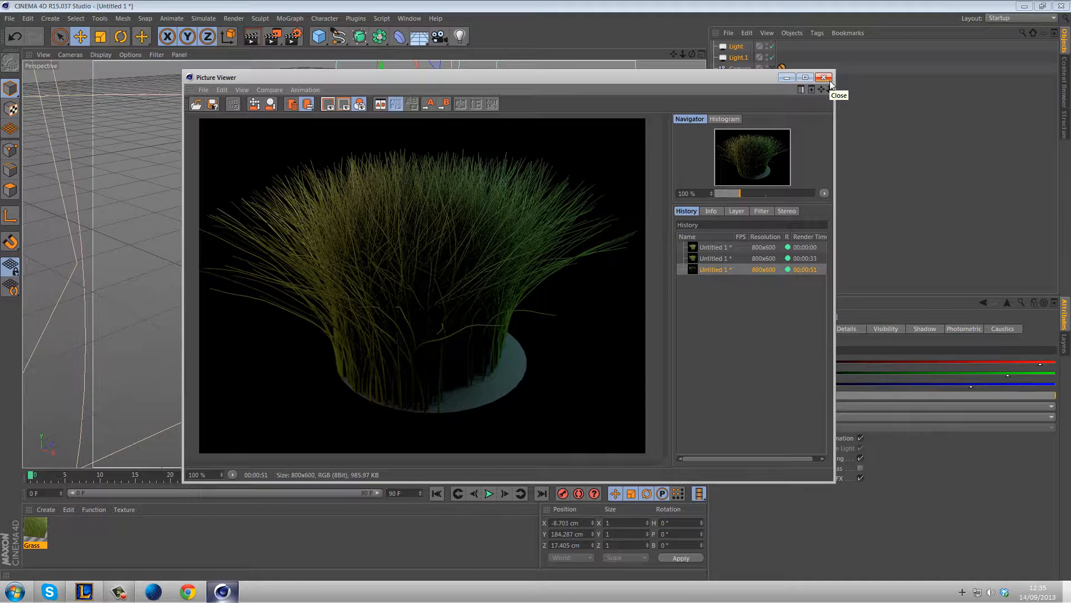
mouse_move(487, 271)
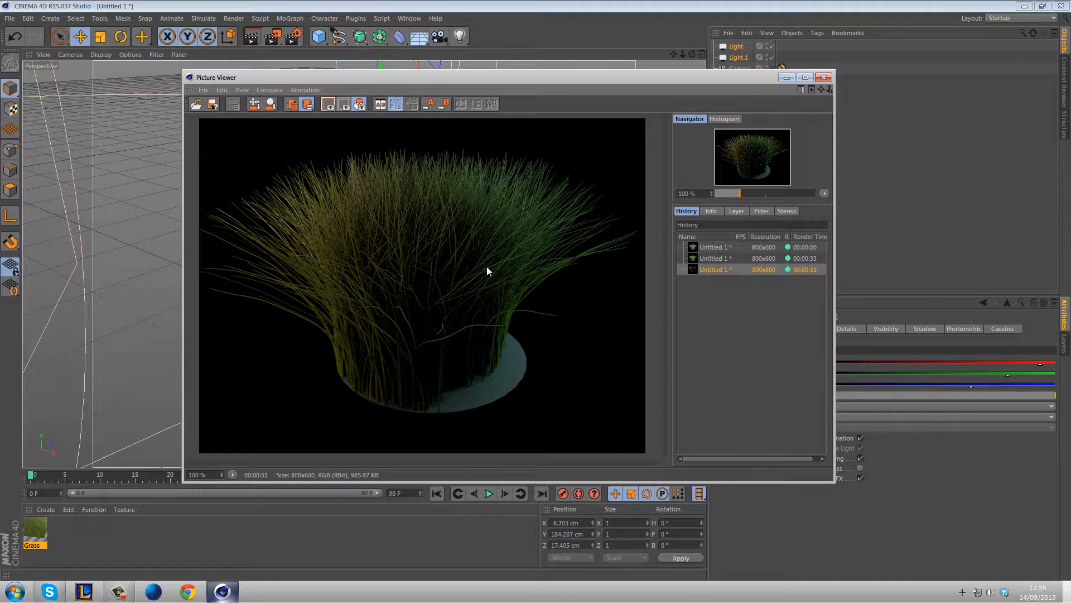
mouse_move(810, 133)
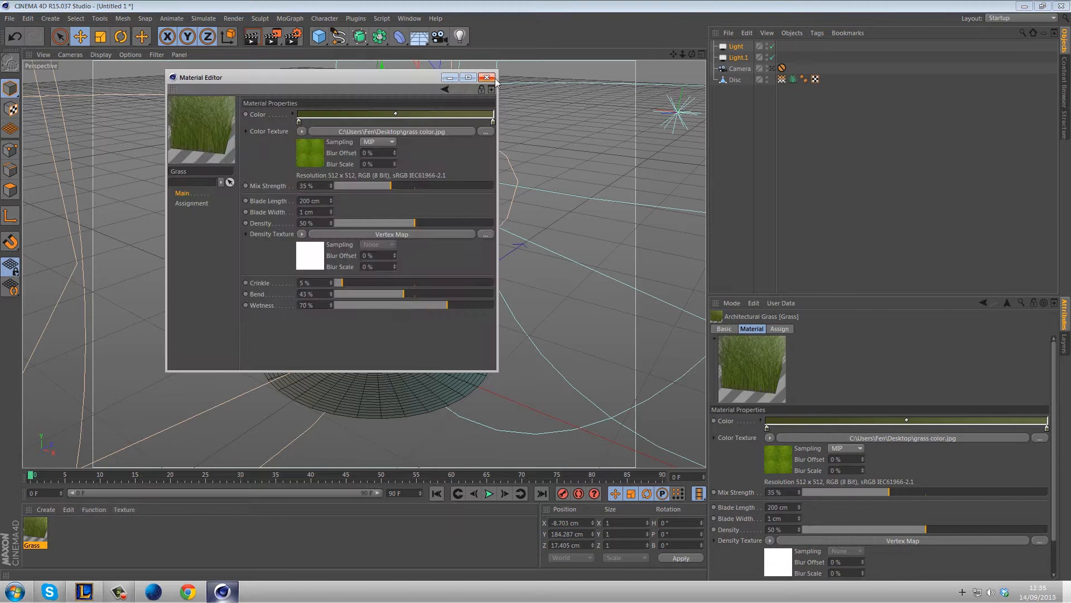
Step: Close the grass material settings in the Material Editor
click(487, 77)
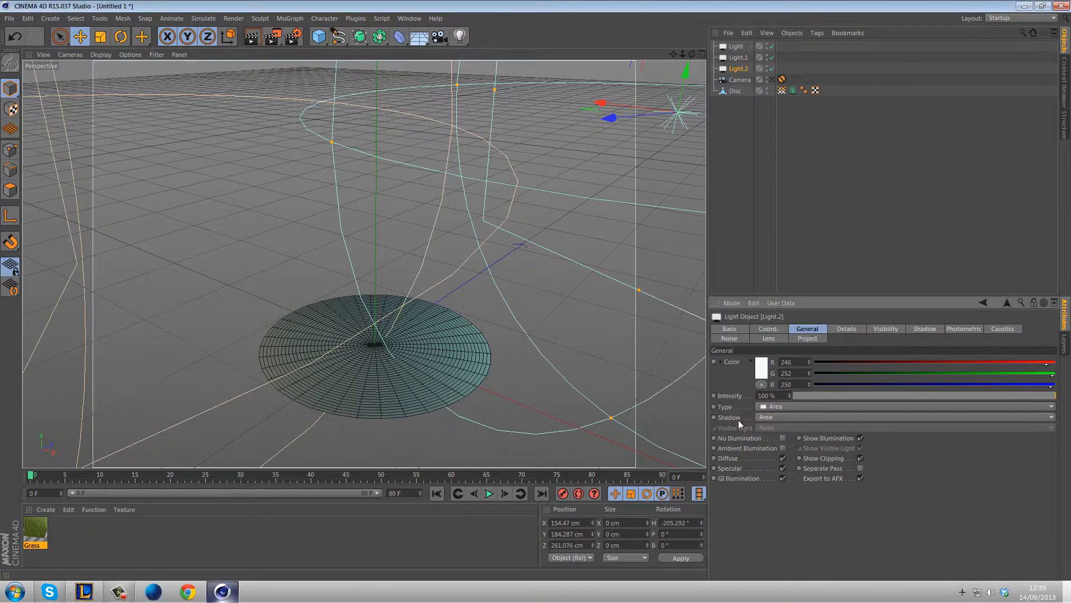
Step: Turn the white light in the Top view and move it closer to the disc
click(121, 36)
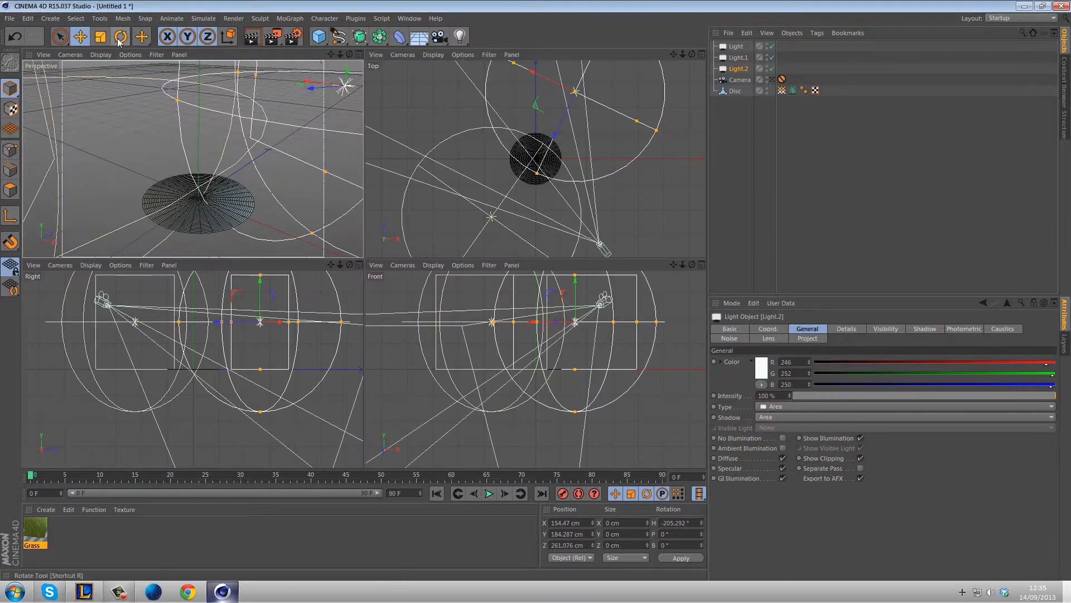
drag(581, 88, 588, 119)
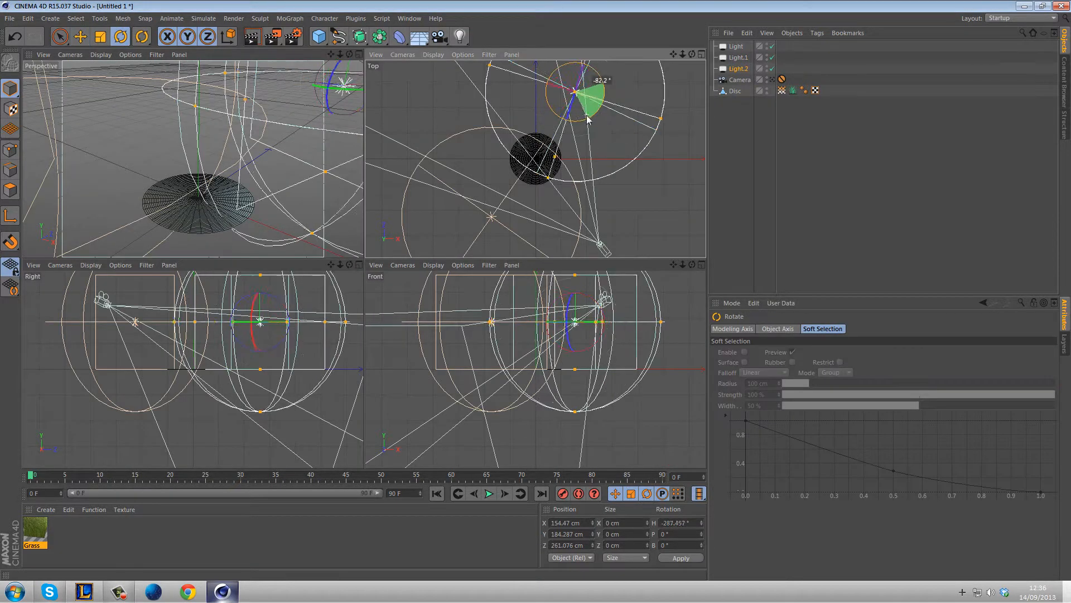
drag(588, 119, 567, 123)
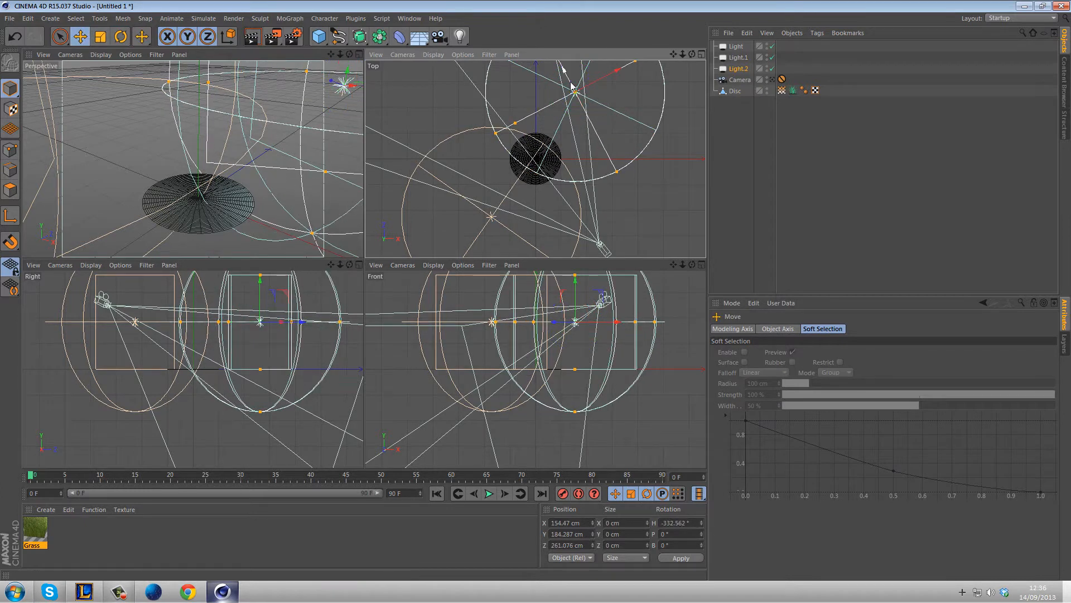
drag(574, 92, 584, 150)
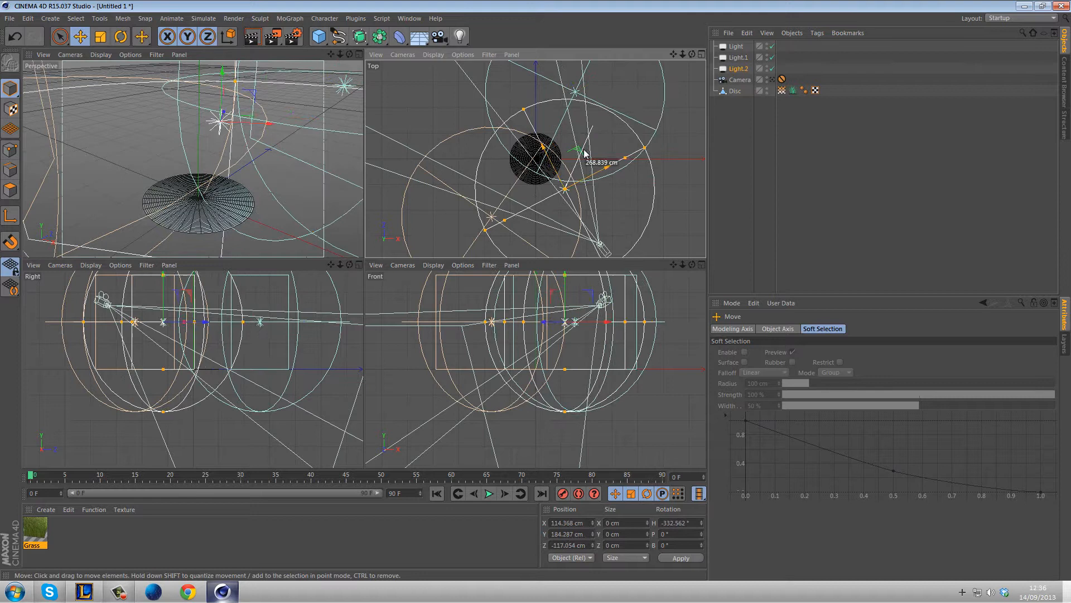
Step: Refine the white light's angle and distance, set intensity to 67%, and render
click(122, 36)
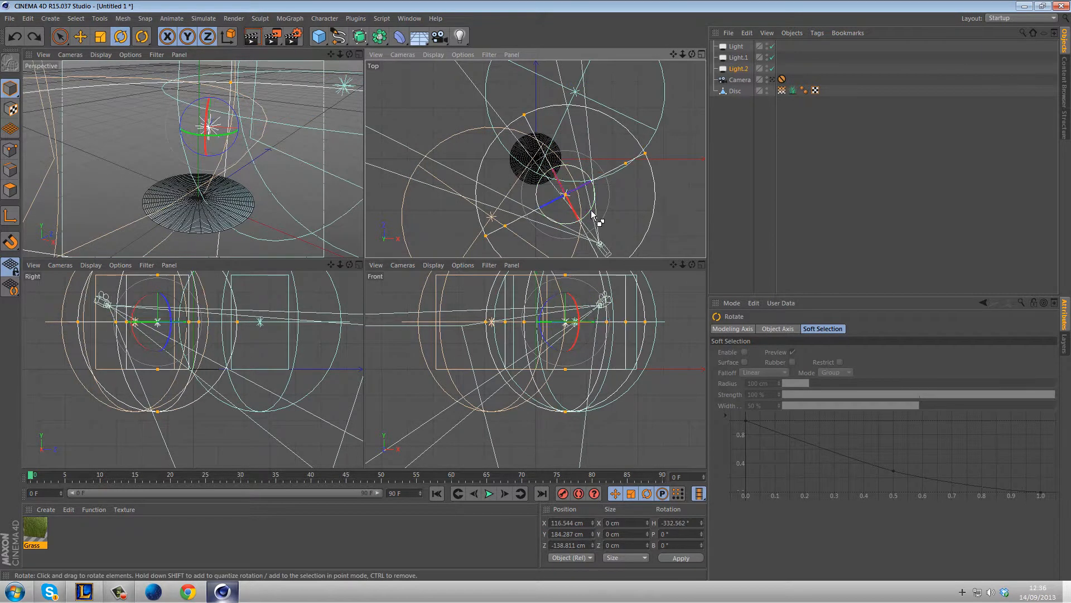
drag(594, 215, 577, 201)
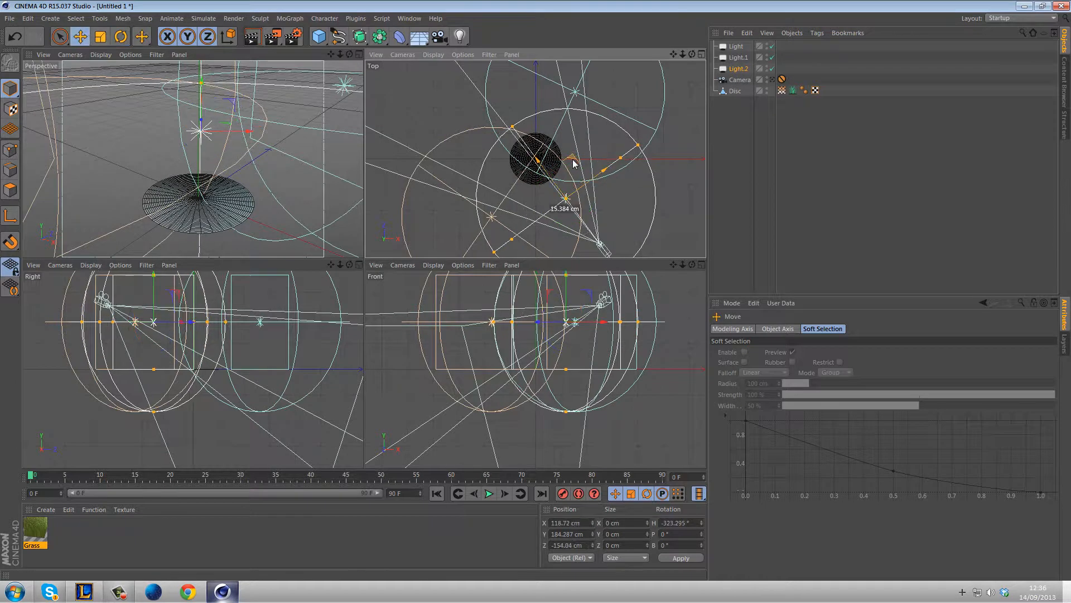
drag(573, 162, 591, 185)
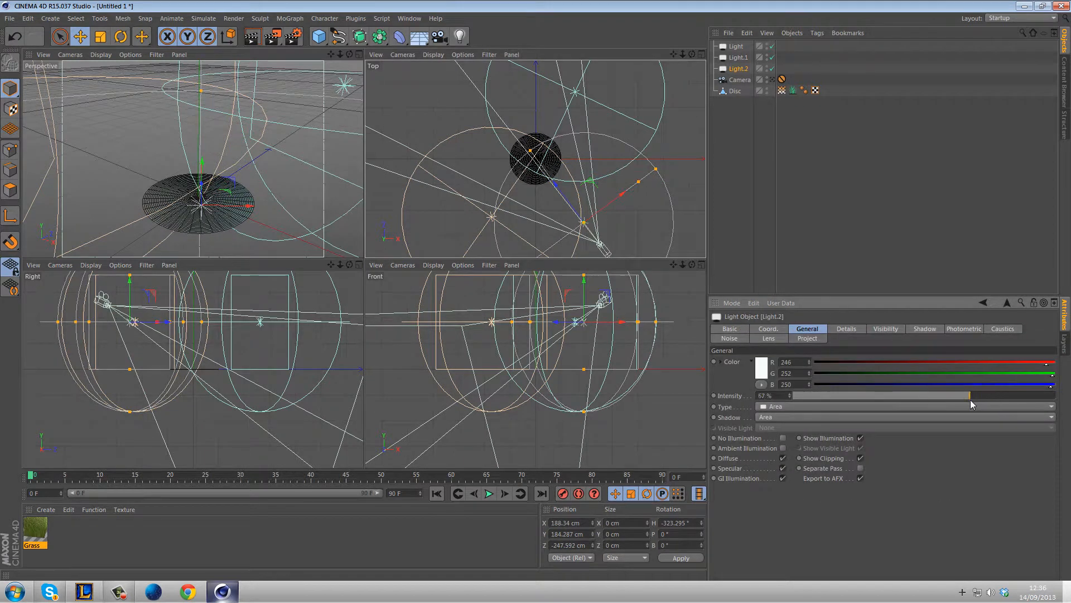
drag(968, 395, 978, 395)
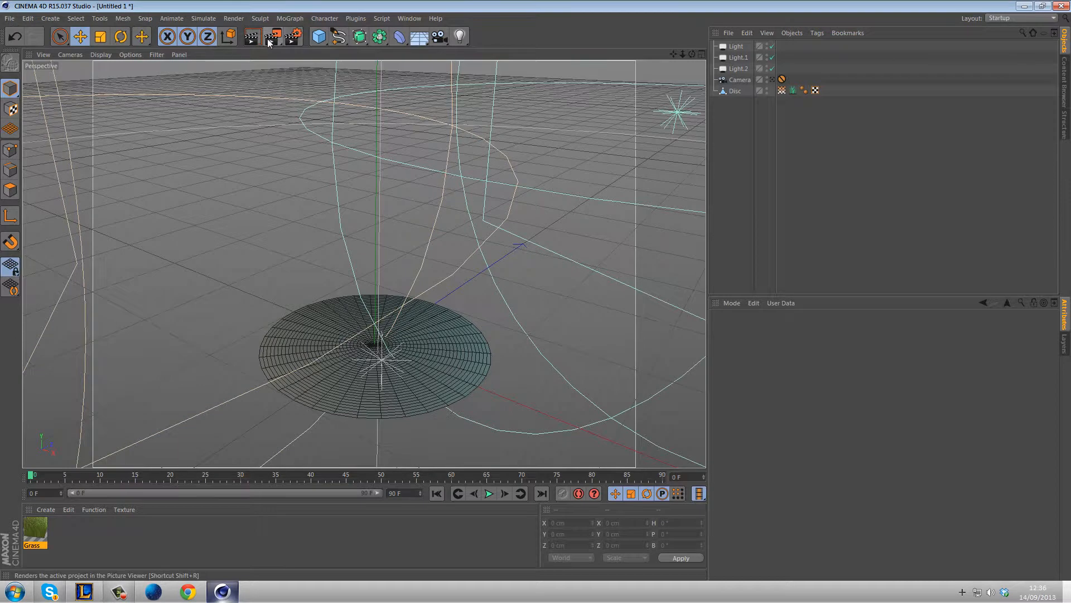
click(273, 36)
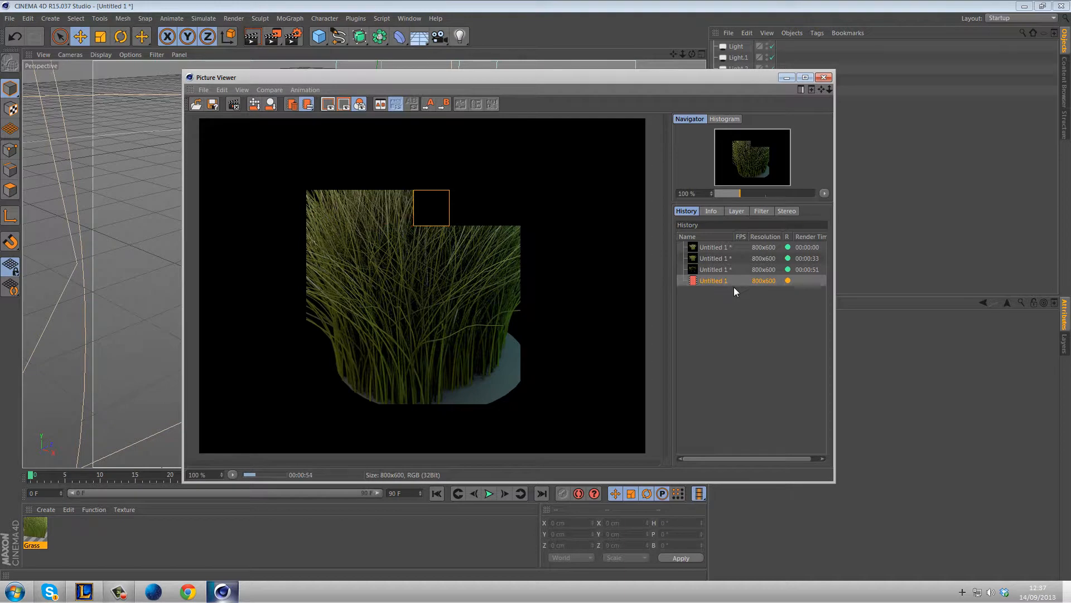
Step: Close the Picture Viewer mid-render to stop the unfinished three-light render
click(824, 77)
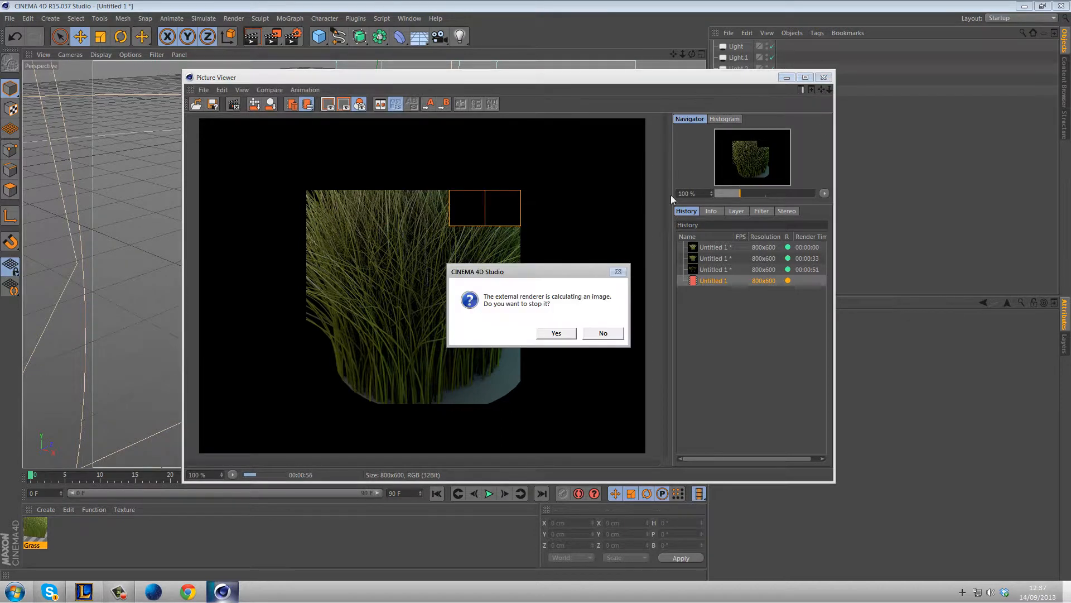
Step: Stop the render, load dirt.jpg as the new material's colour texture, and toggle its specular
click(556, 332)
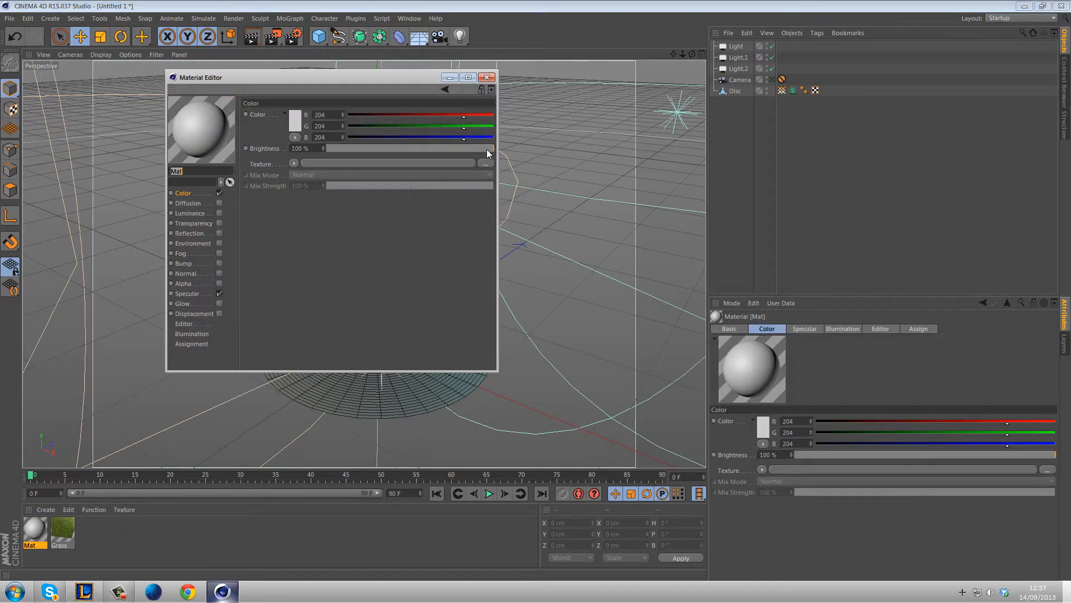
click(487, 164)
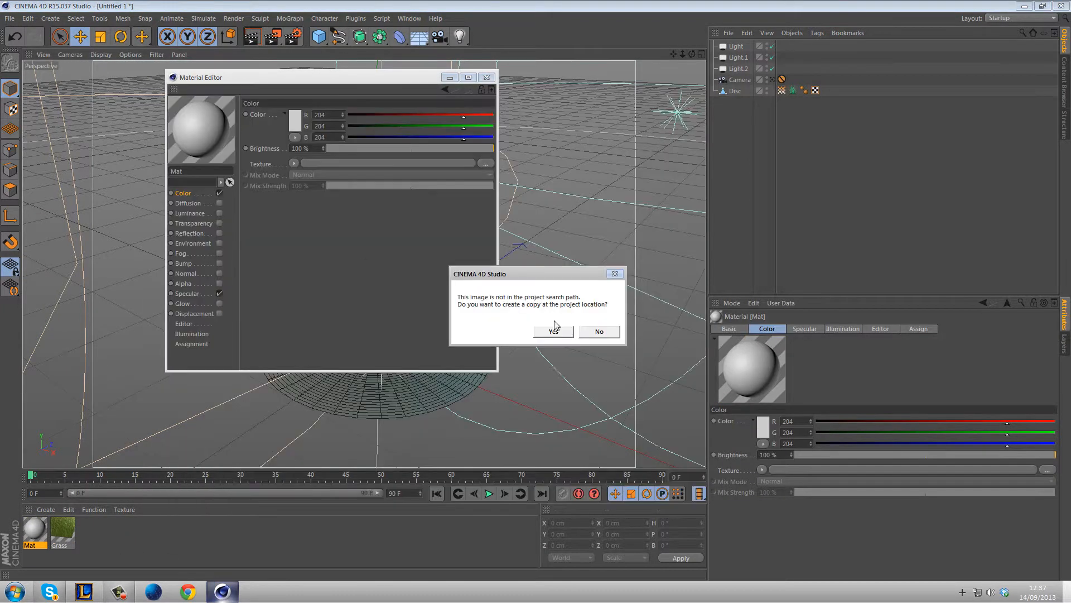
click(551, 332)
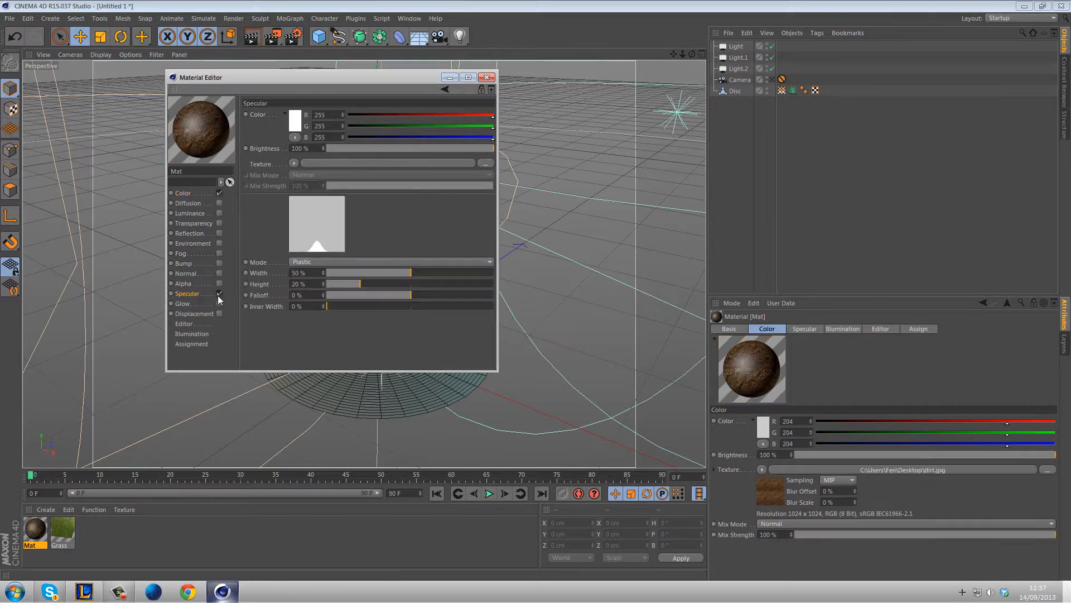
click(487, 76)
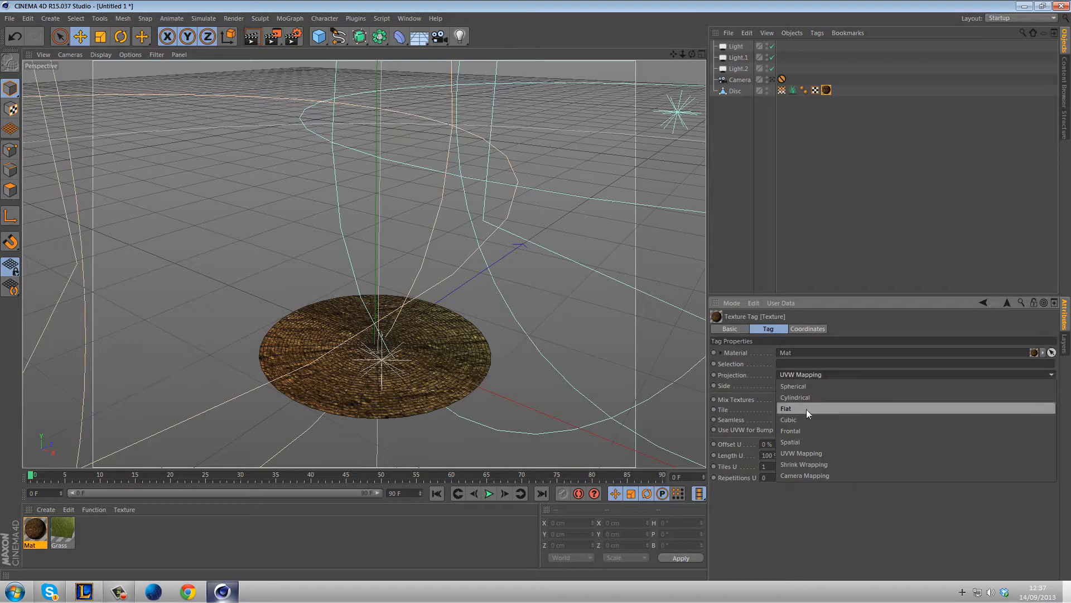
click(789, 419)
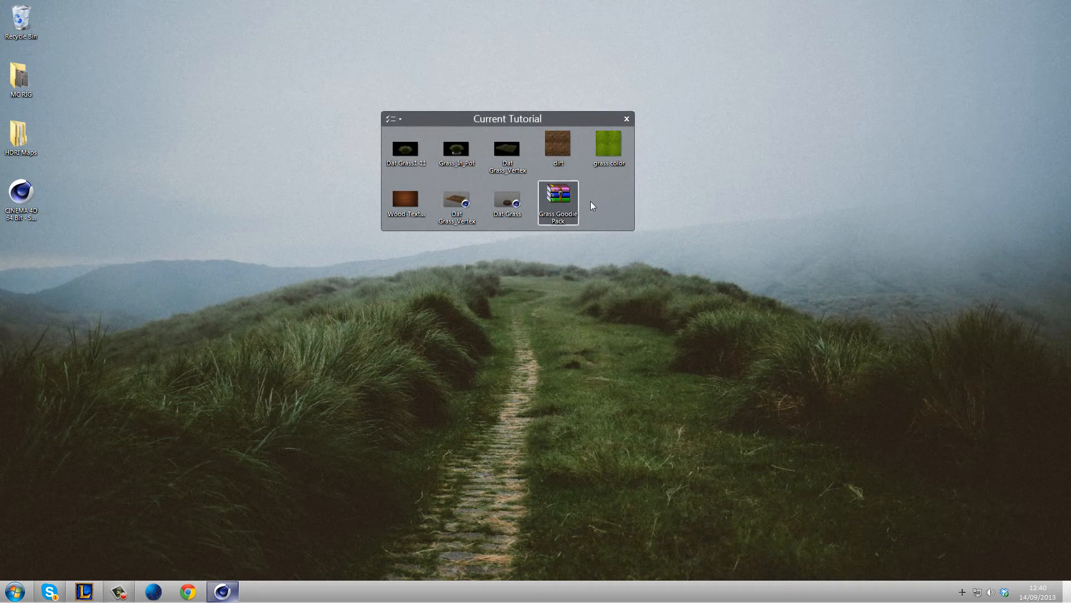
mouse_move(658, 288)
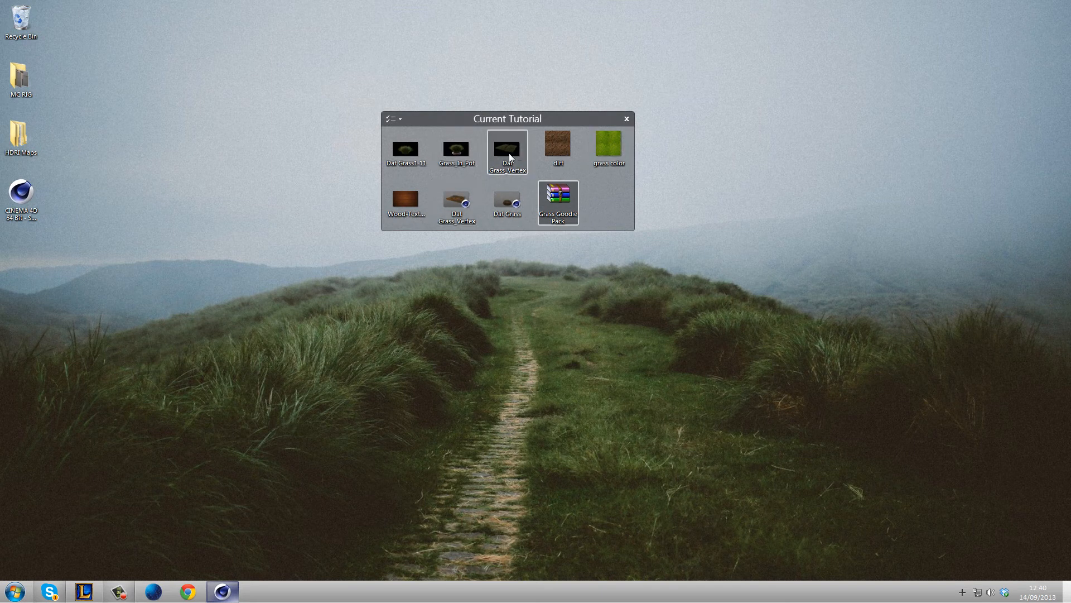
mouse_move(456, 150)
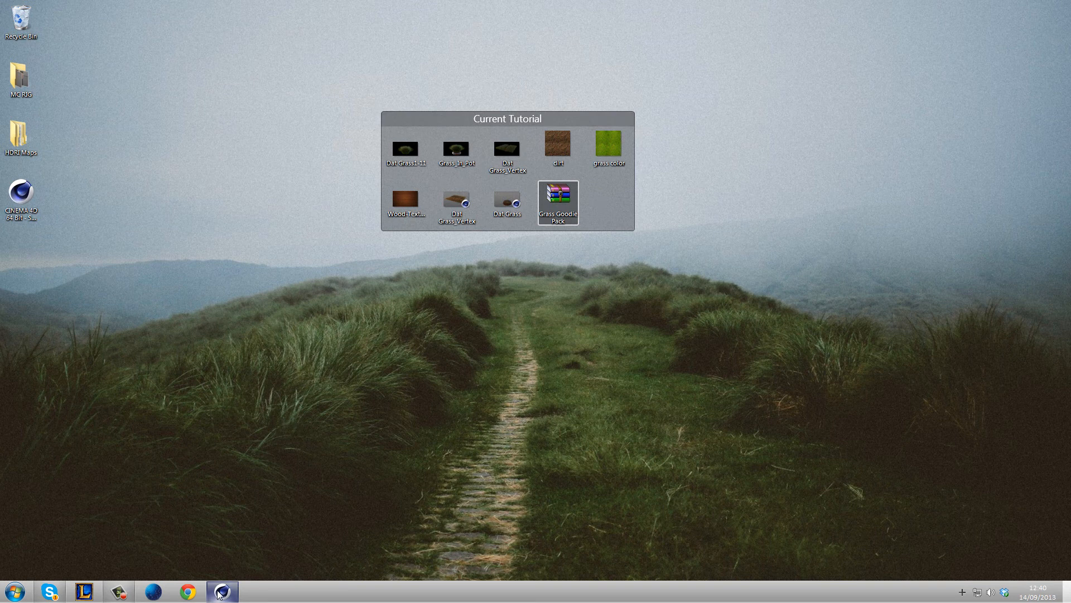
mouse_move(647, 325)
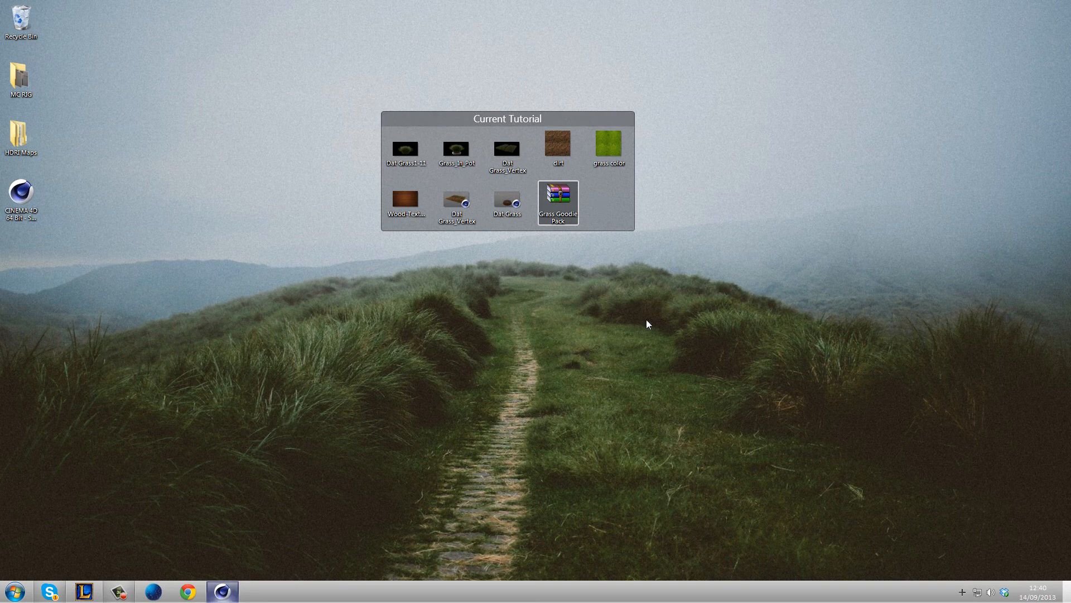